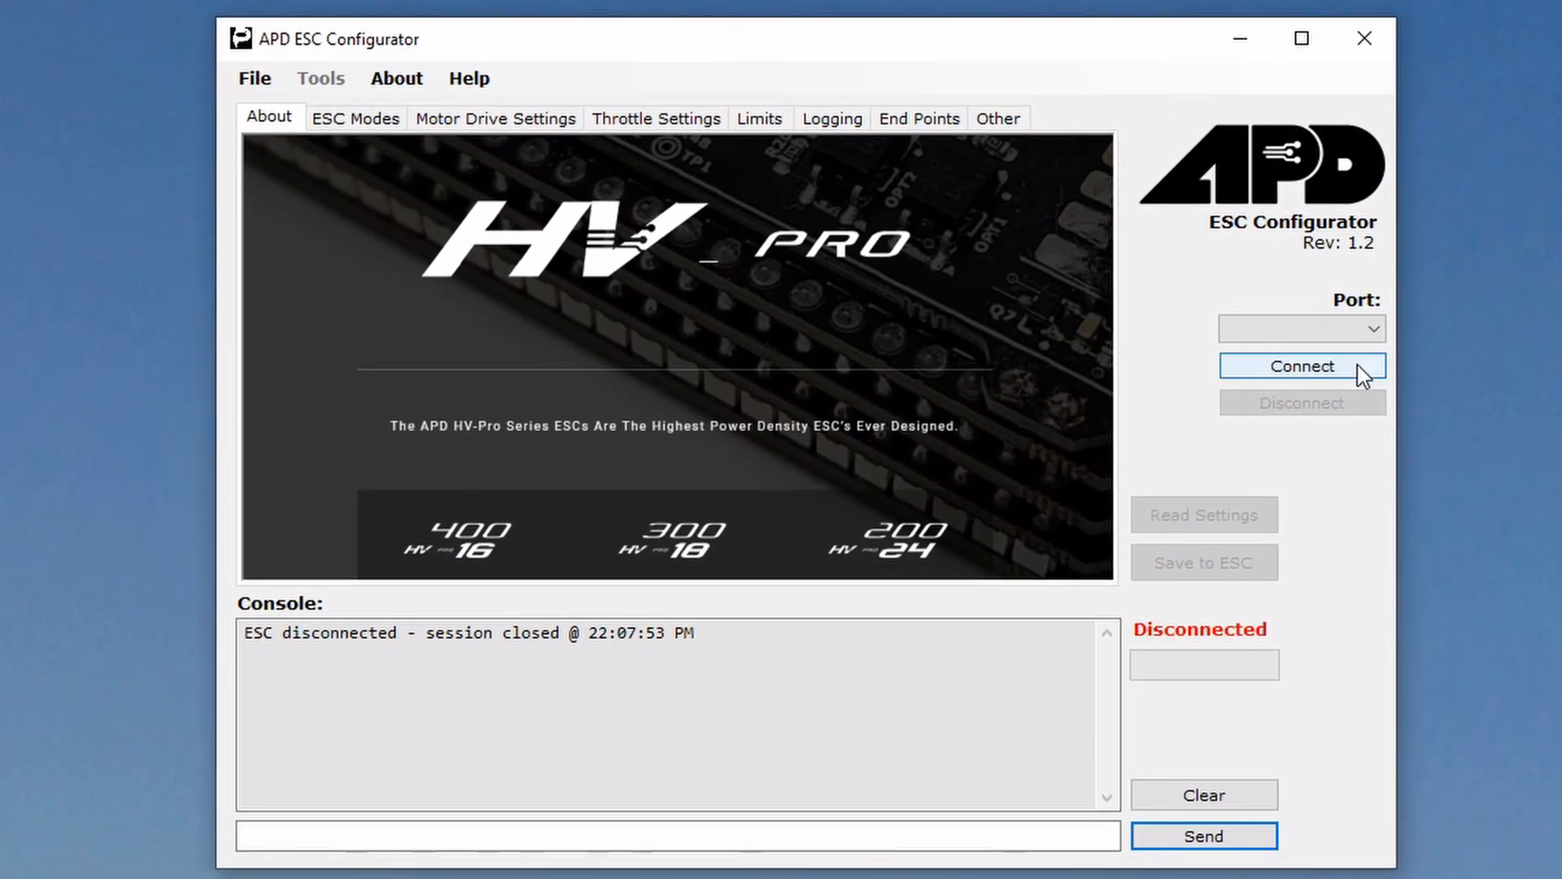
# - Select COM9 in the Port dropdown
pyautogui.click(1368, 328)
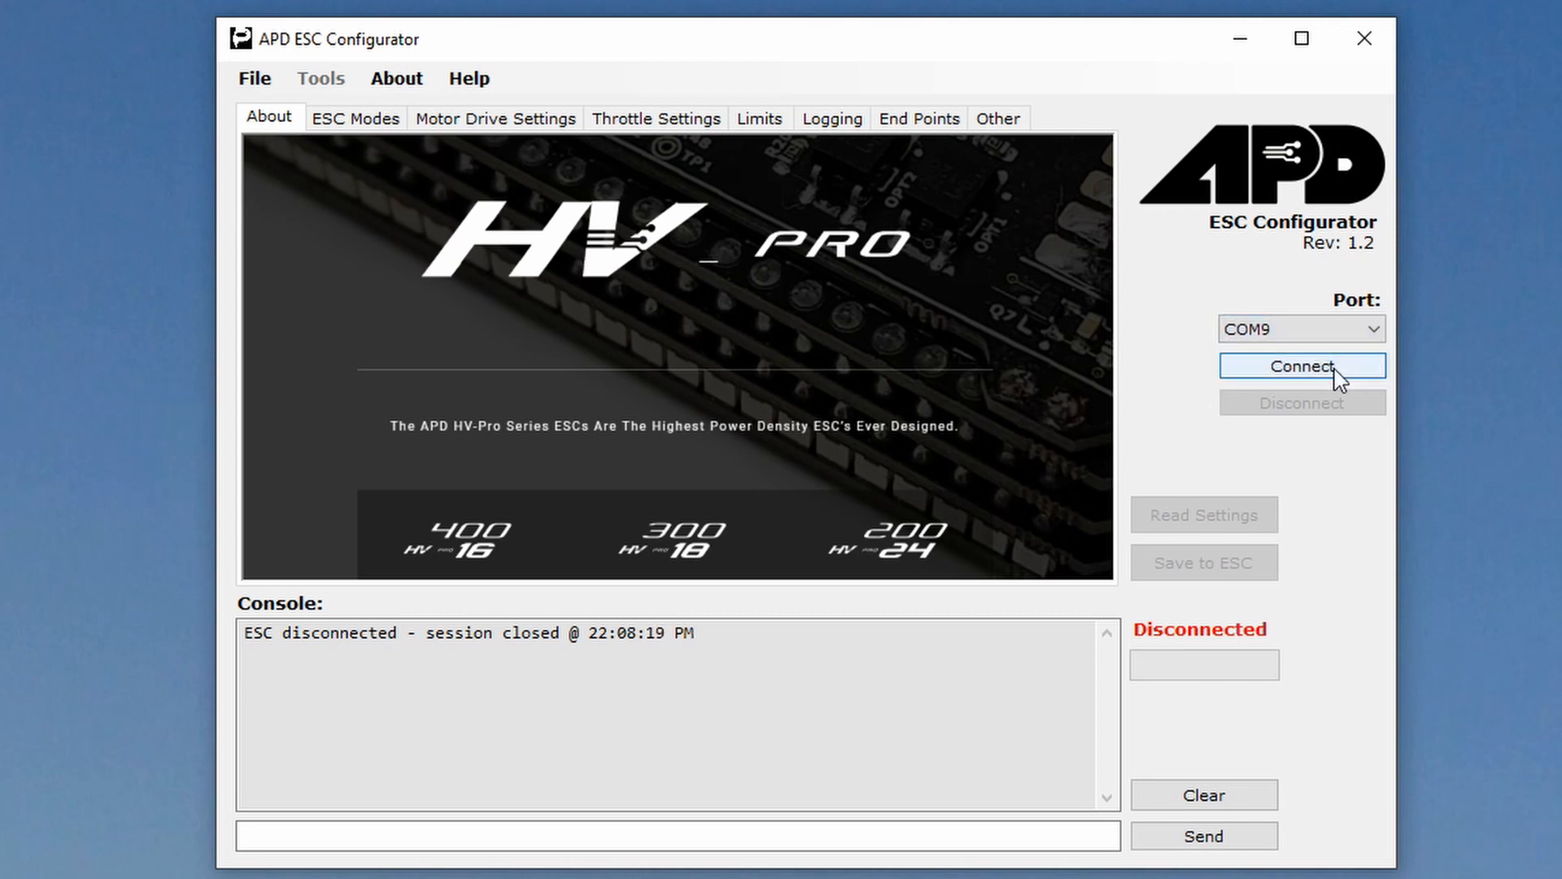
# - Connect to the ESC on COM9 and read its device and firmware details
pyautogui.click(1301, 364)
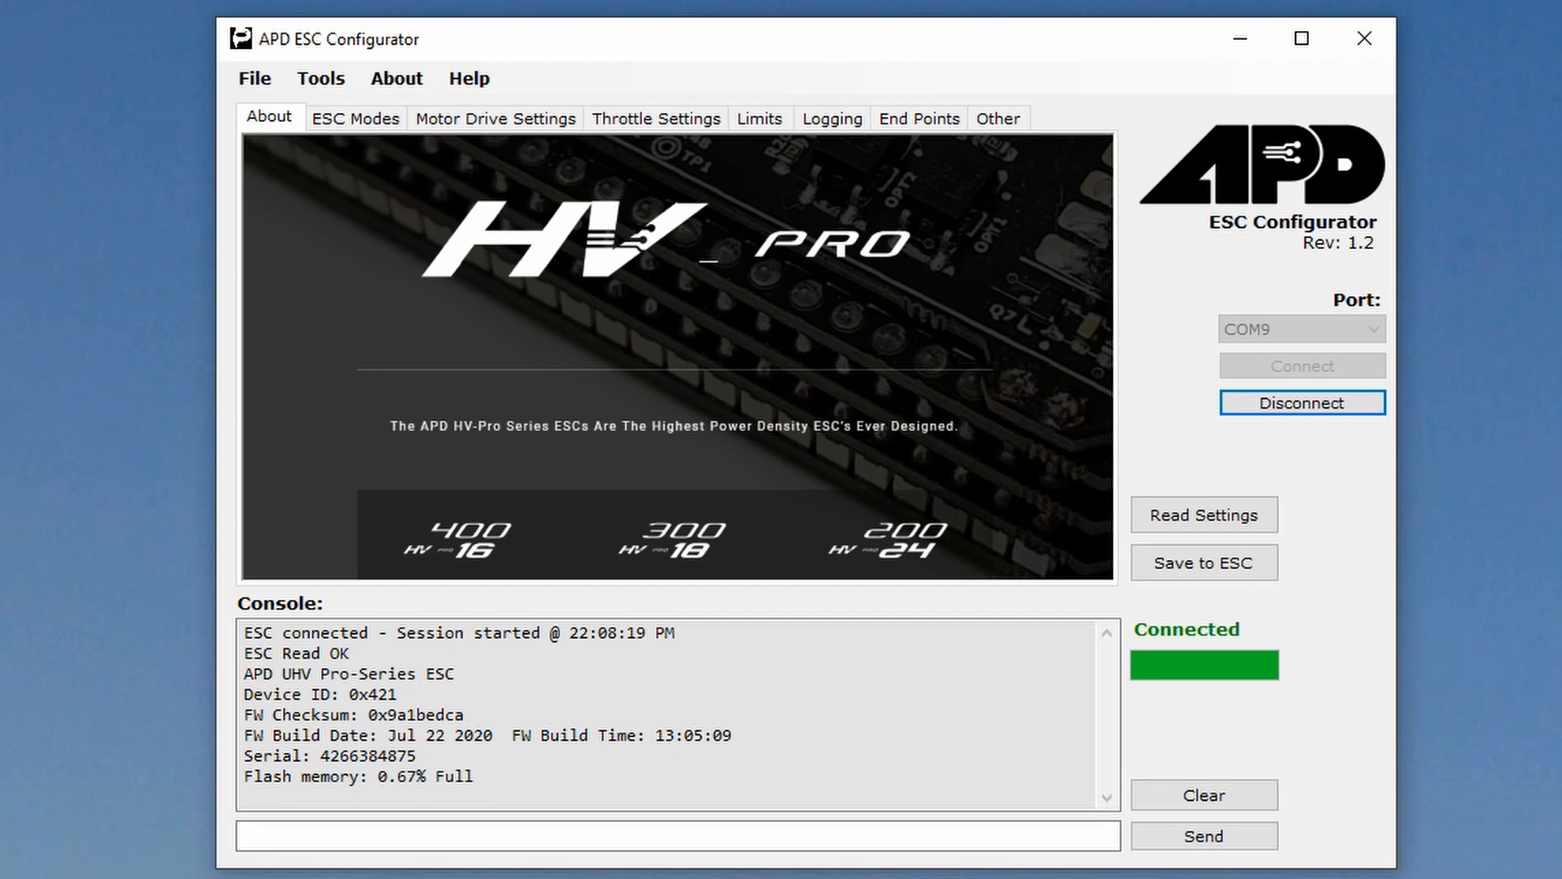
pyautogui.moveTo(774, 650)
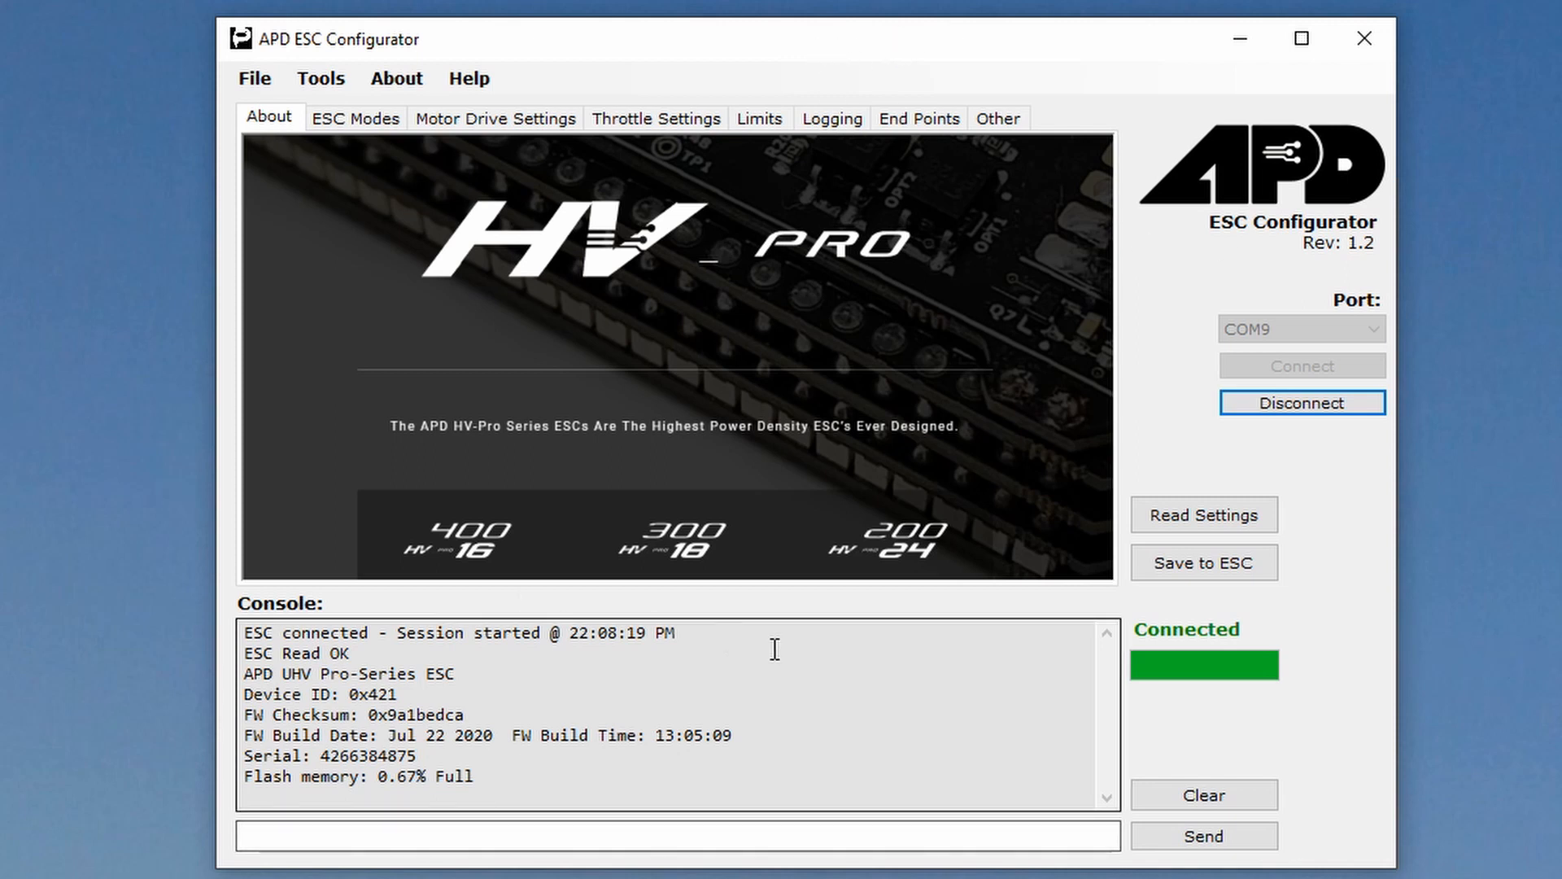
pyautogui.moveTo(567, 701)
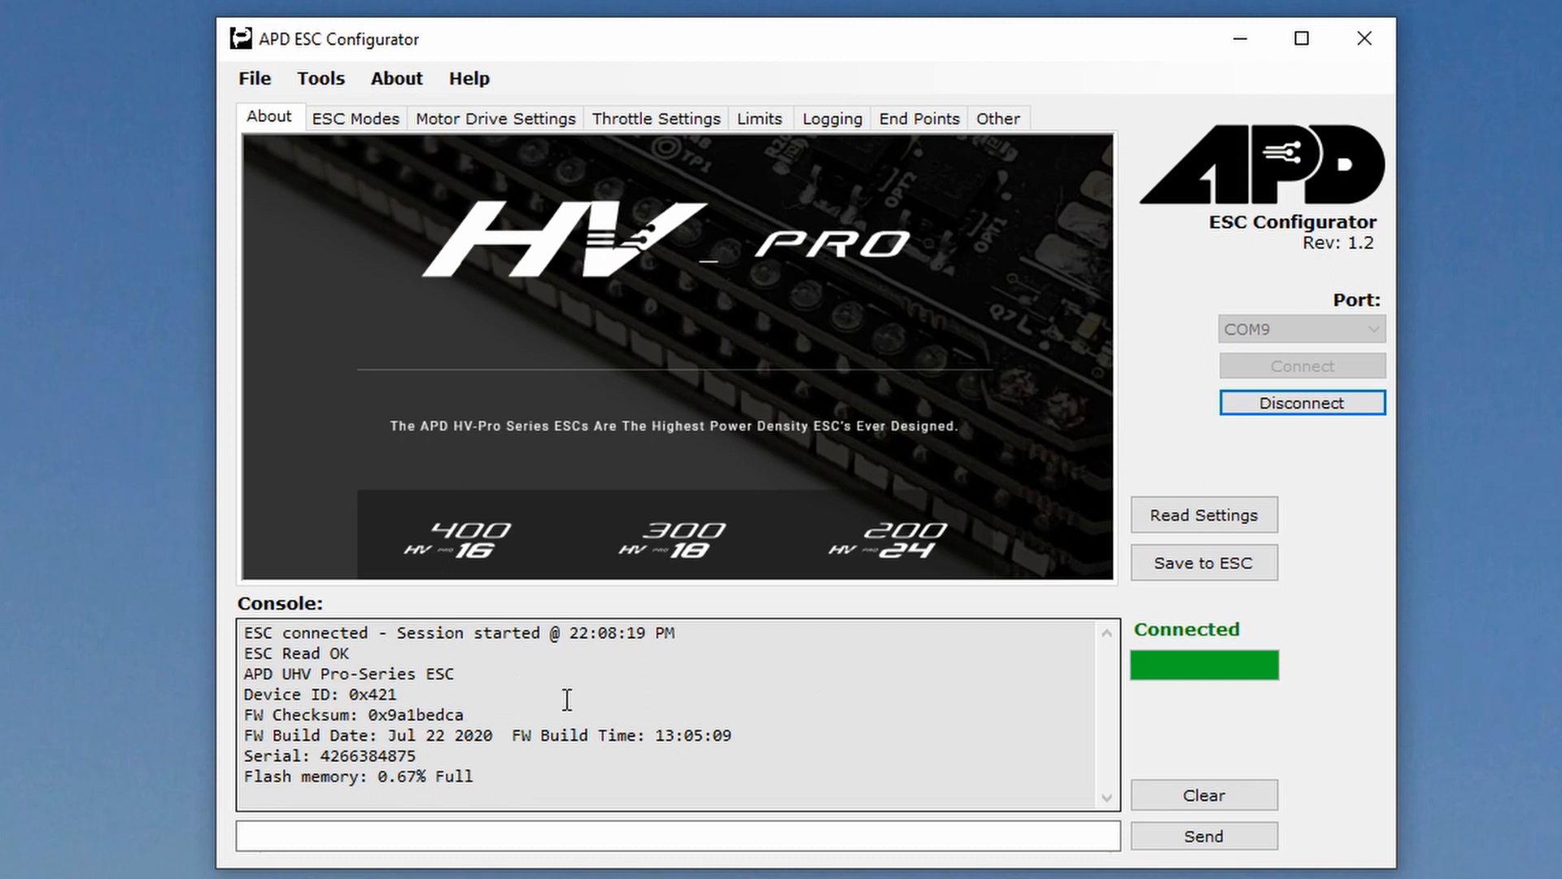
pyautogui.moveTo(576, 703)
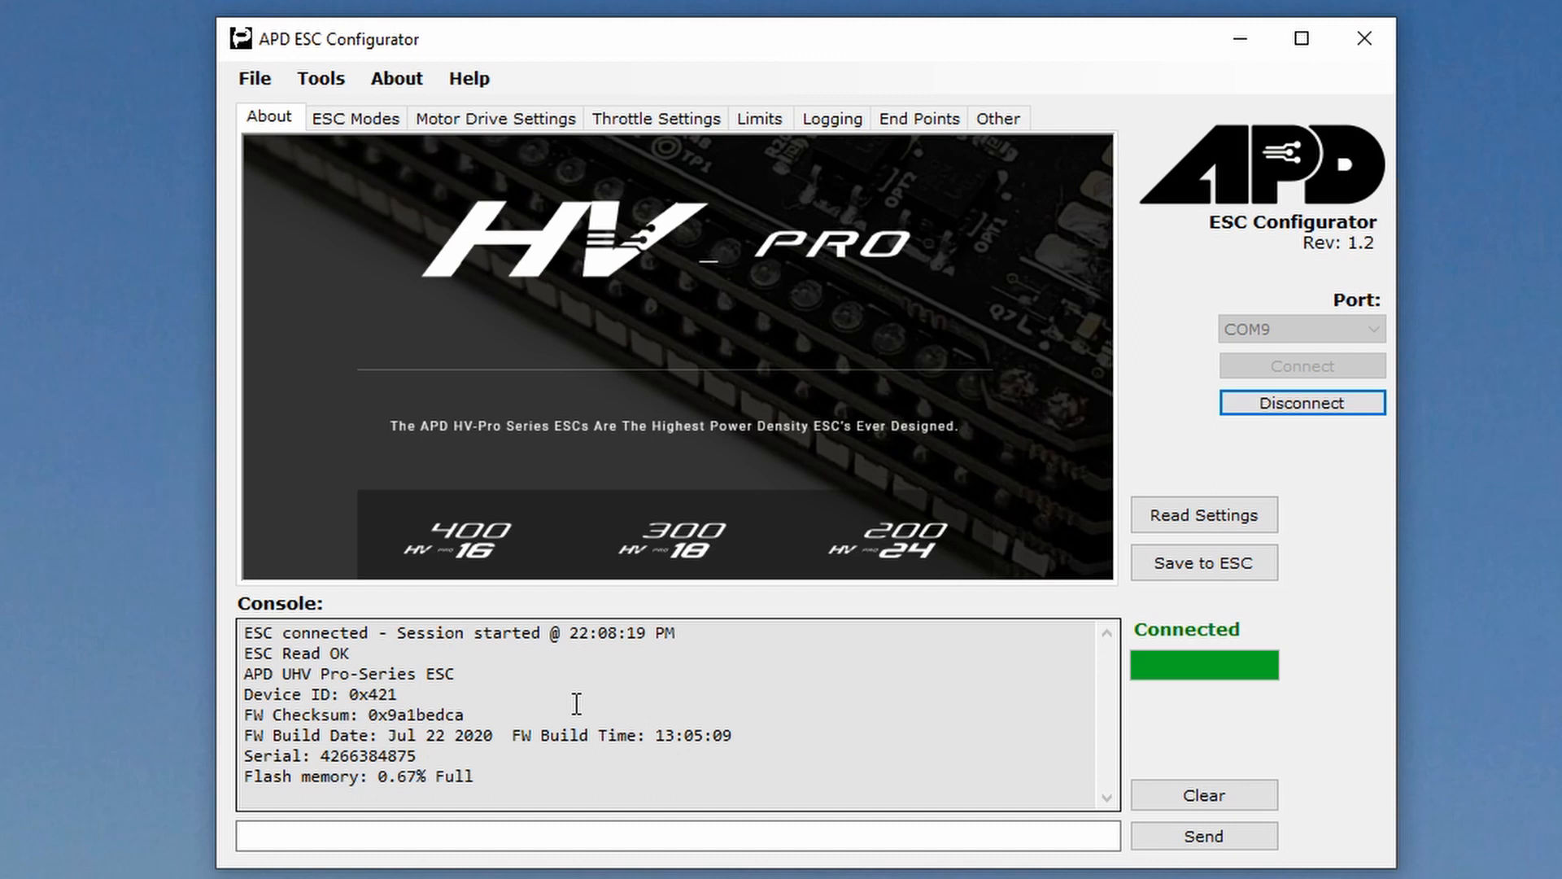
pyautogui.moveTo(736, 489)
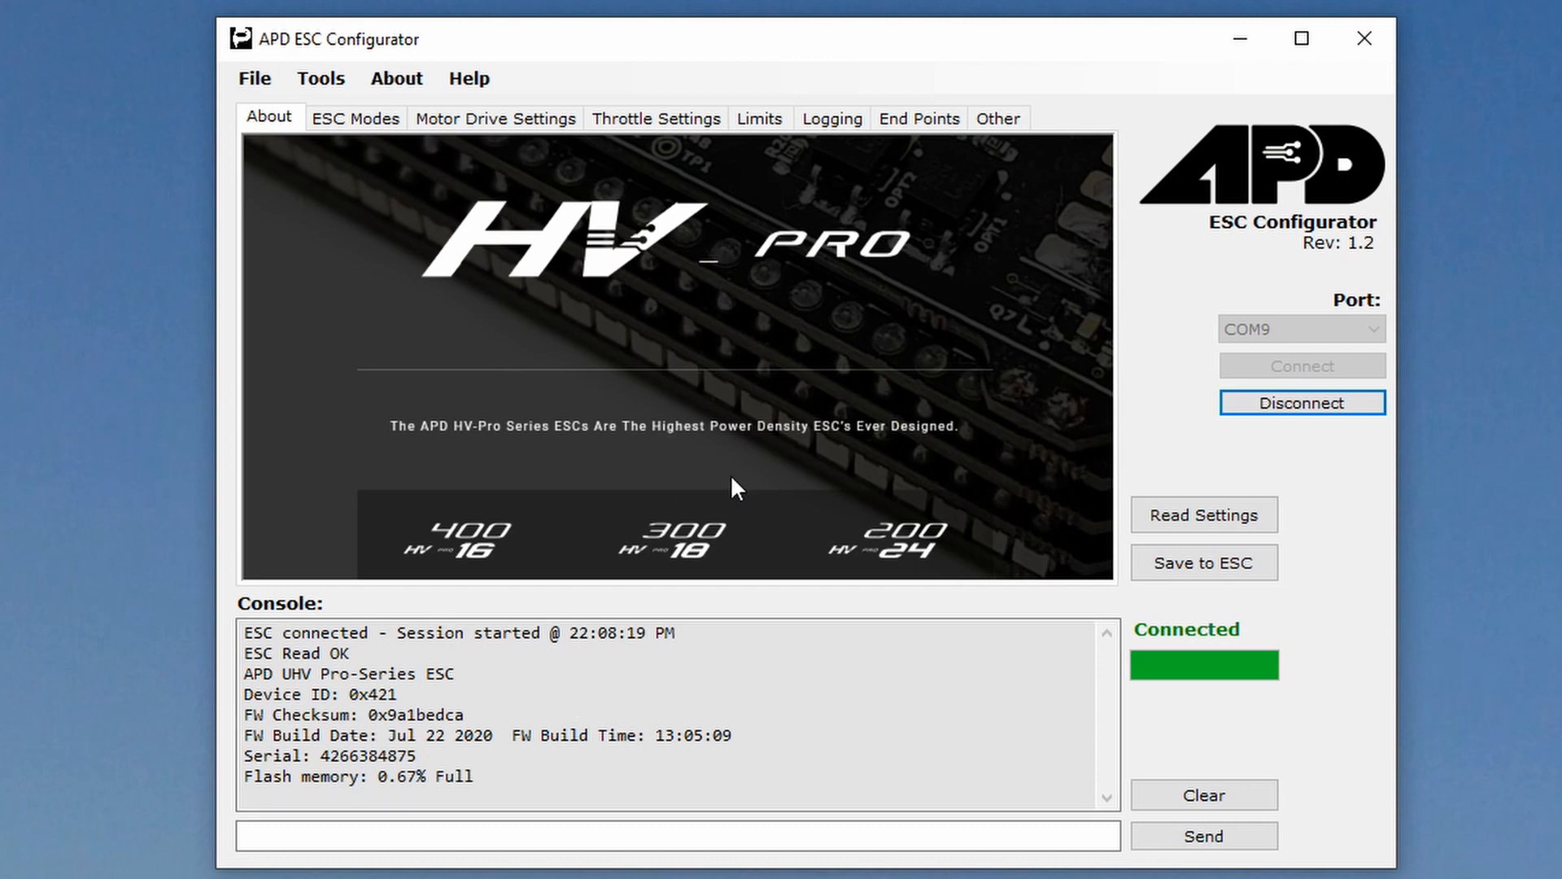
pyautogui.moveTo(391, 285)
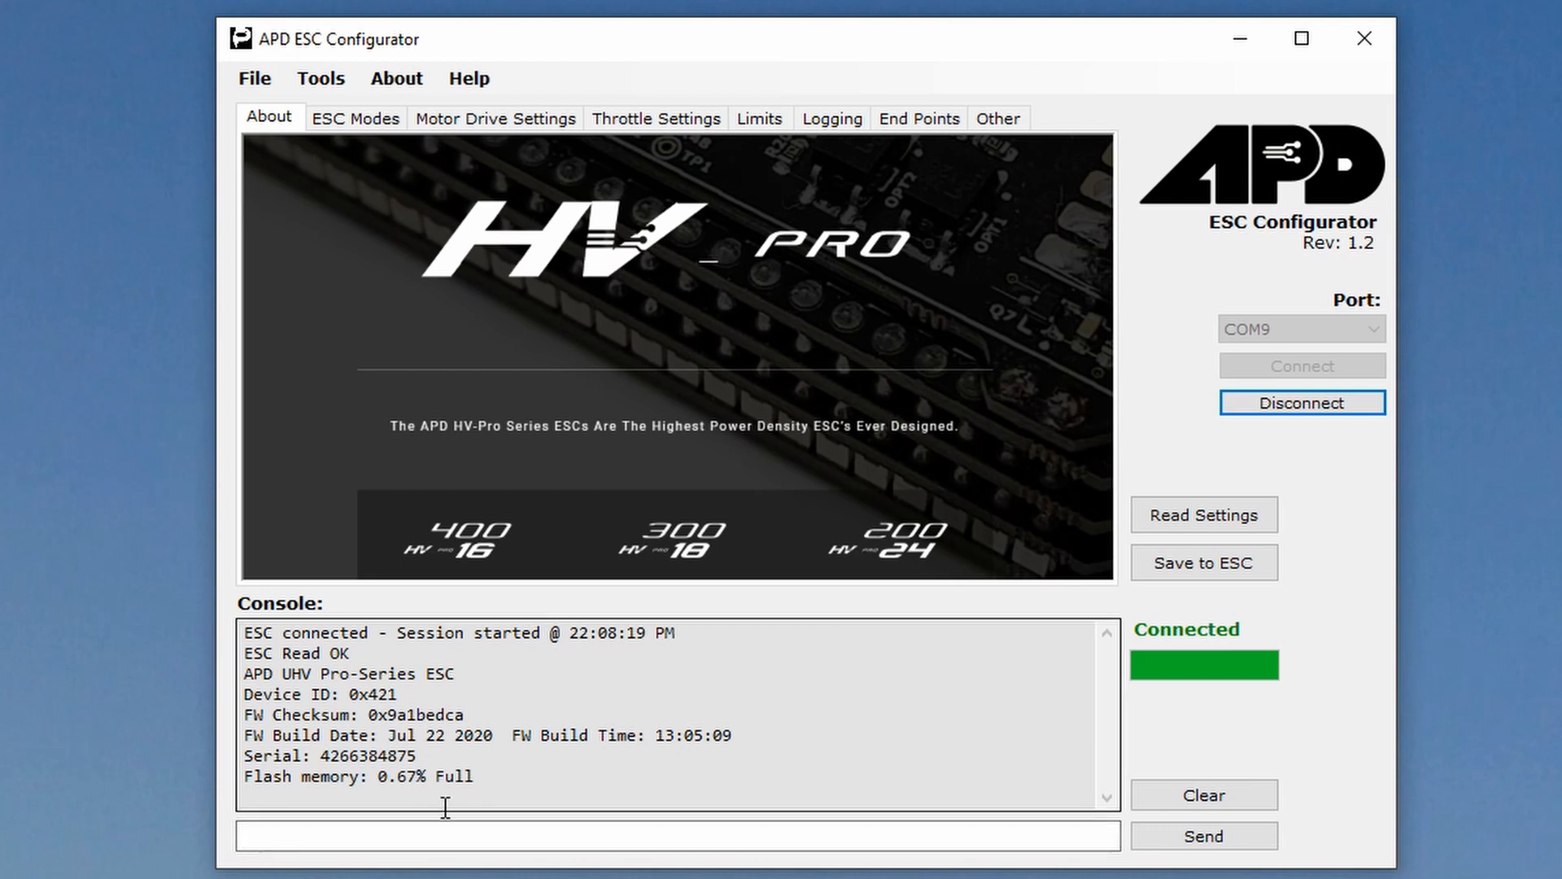
pyautogui.moveTo(390, 165)
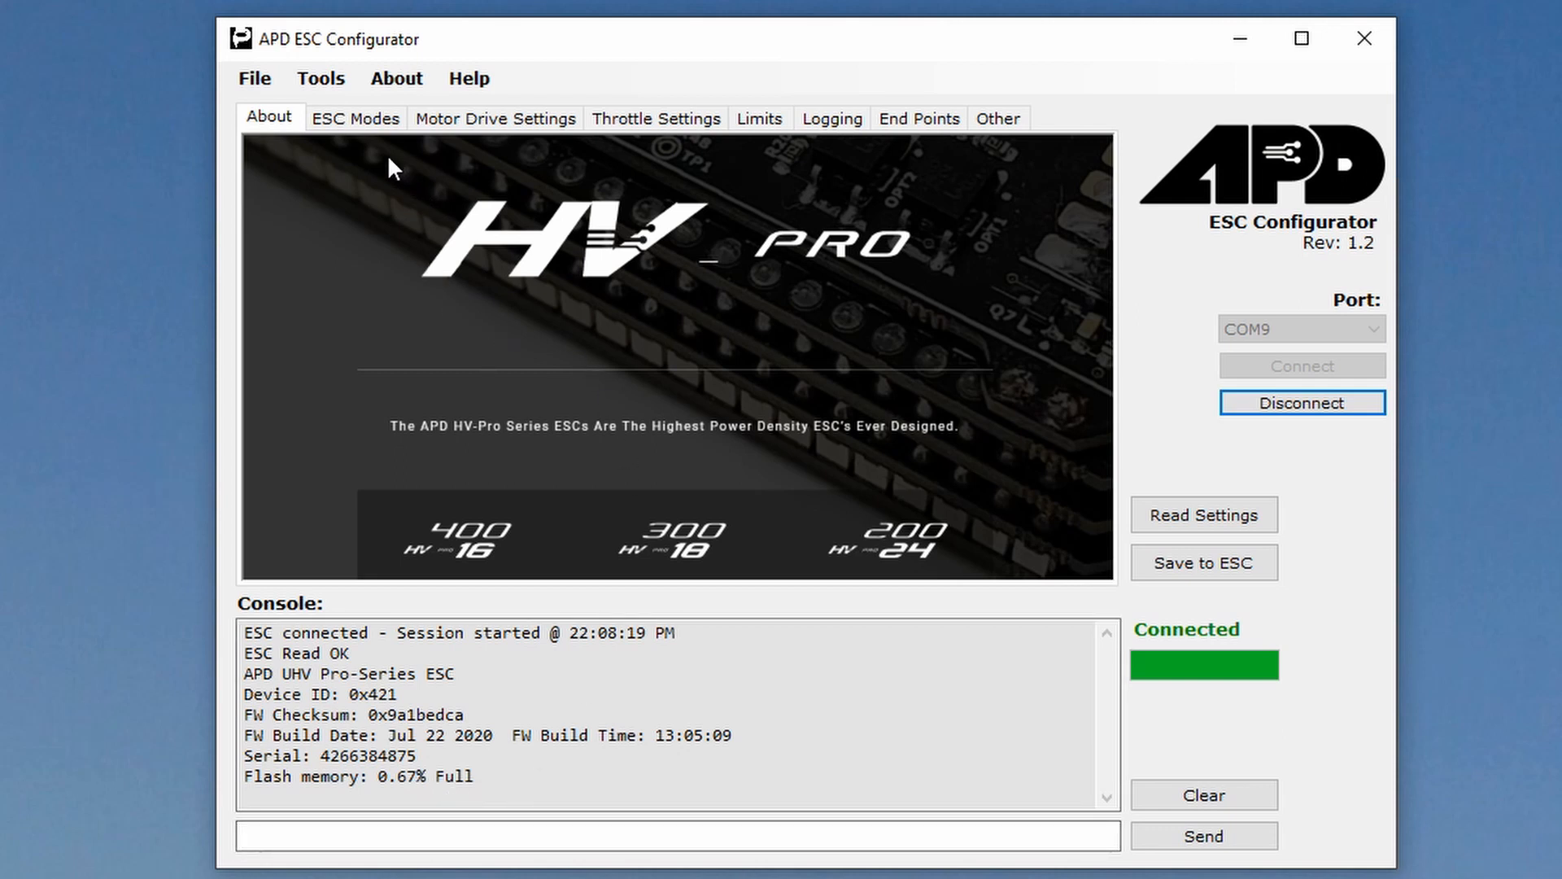
# - Open the ESC Modes page and keep the ESC mode at NORMAL
pyautogui.click(355, 117)
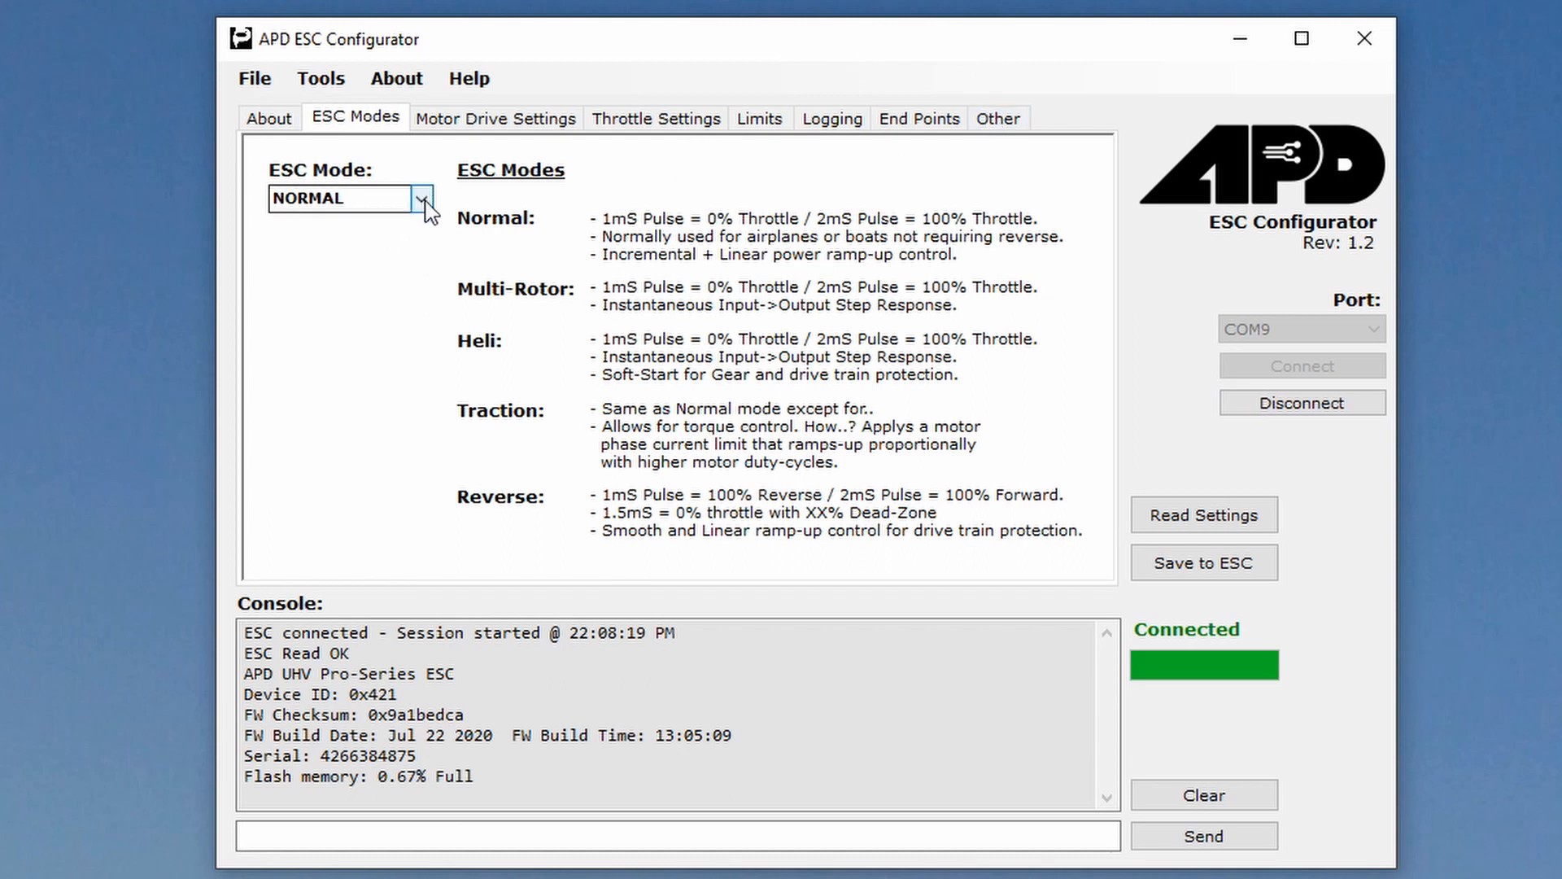
pyautogui.moveTo(556, 357)
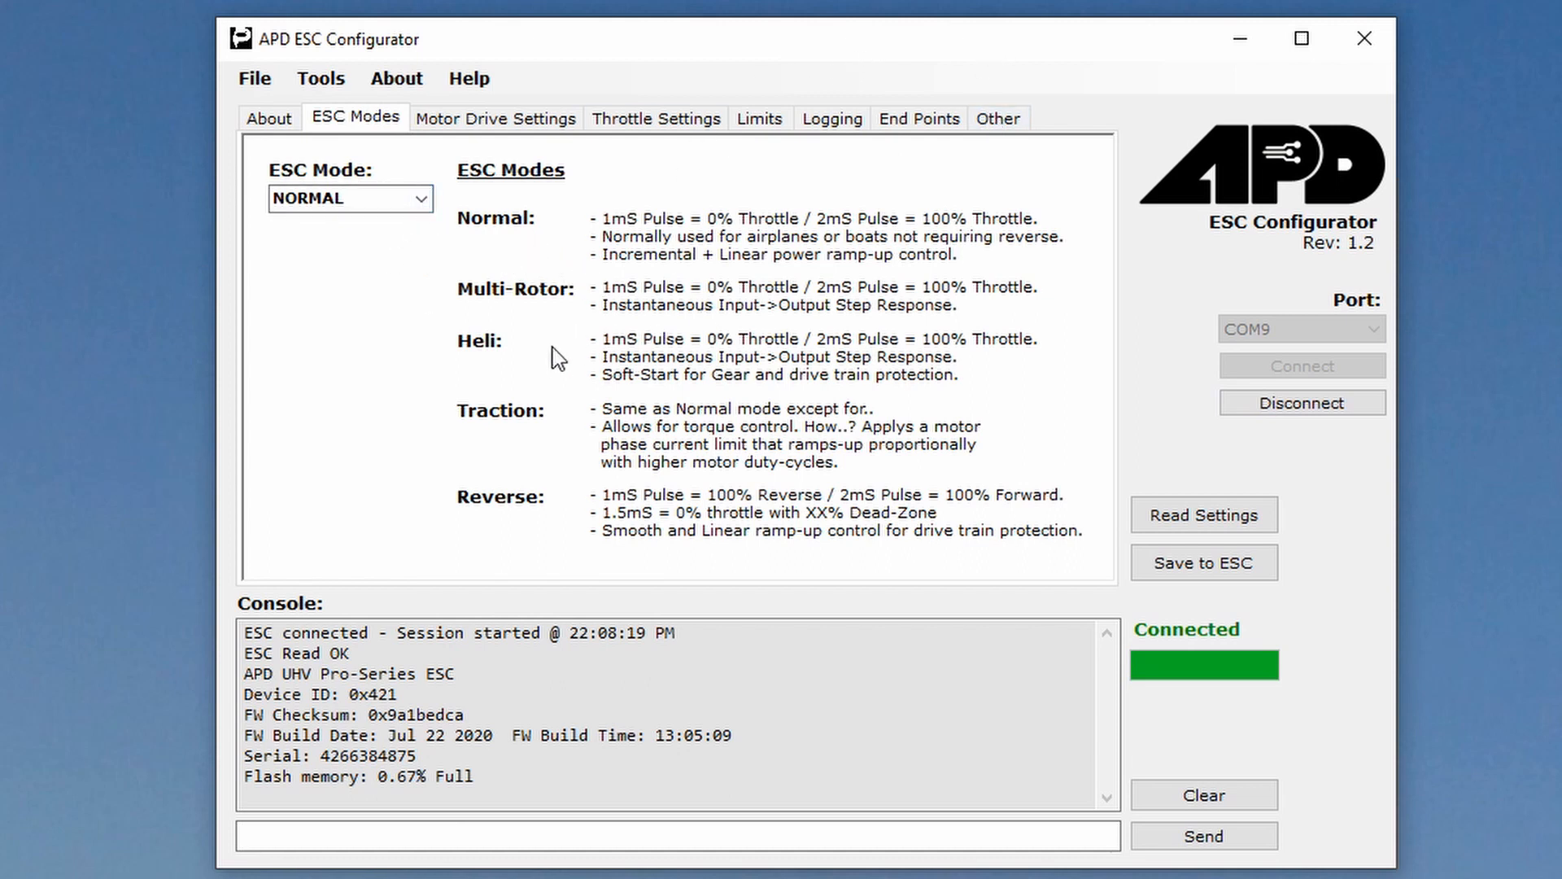
pyautogui.moveTo(529, 470)
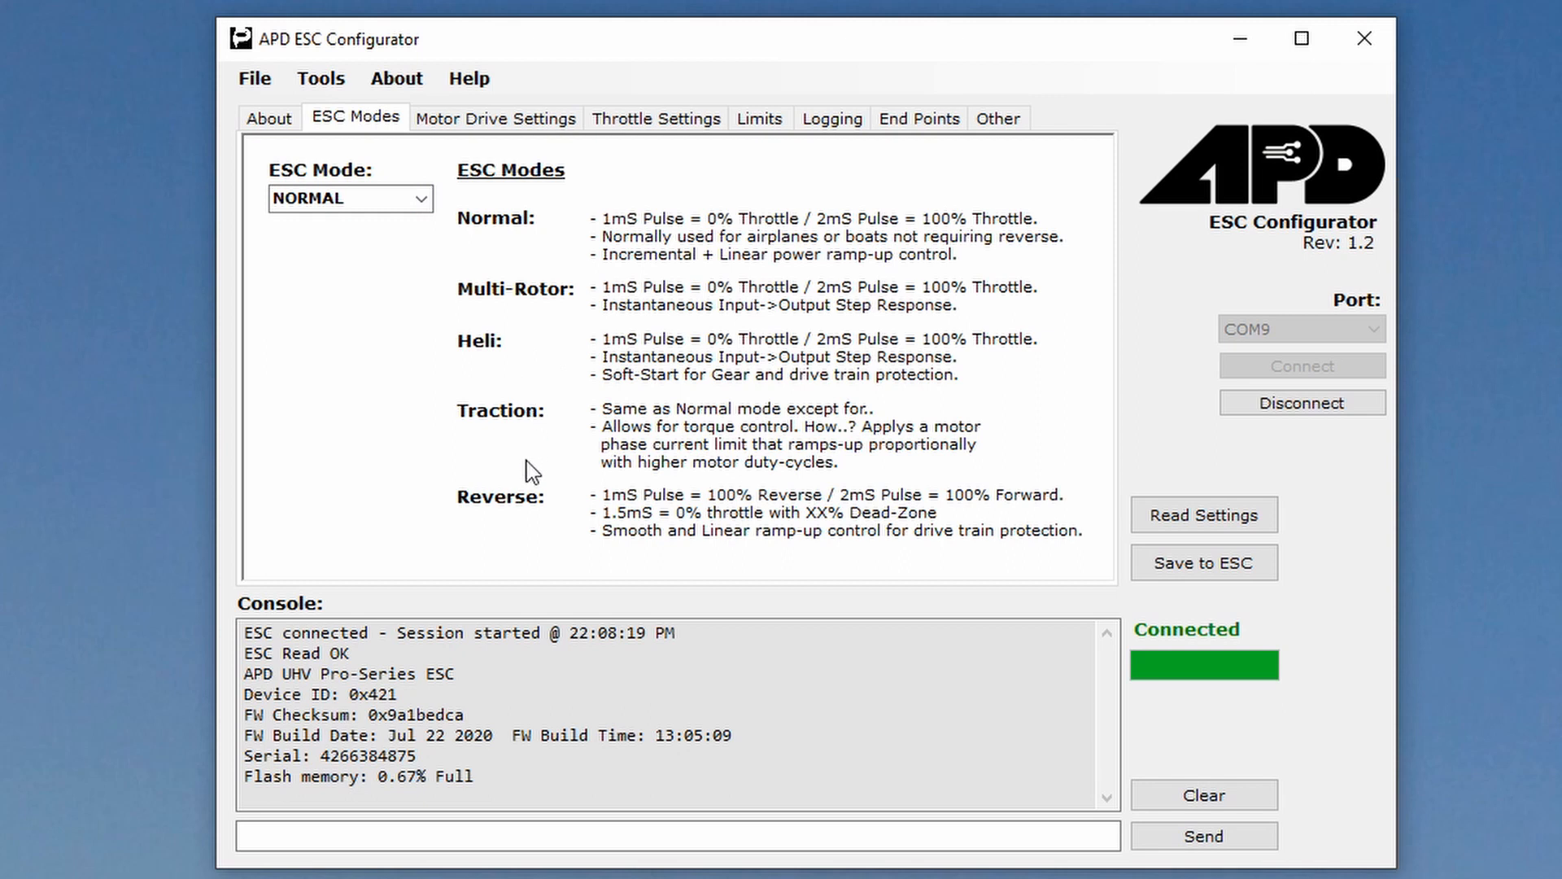
pyautogui.moveTo(694, 226)
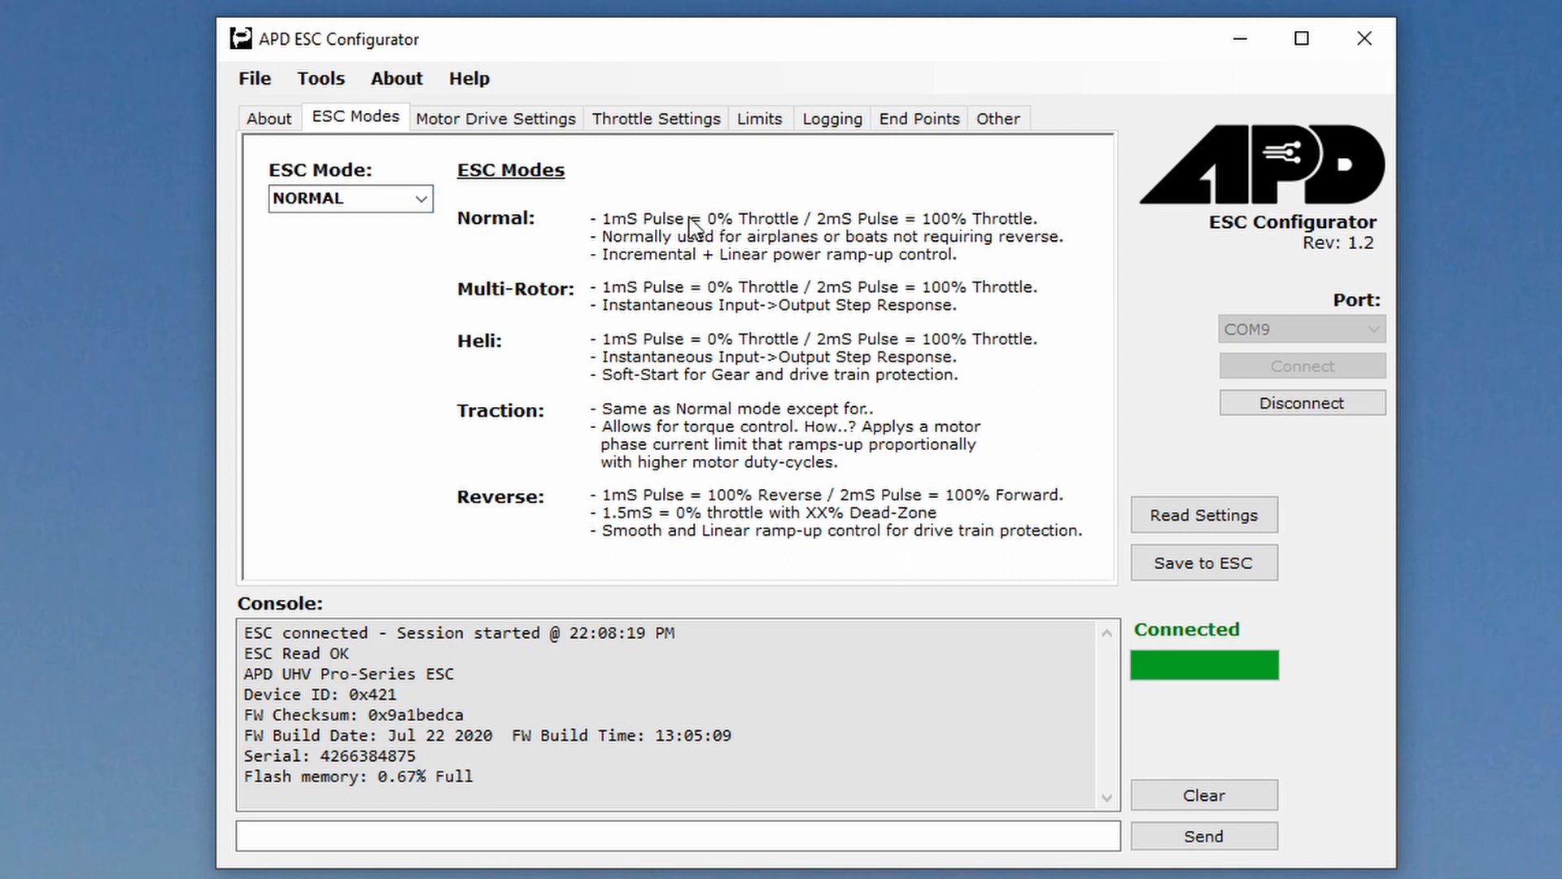
pyautogui.moveTo(636, 312)
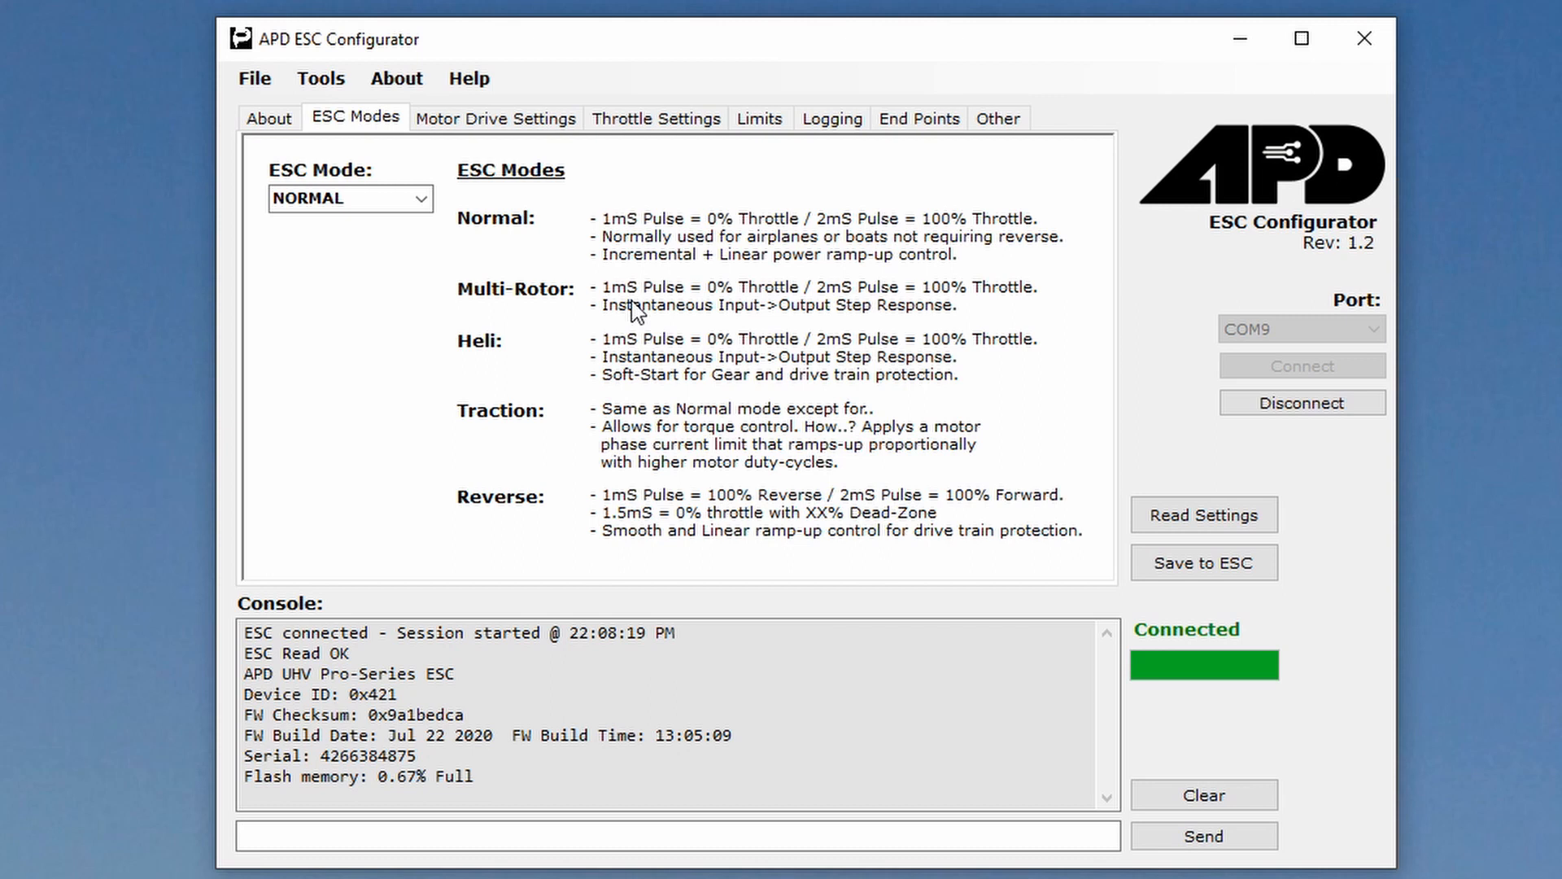
pyautogui.moveTo(417, 129)
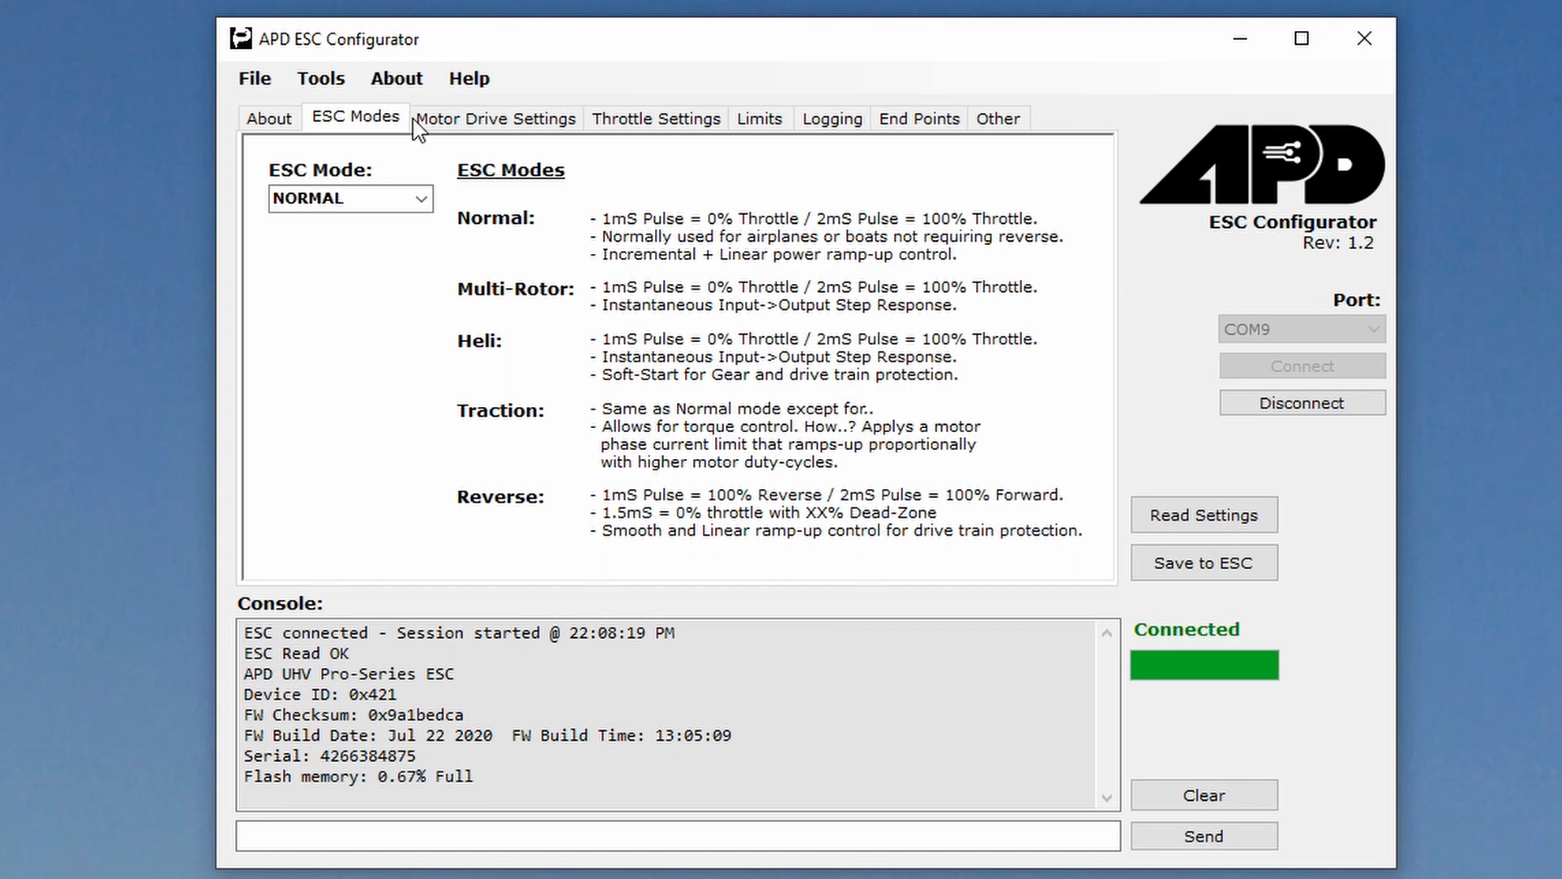
pyautogui.moveTo(570, 309)
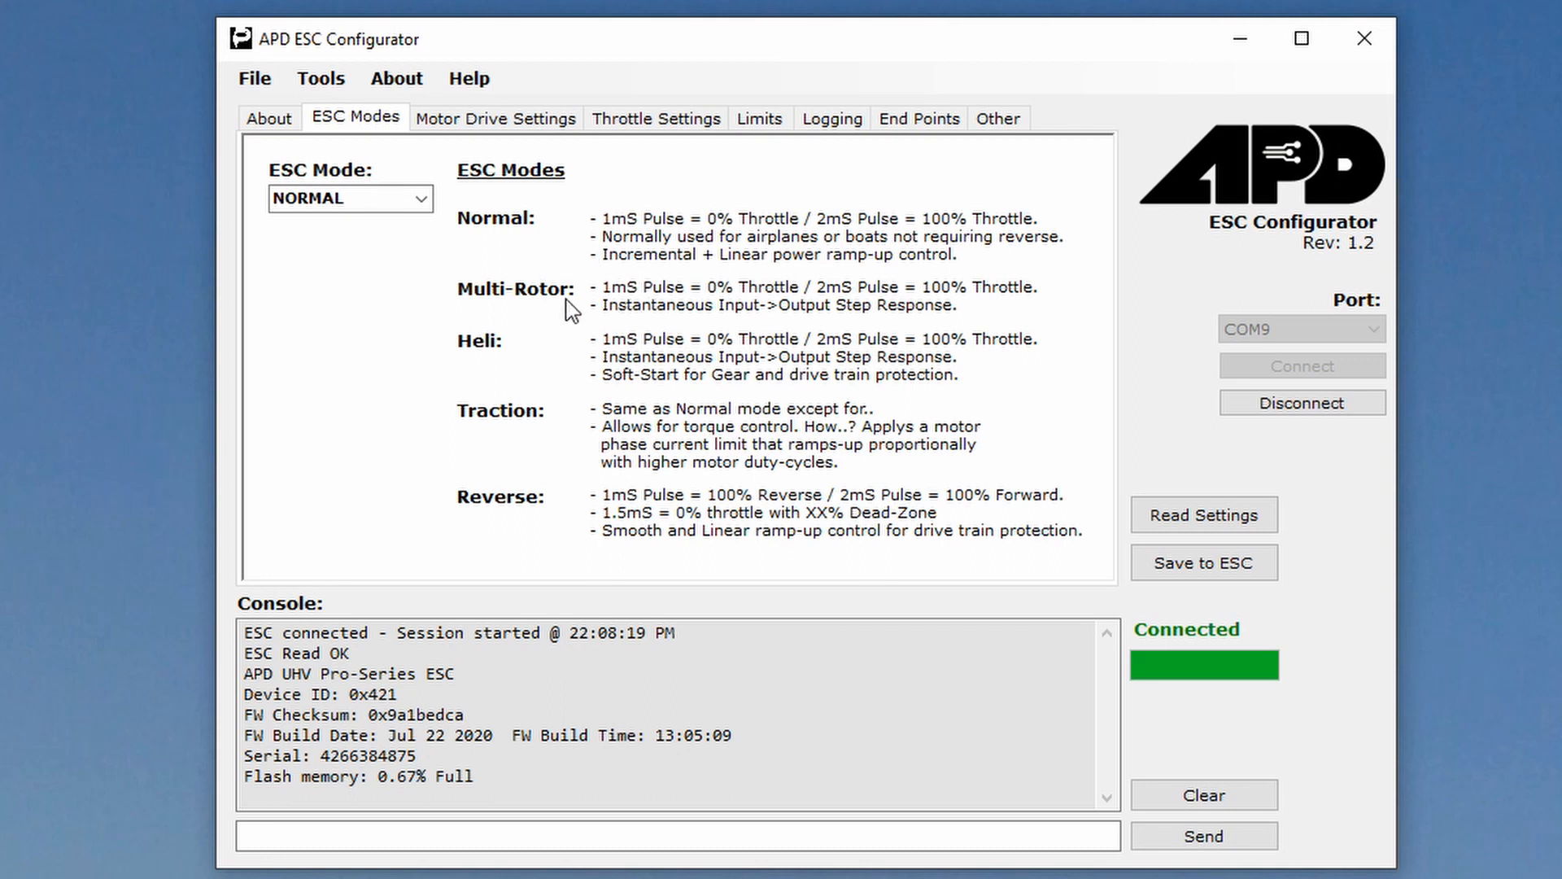
pyautogui.click(420, 198)
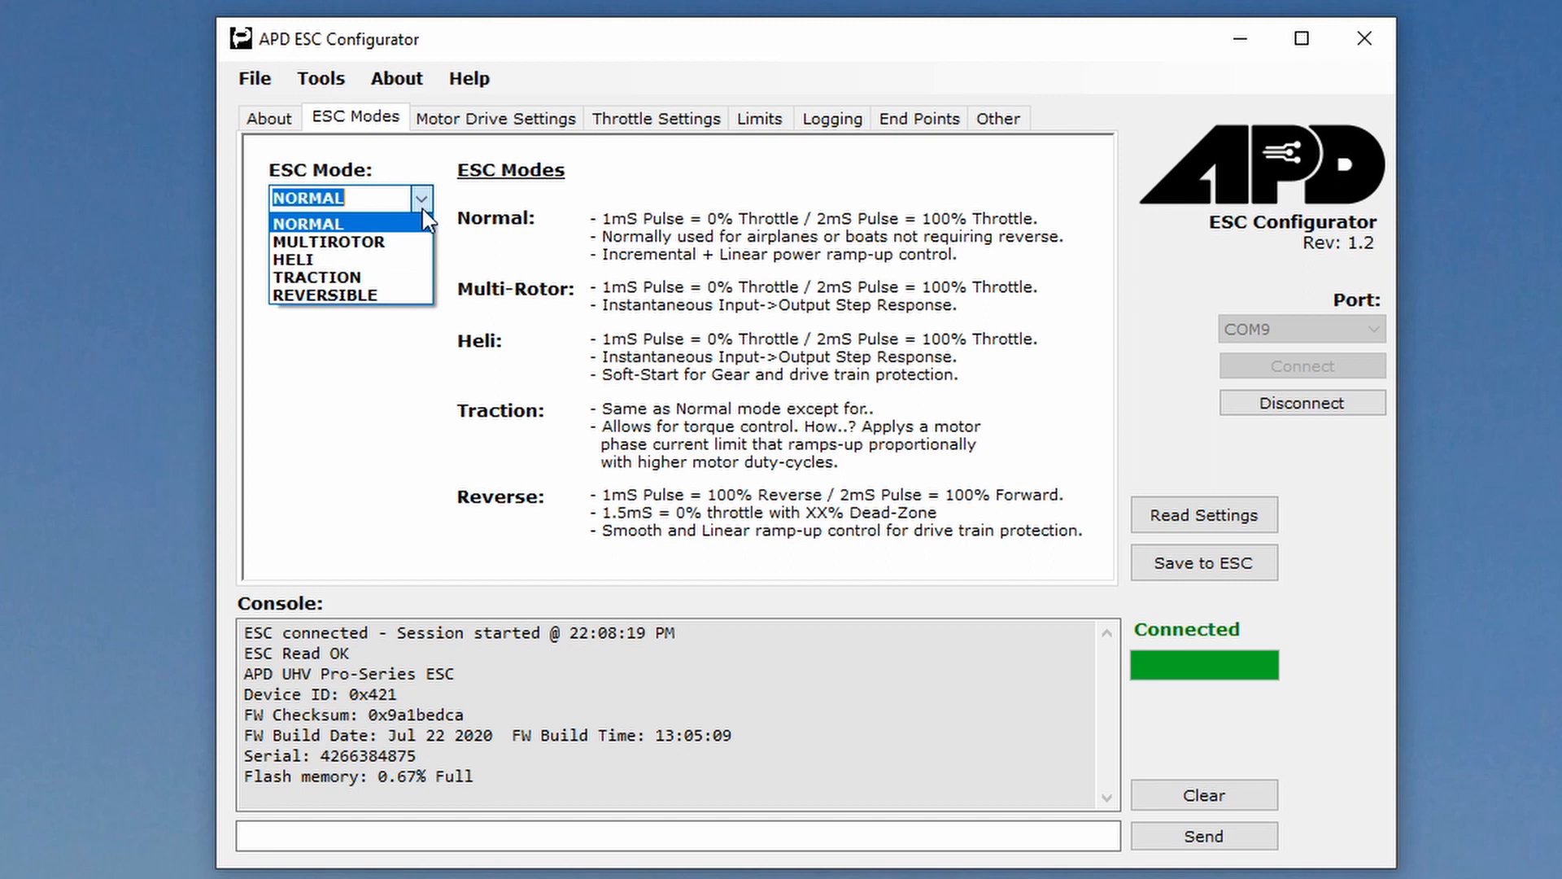
pyautogui.moveTo(387, 232)
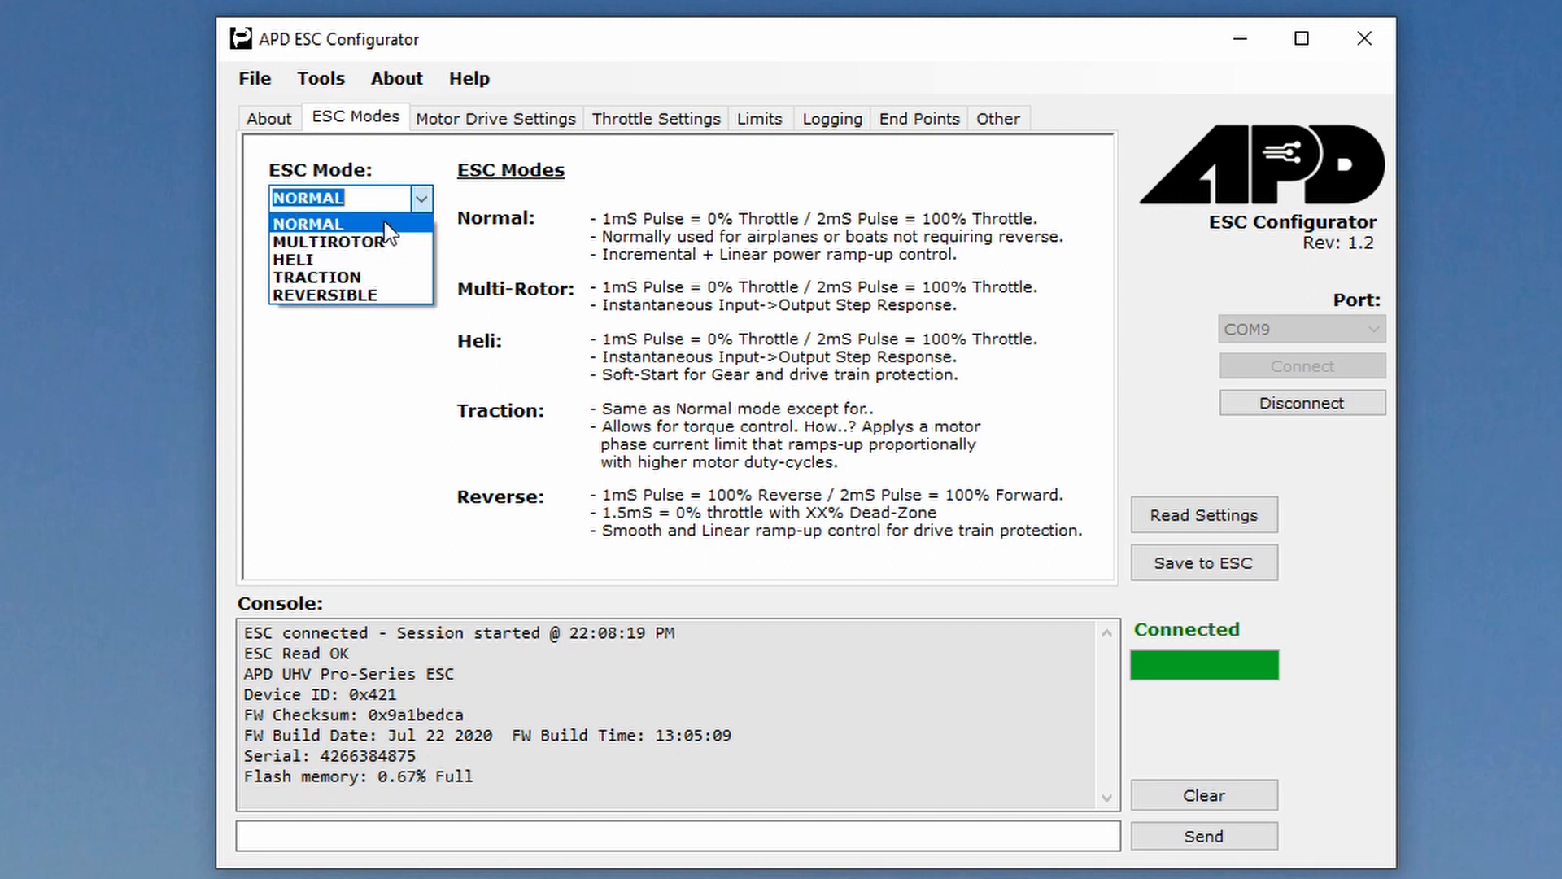
pyautogui.click(307, 222)
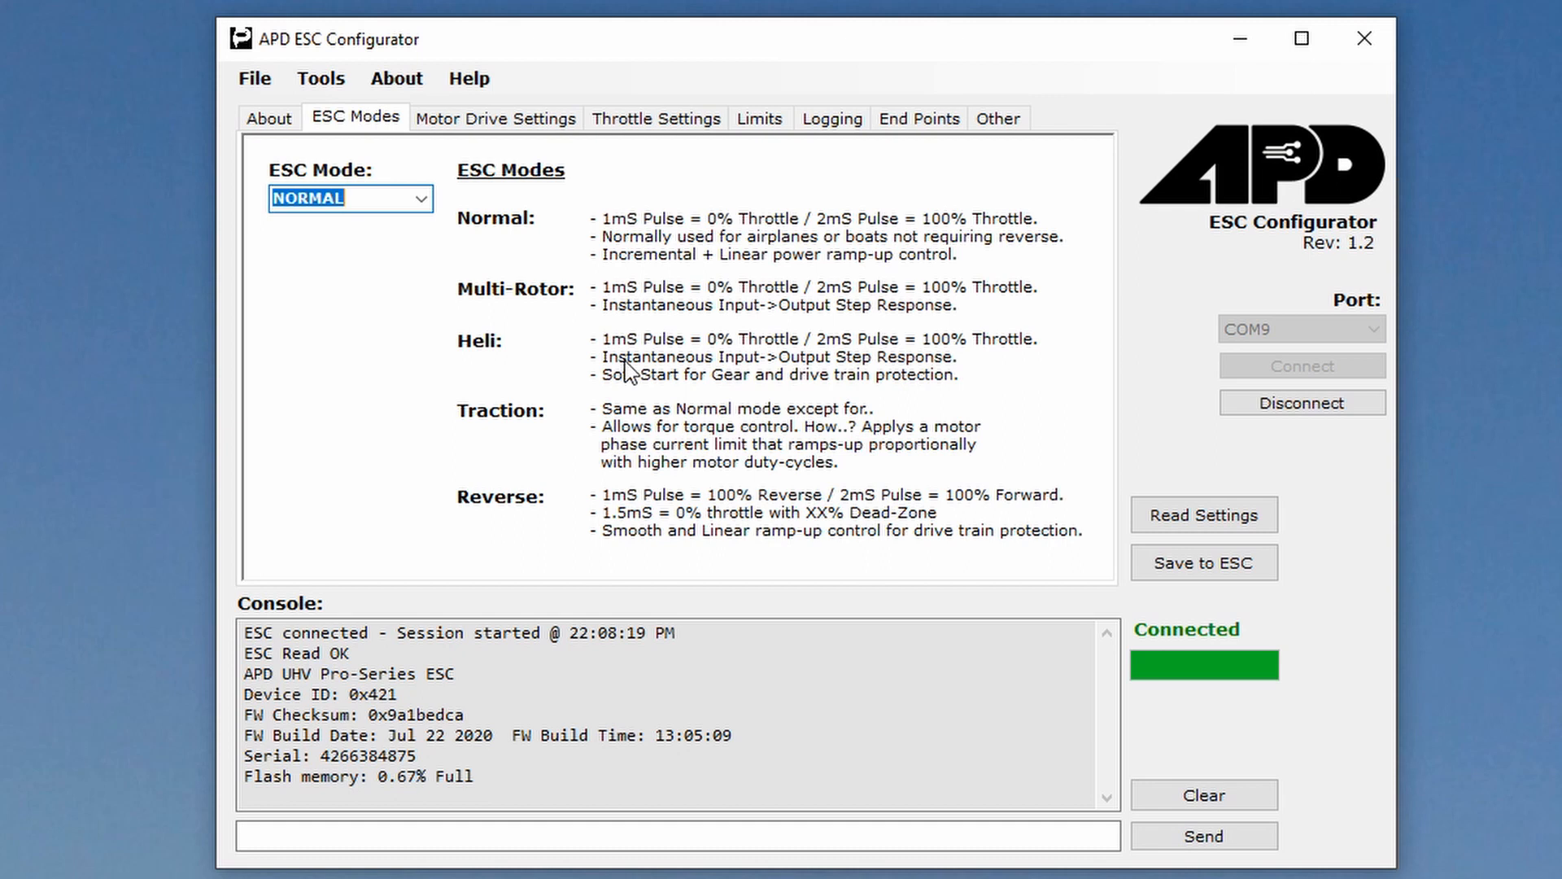
pyautogui.moveTo(495, 117)
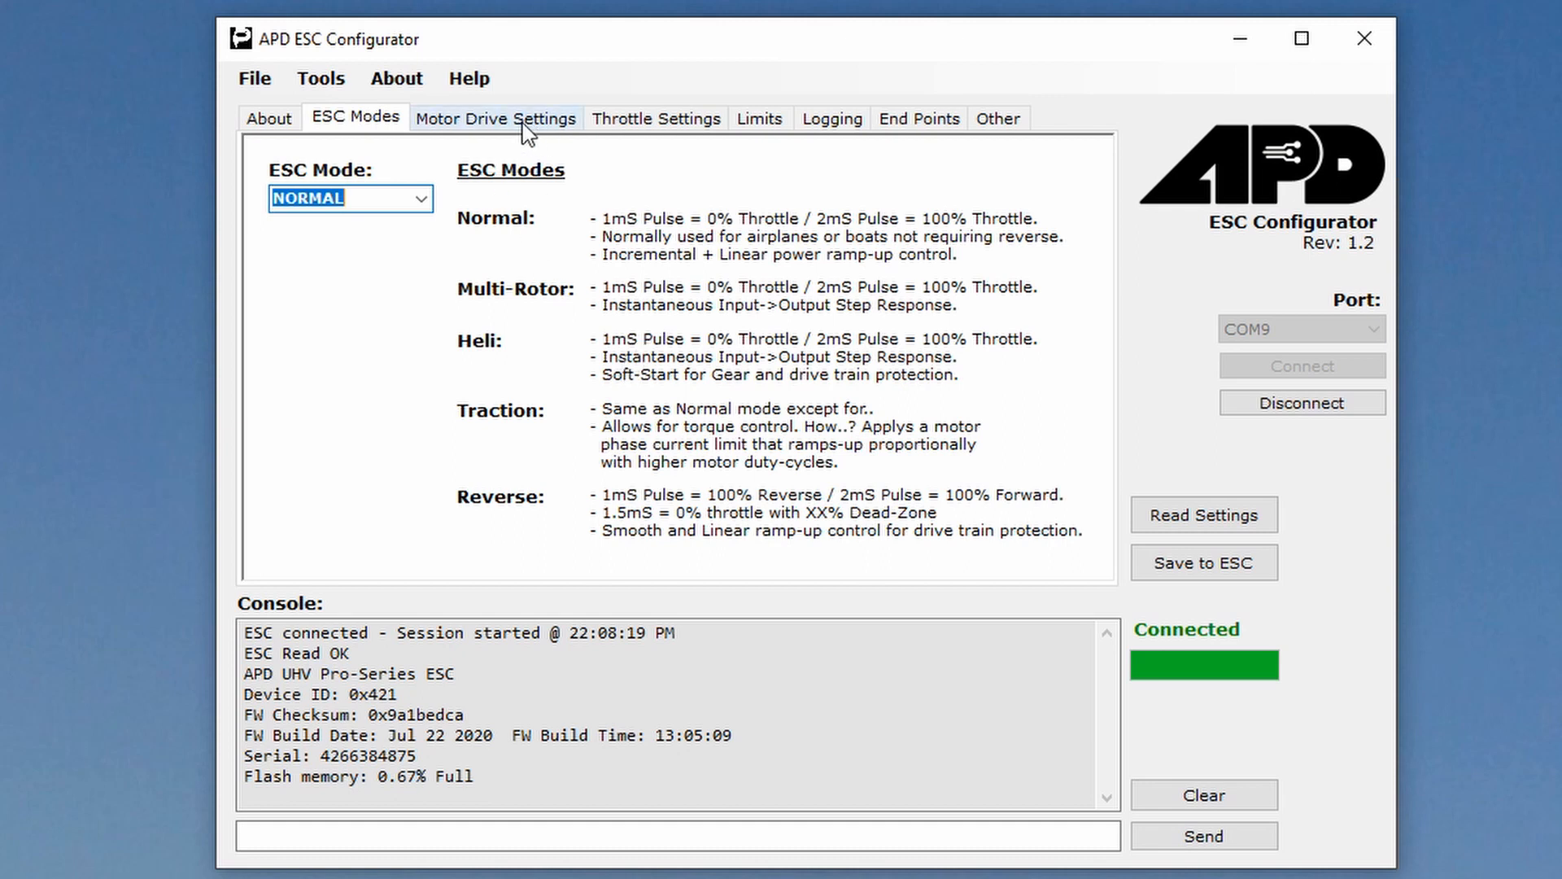
pyautogui.moveTo(536, 124)
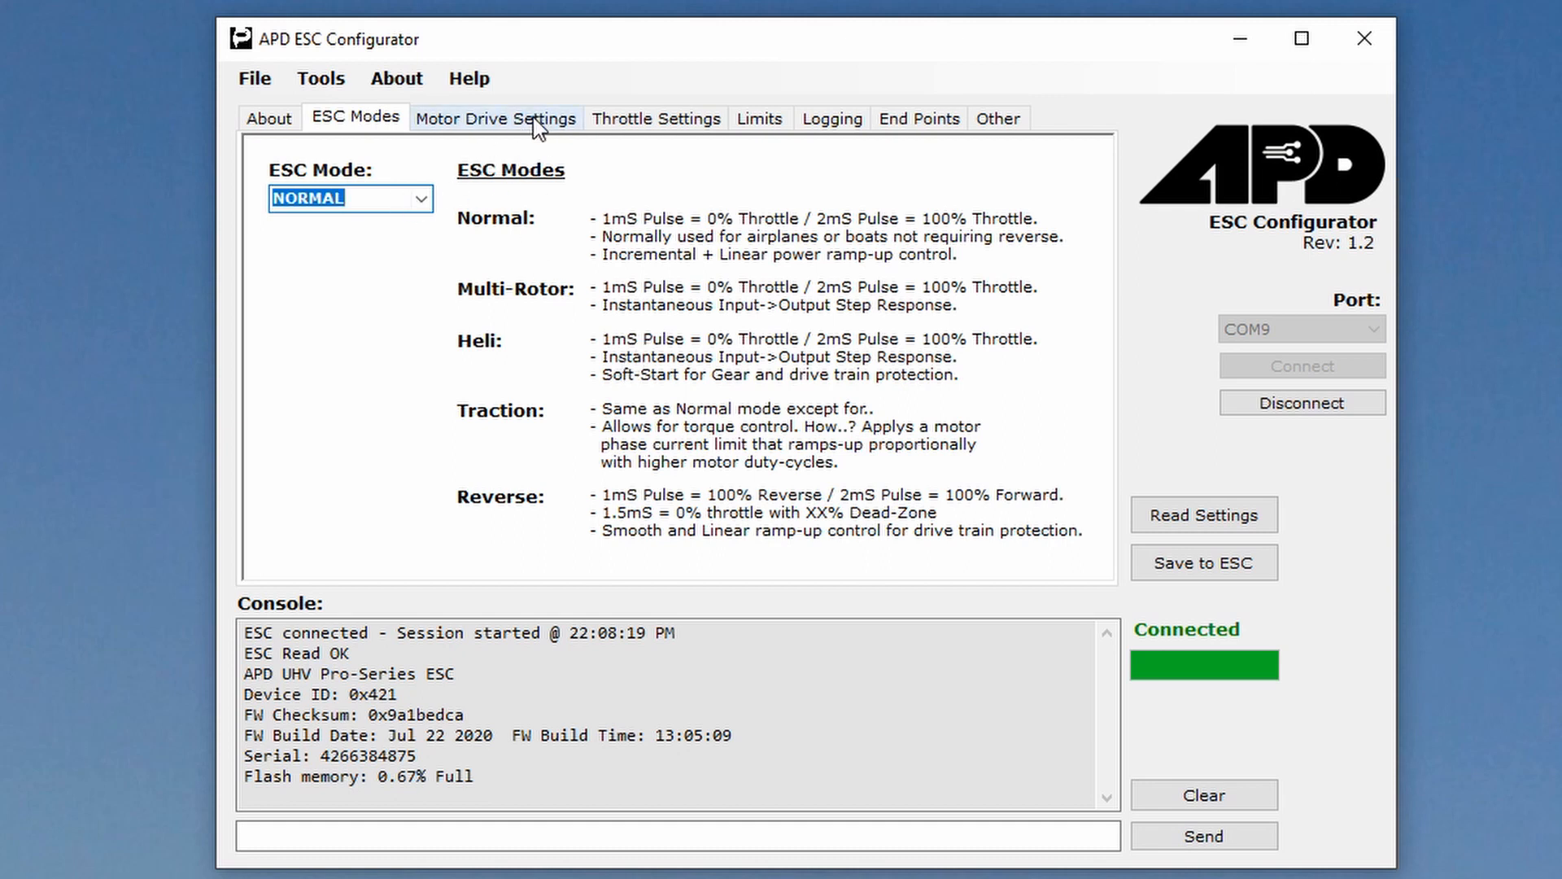
pyautogui.click(494, 117)
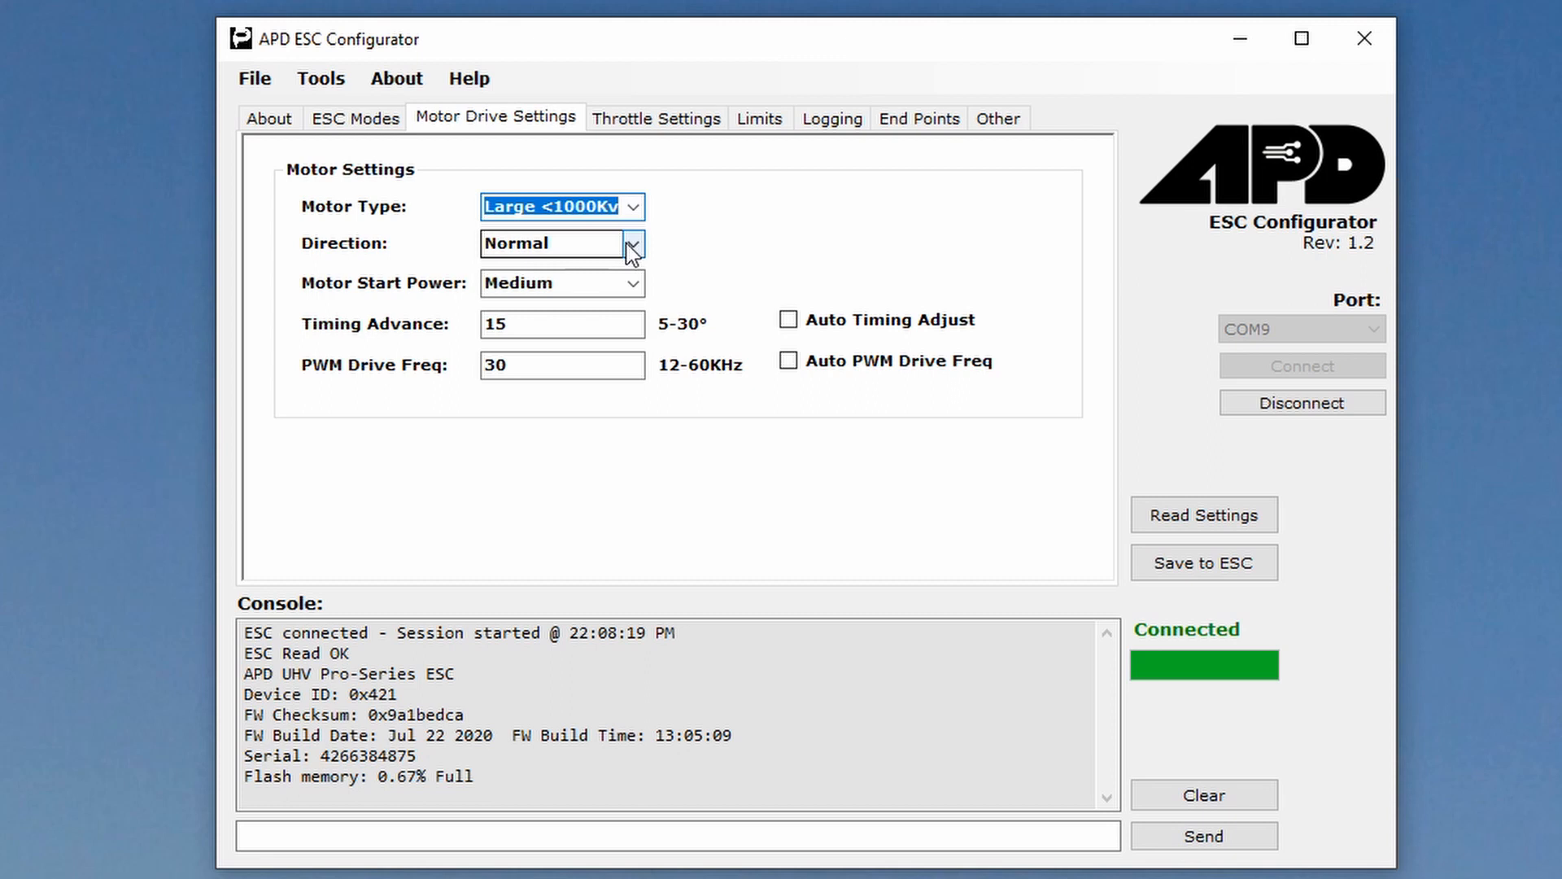
pyautogui.click(630, 283)
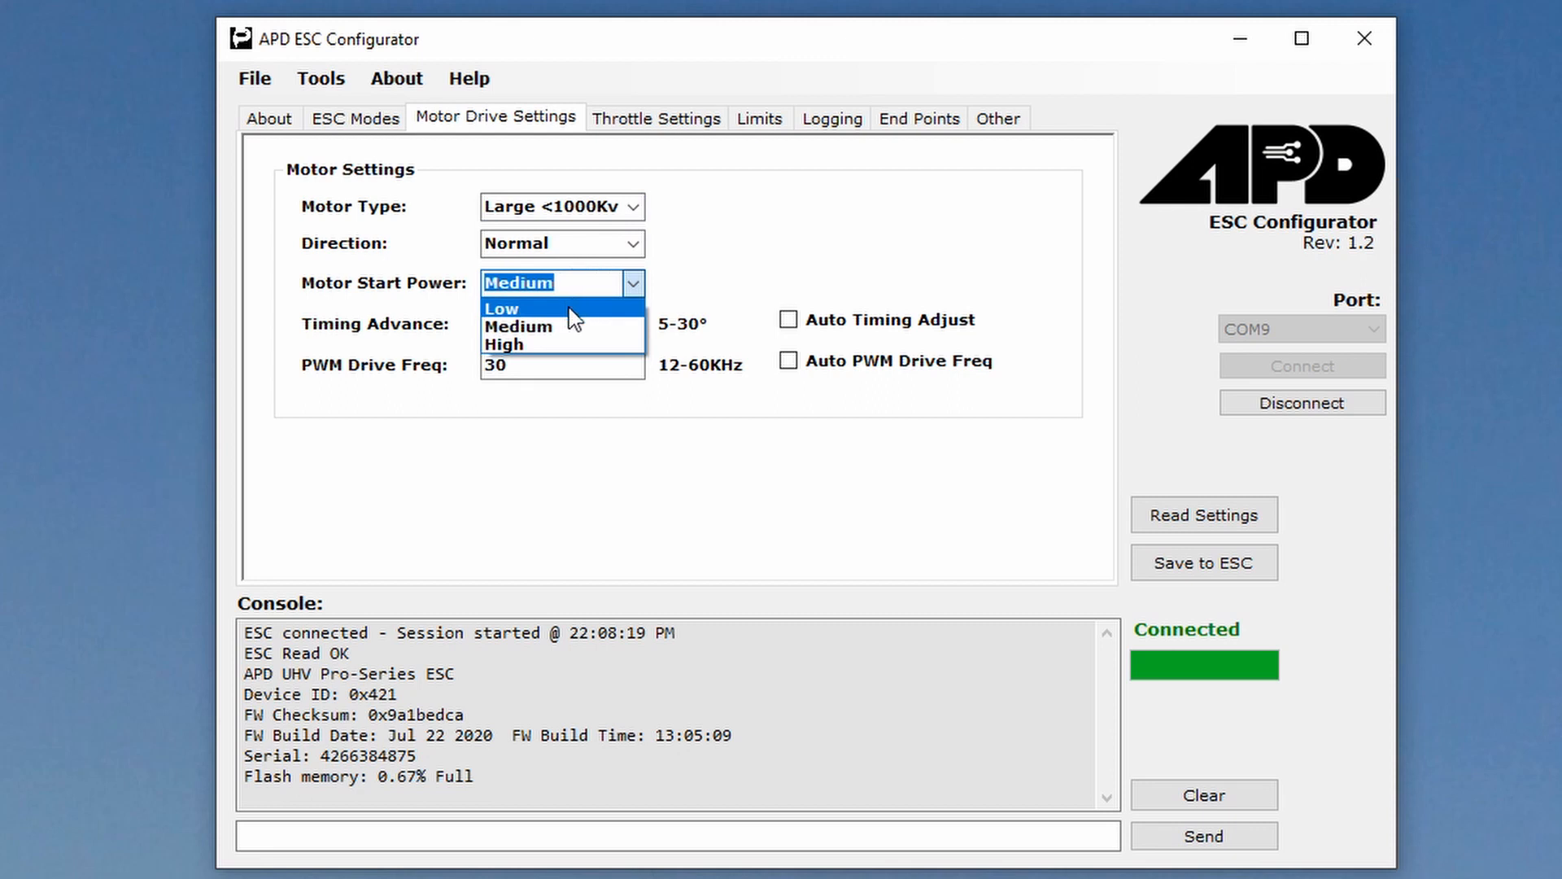
pyautogui.click(502, 307)
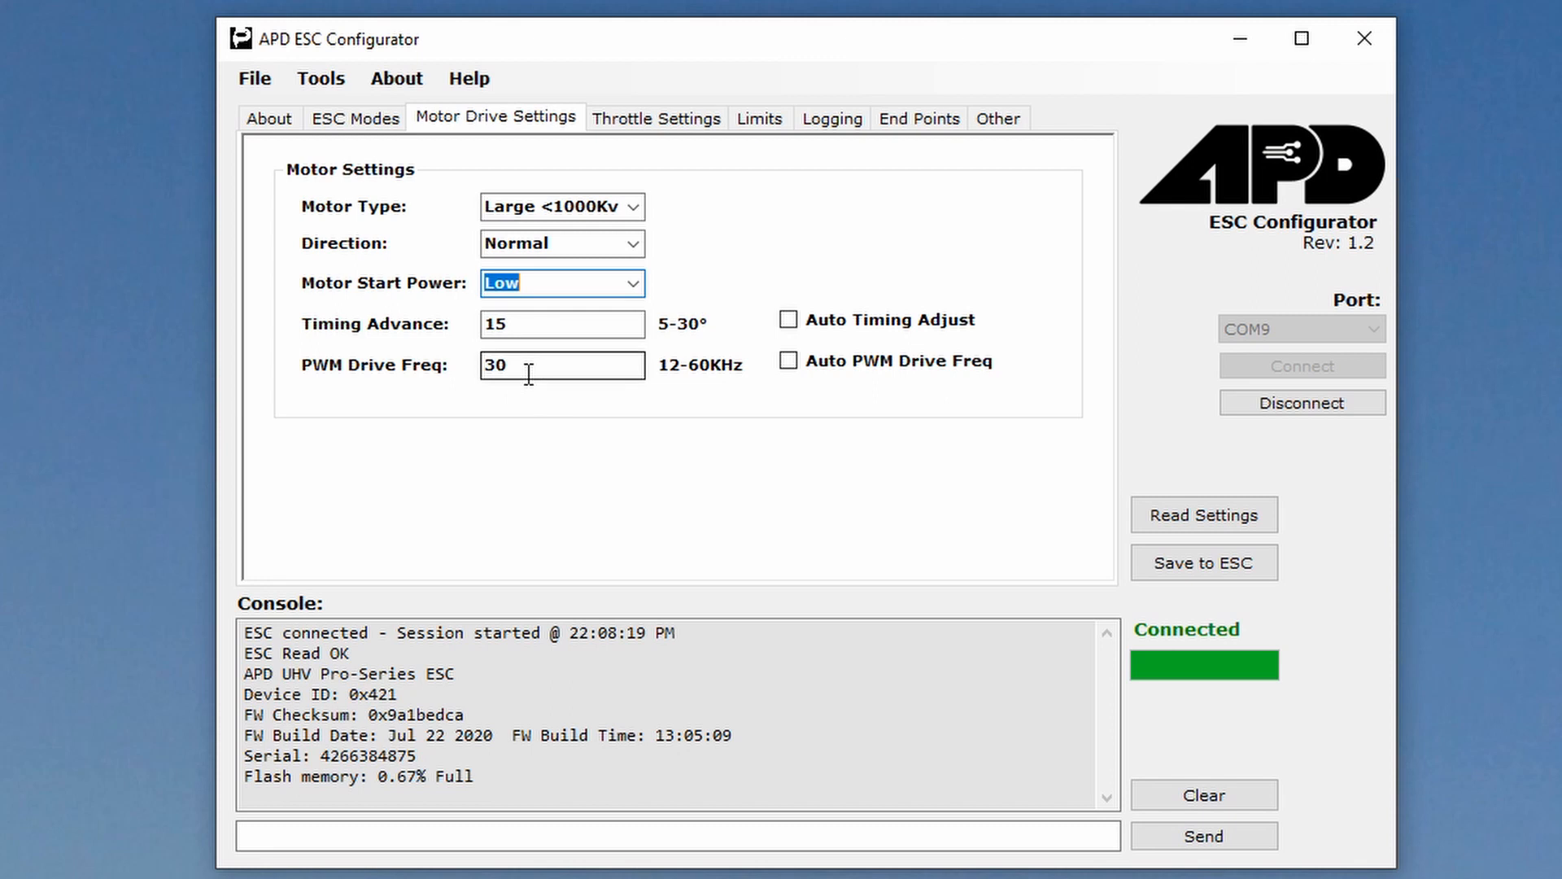
pyautogui.moveTo(673, 392)
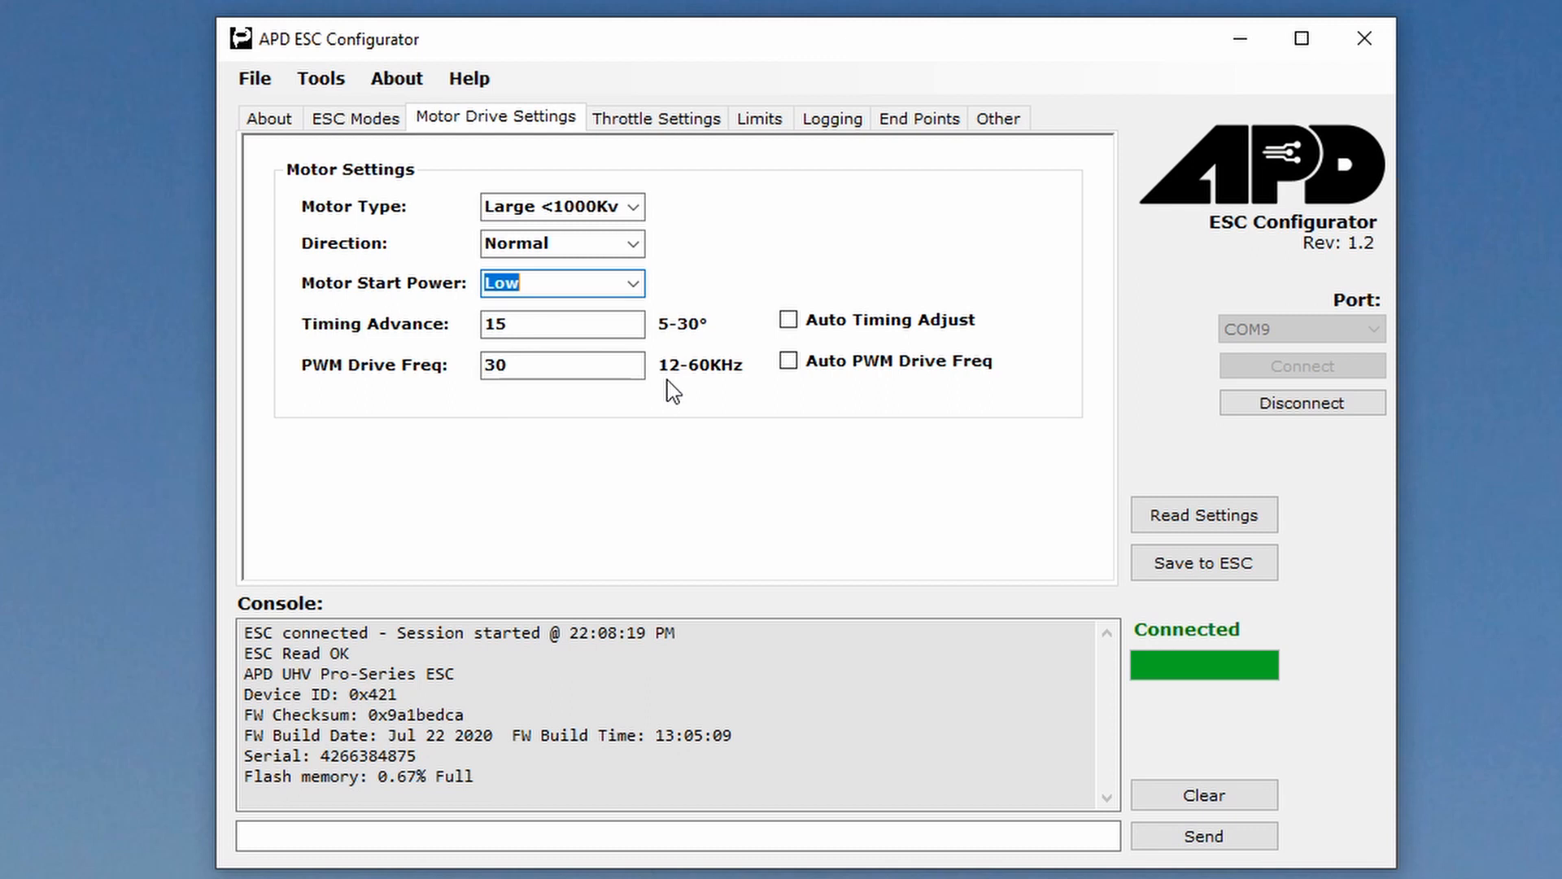
pyautogui.moveTo(694, 373)
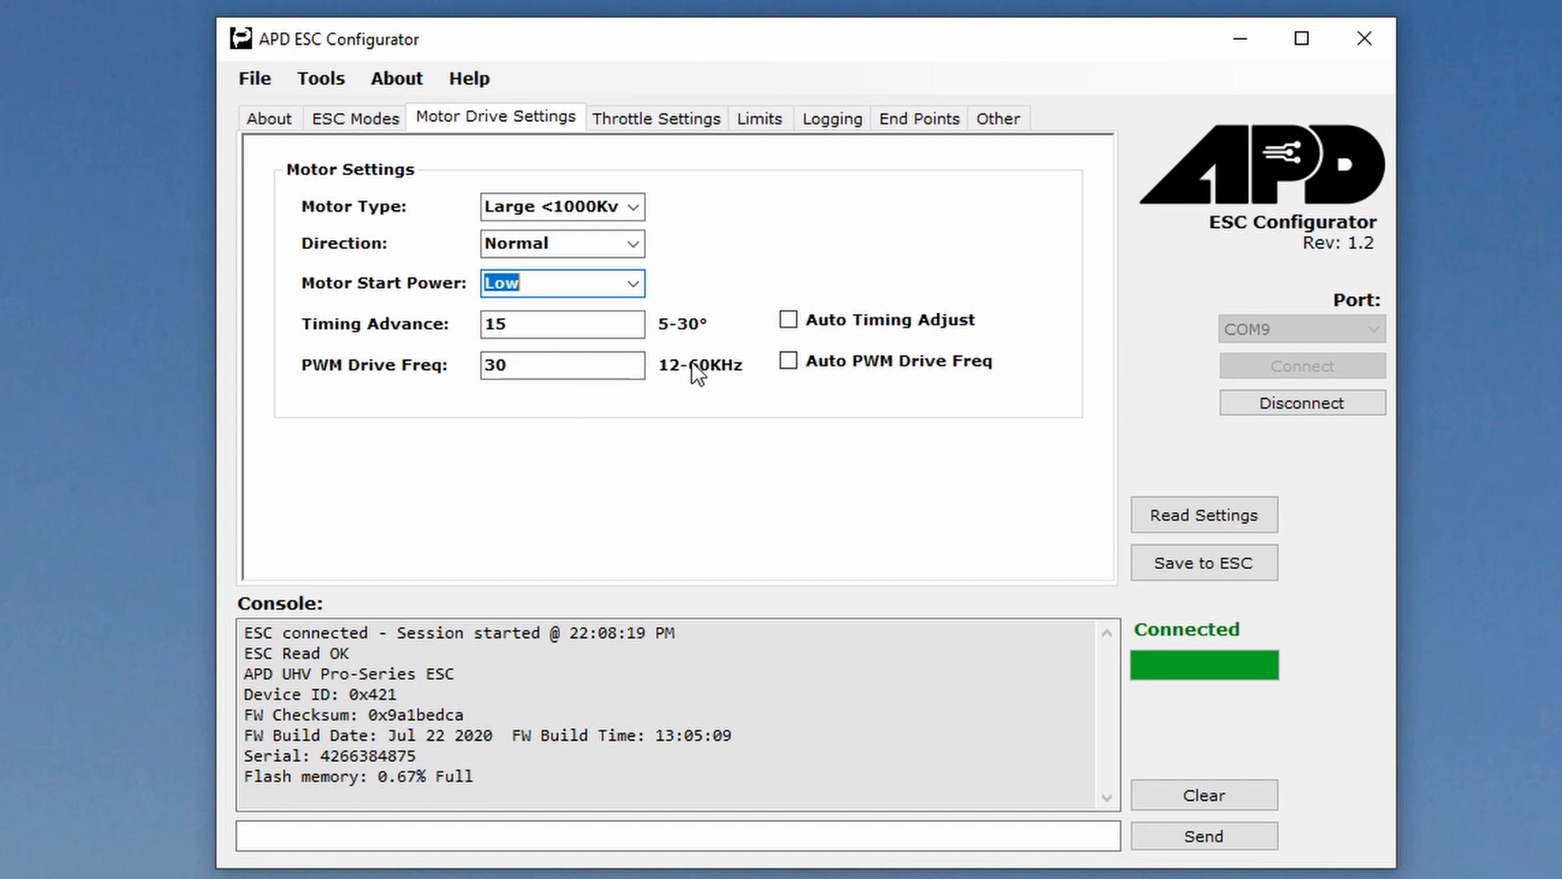
pyautogui.moveTo(649, 159)
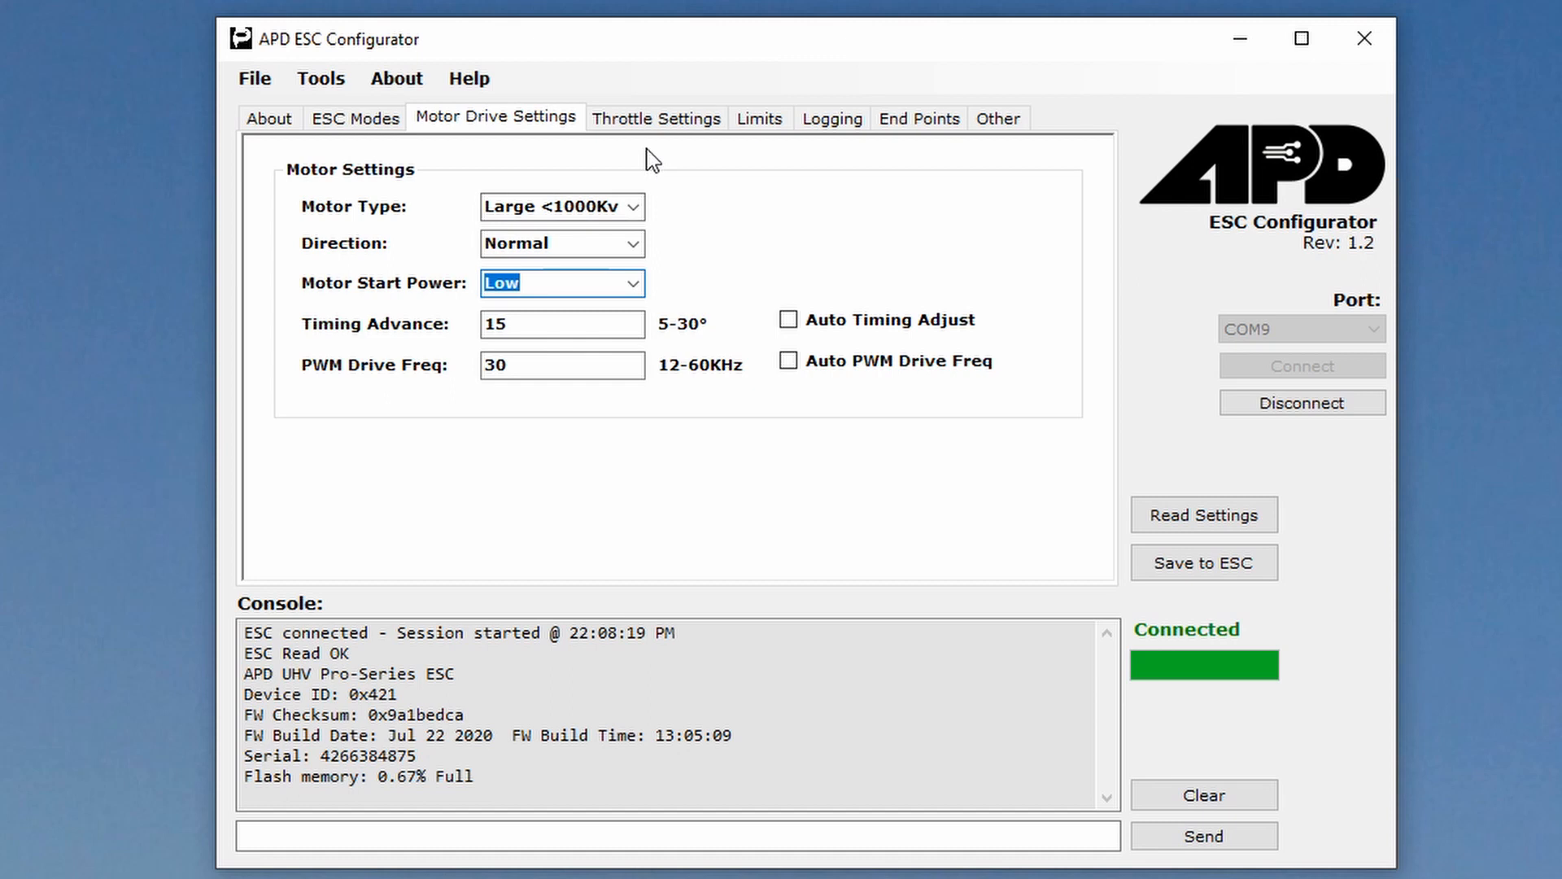
# - Show the Throttle Settings page with ramp-up and ramp-down at 50% per 100 ms
pyautogui.click(656, 117)
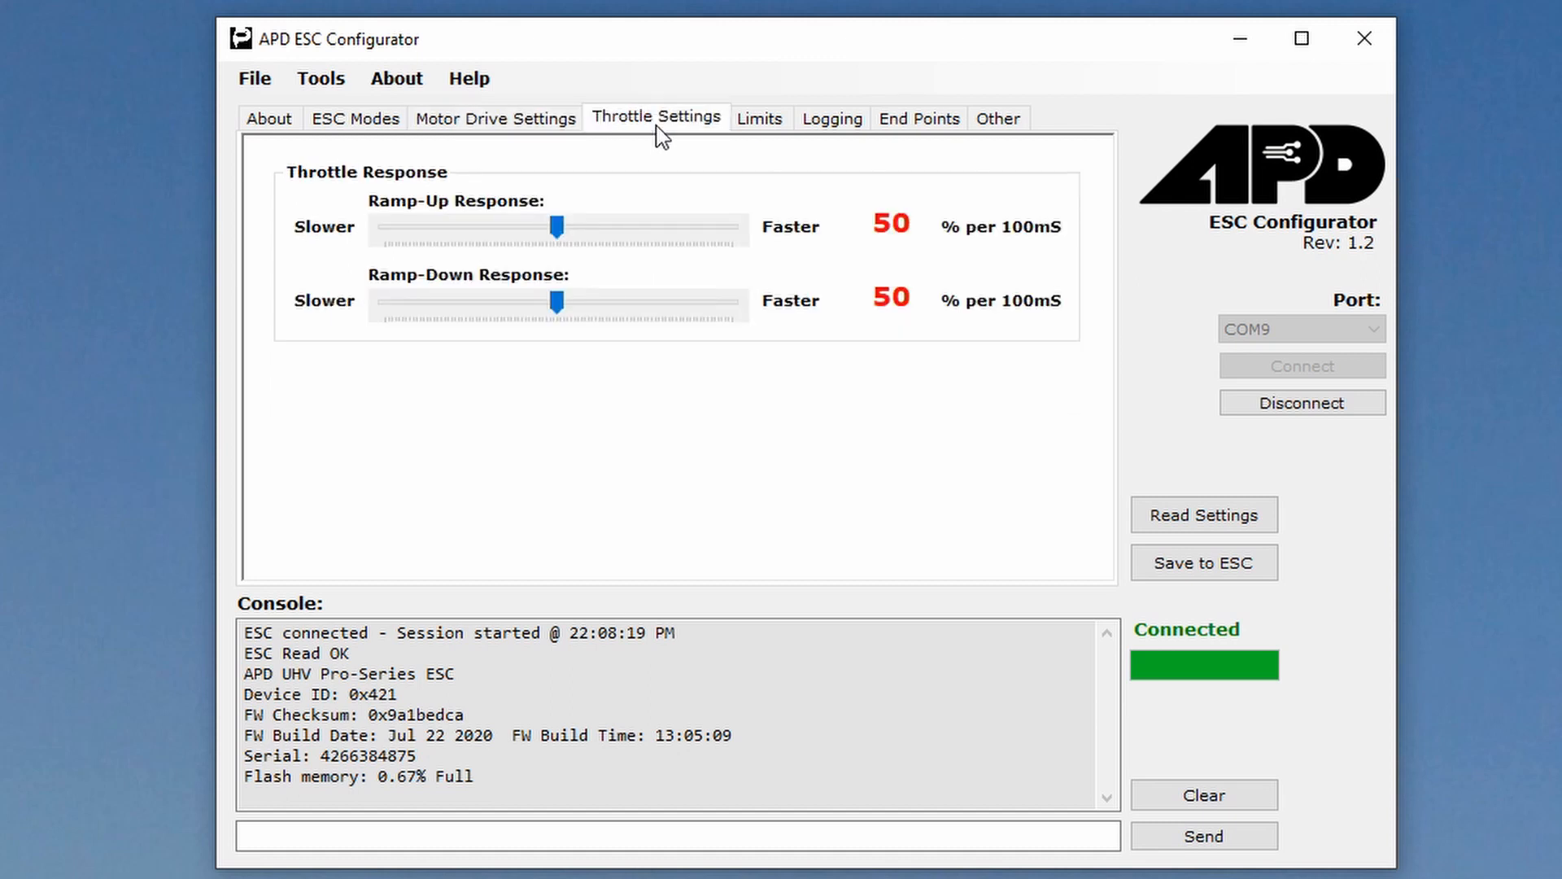
pyautogui.moveTo(608, 156)
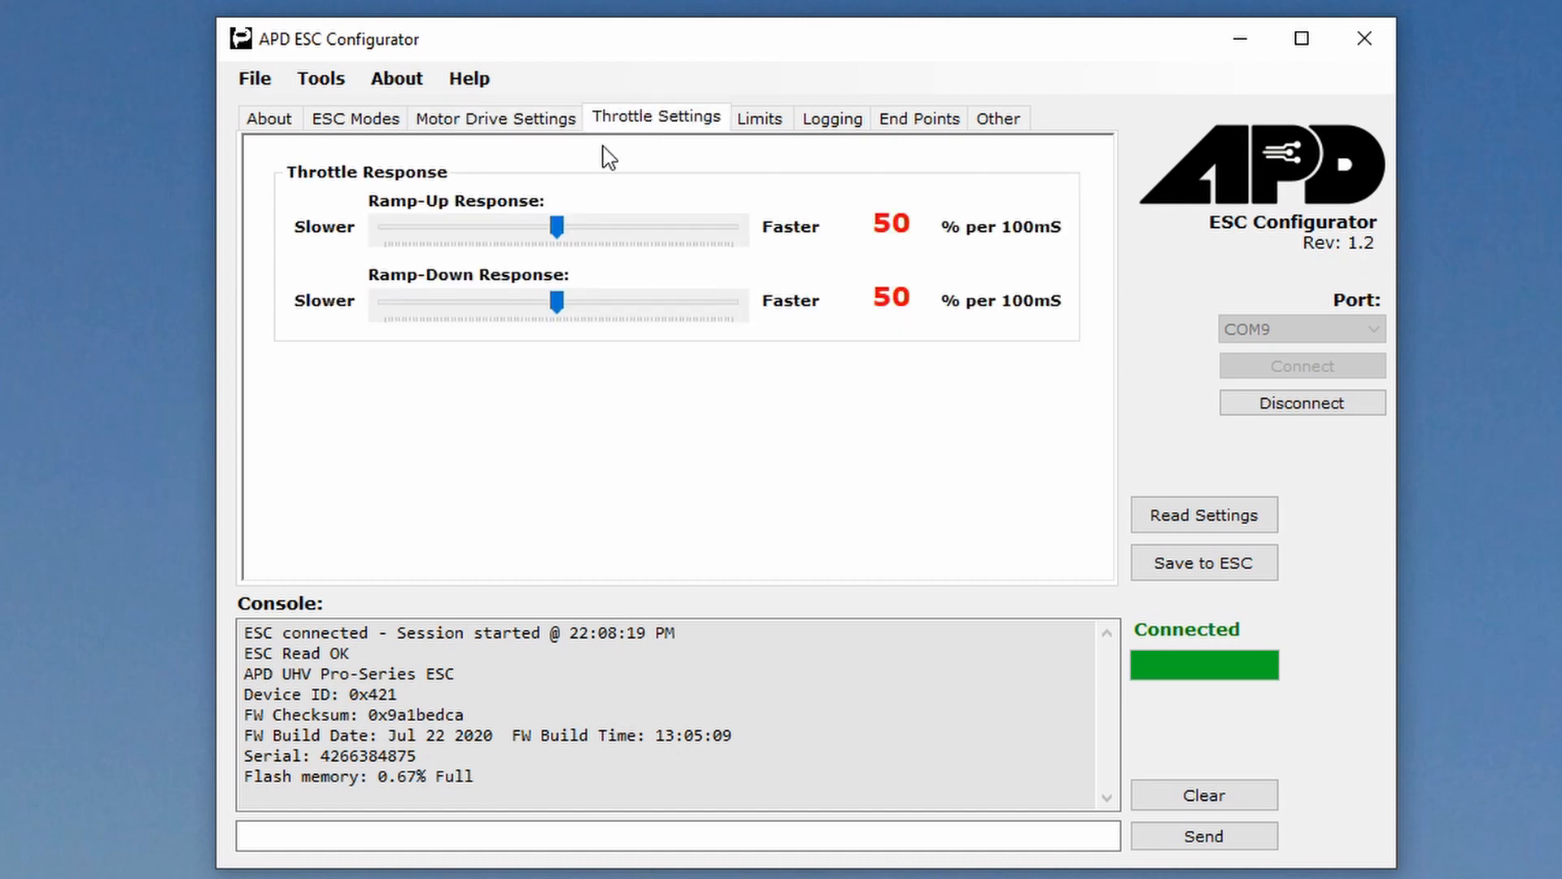
pyautogui.moveTo(623, 219)
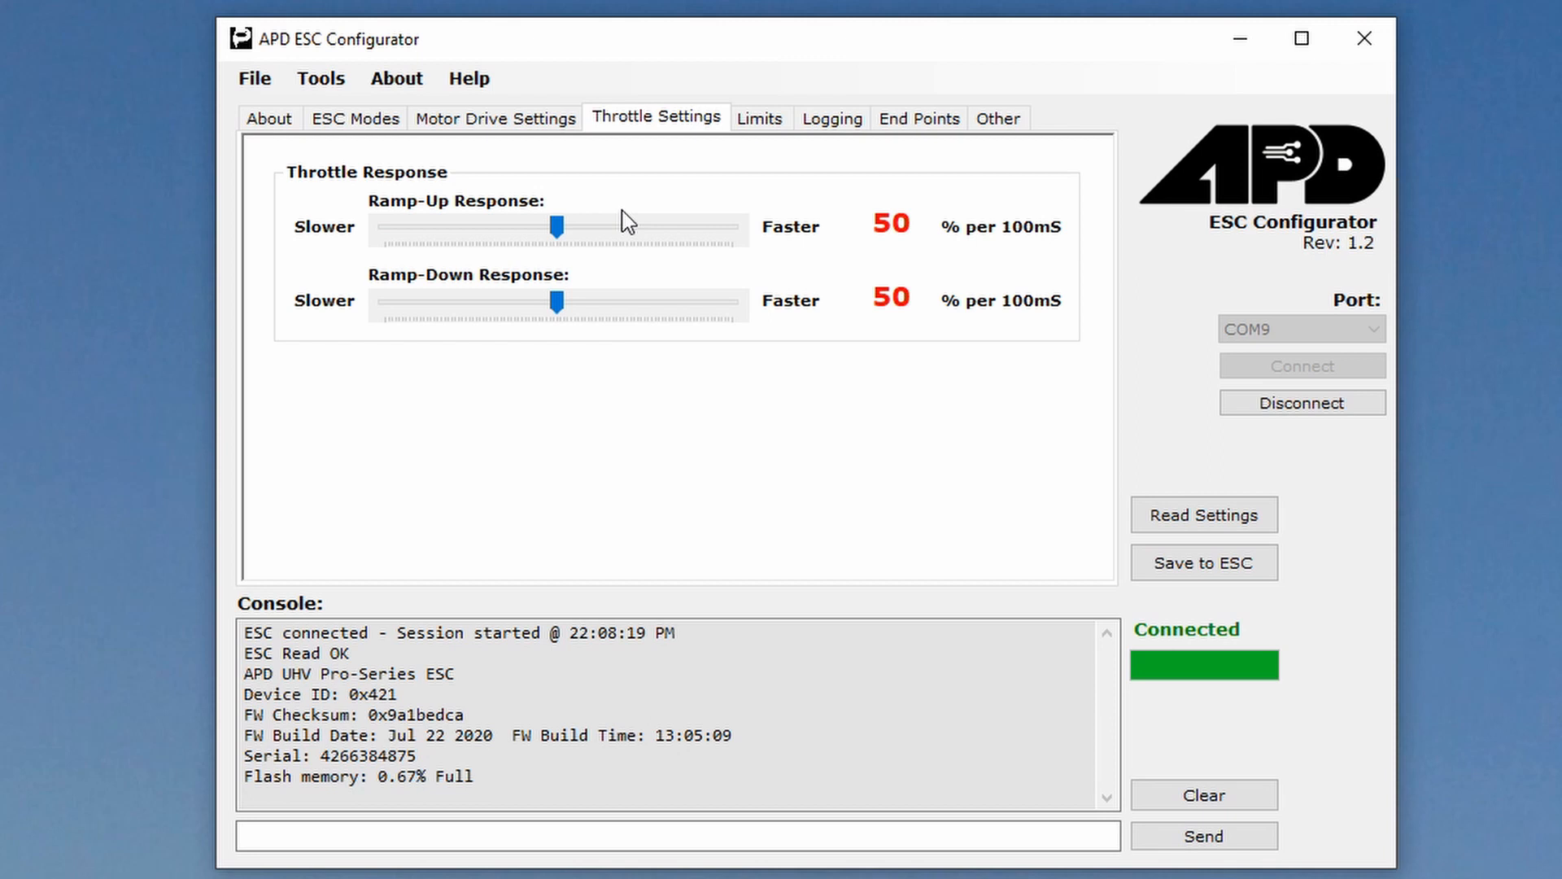
# - Review the Limits page: auto under-voltage, 300 A currents, 100°C, 50000 mAh
pyautogui.click(760, 117)
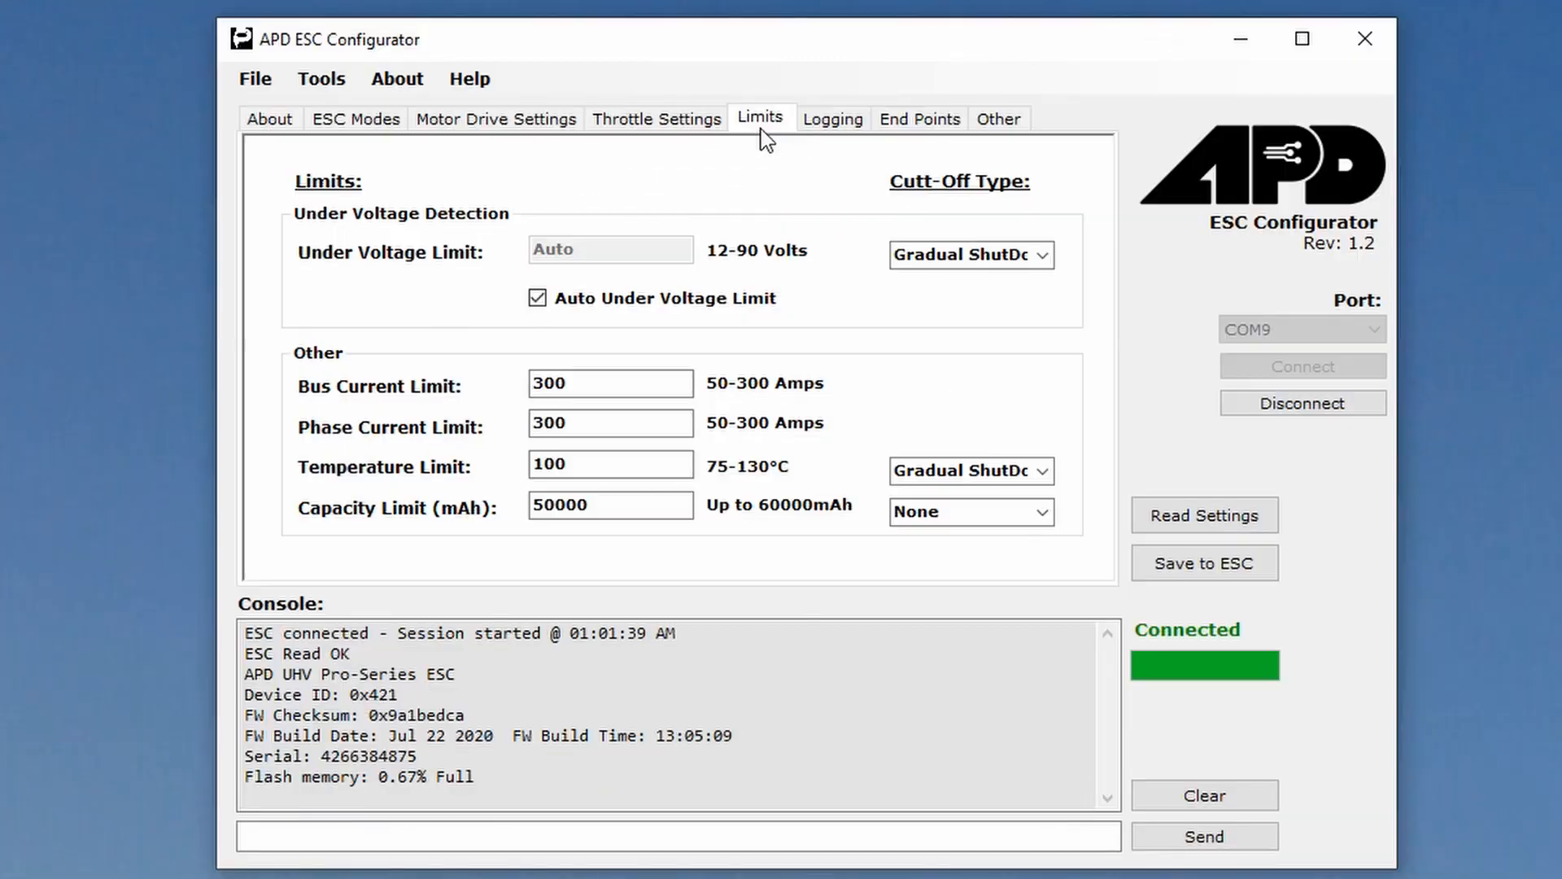
pyautogui.moveTo(778, 253)
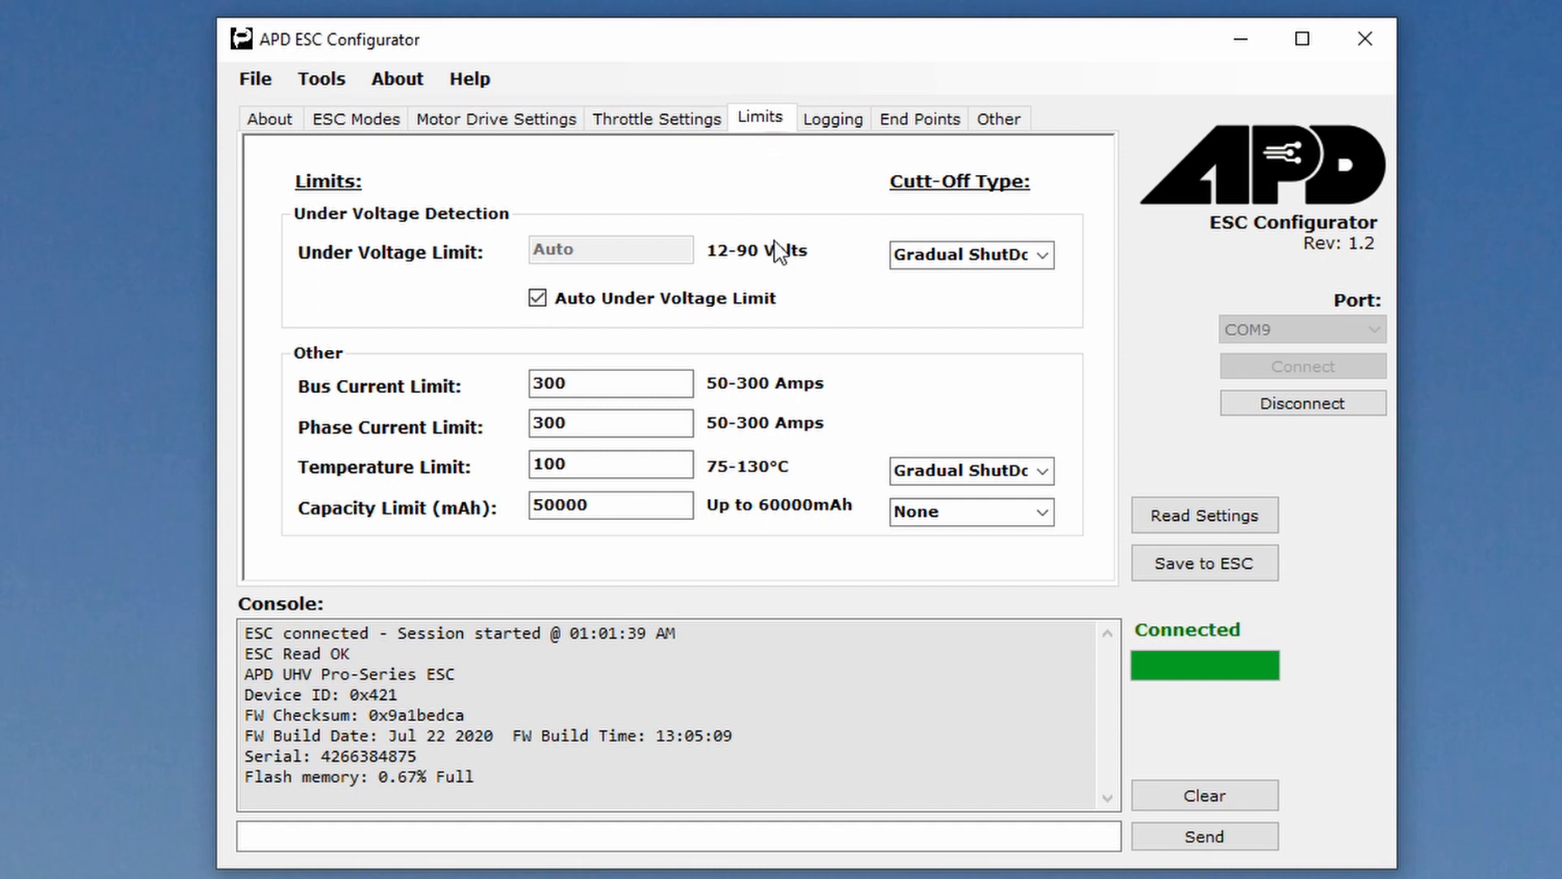
pyautogui.moveTo(734, 391)
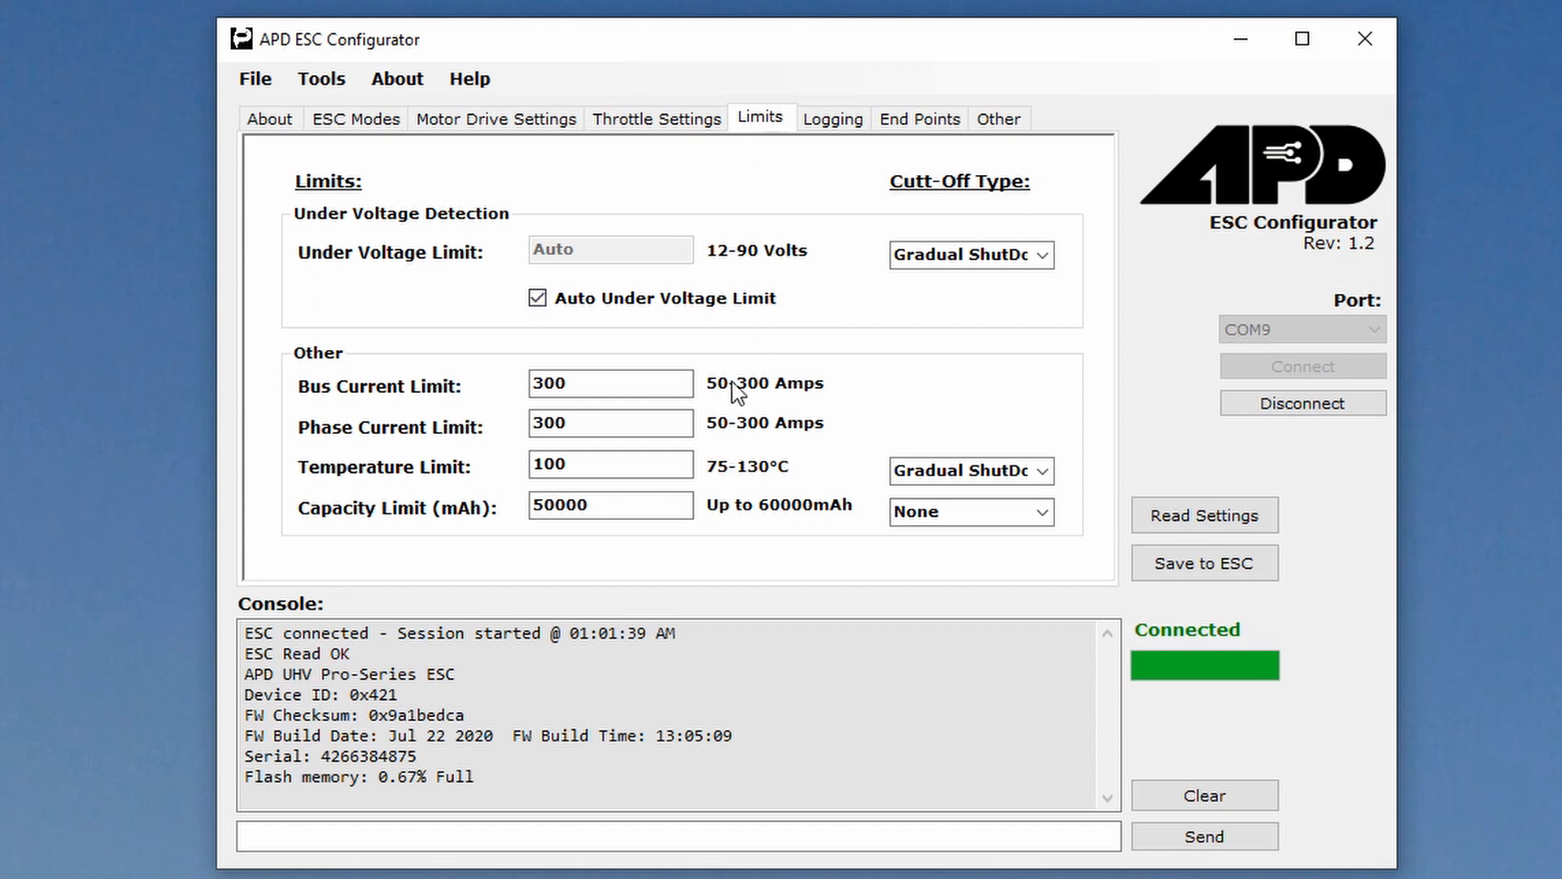
pyautogui.moveTo(533, 413)
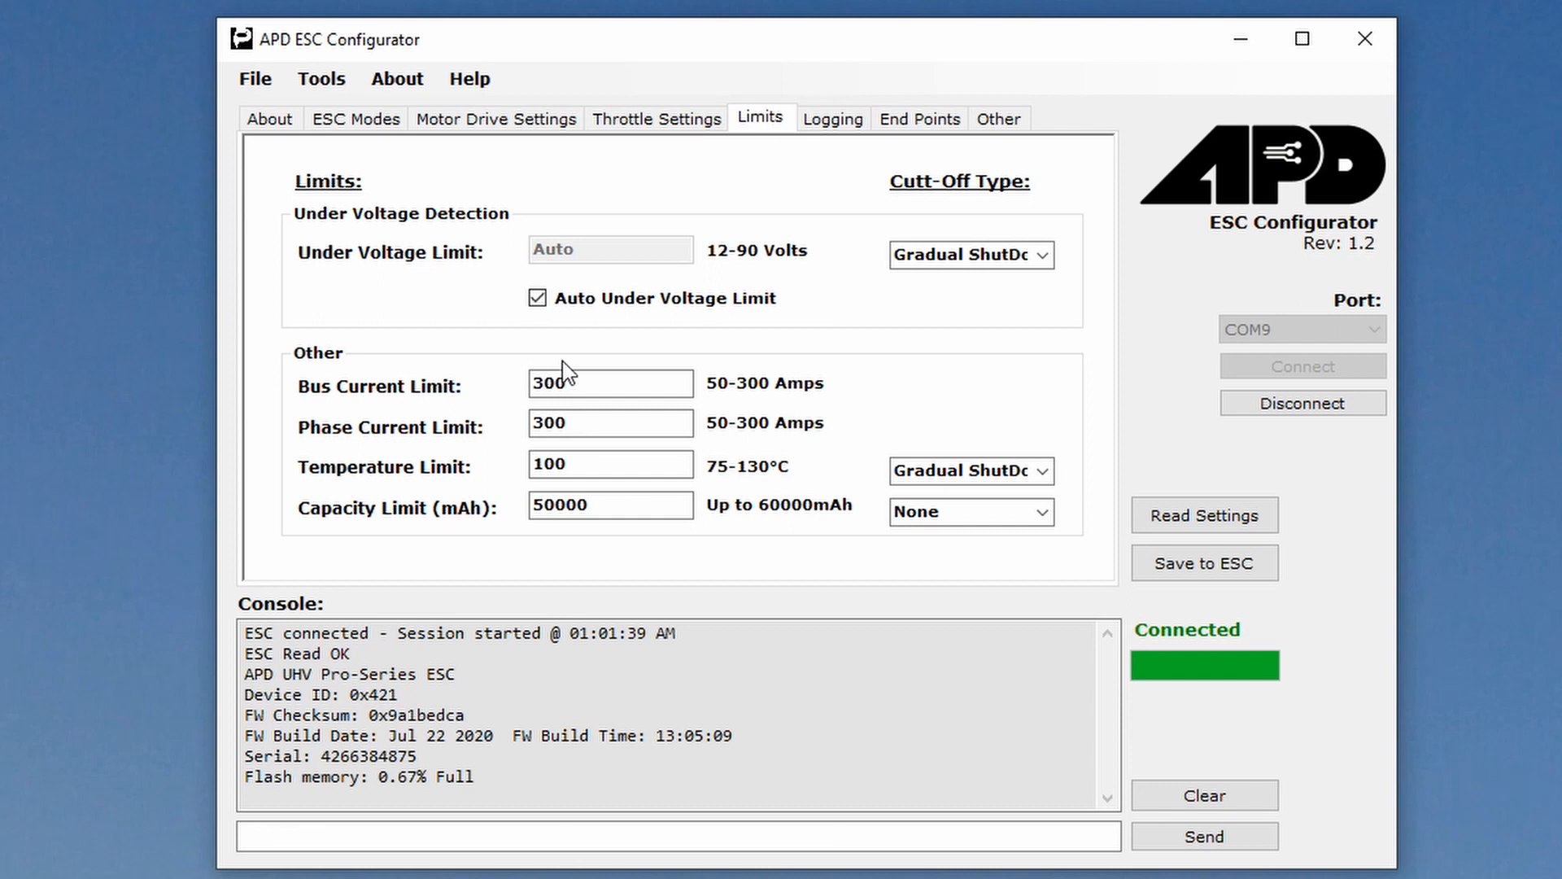
pyautogui.moveTo(619, 360)
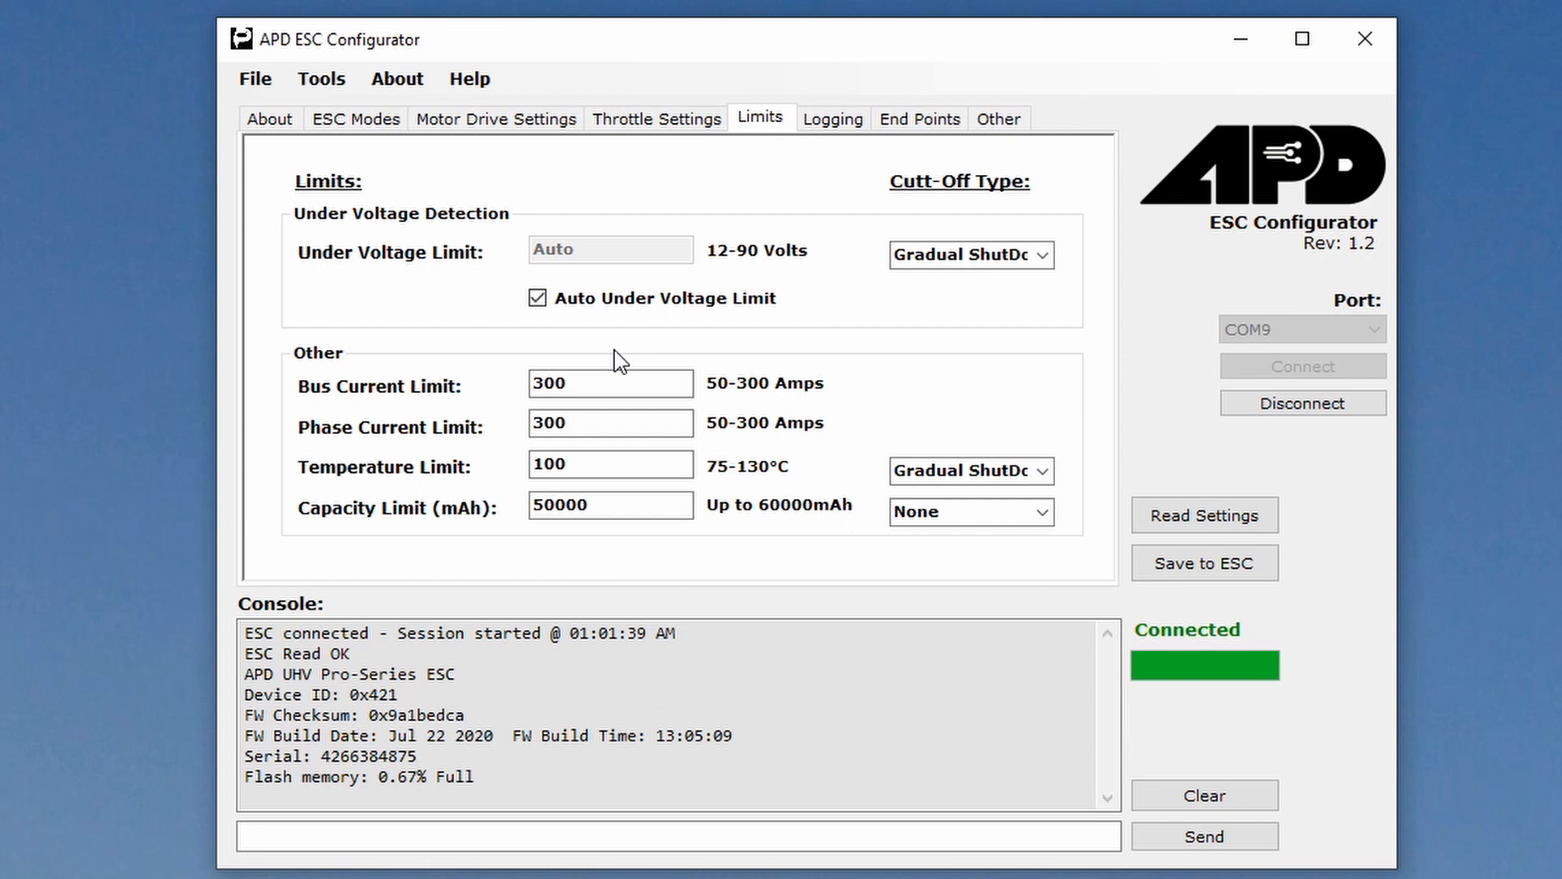
pyautogui.moveTo(767, 297)
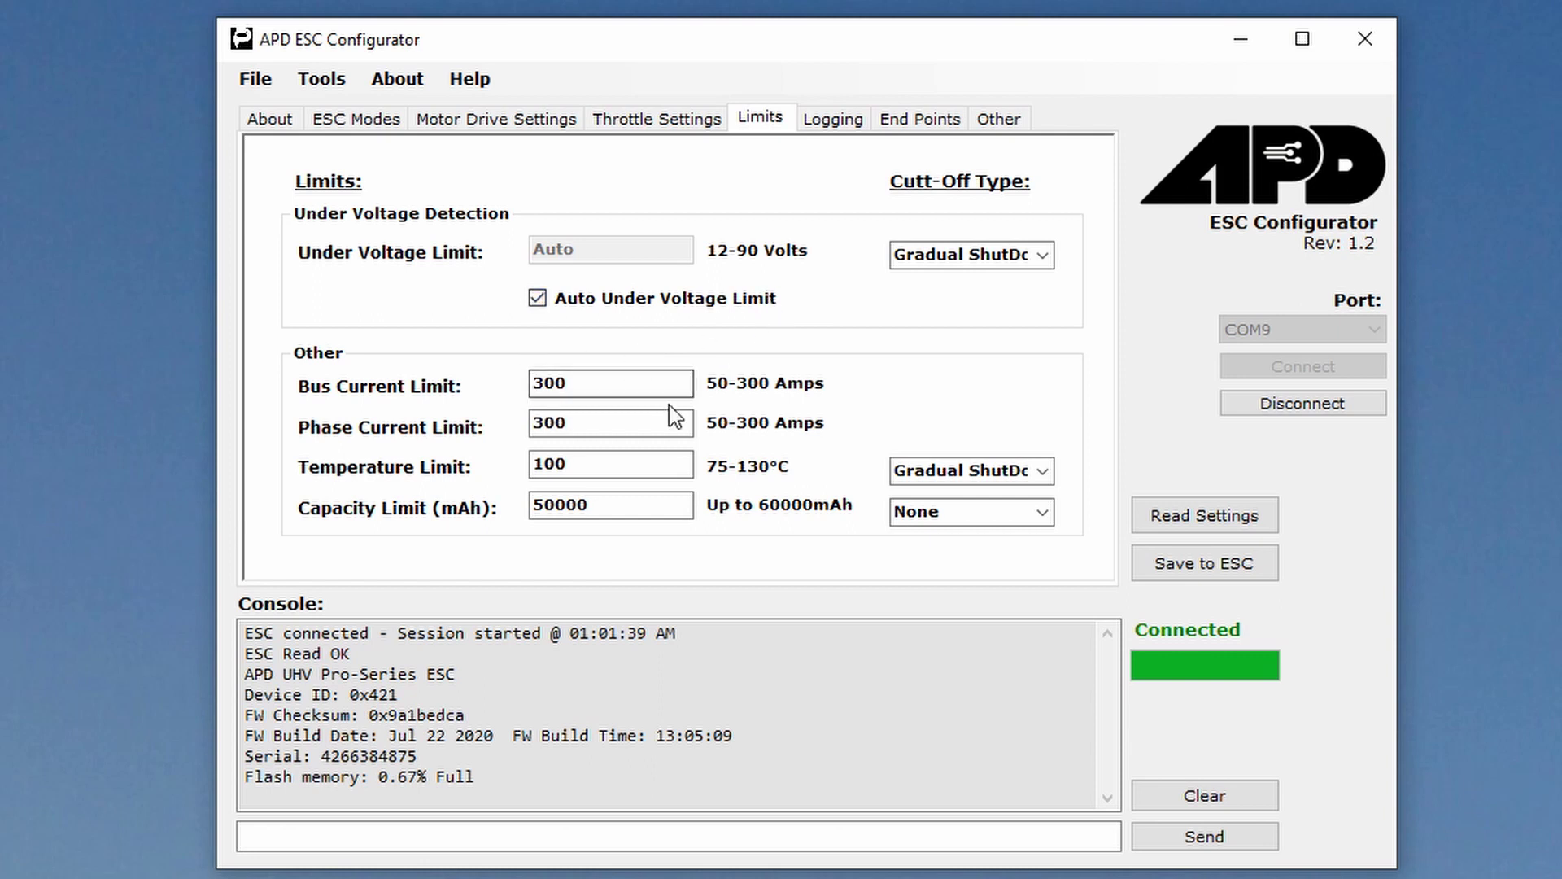
pyautogui.click(610, 383)
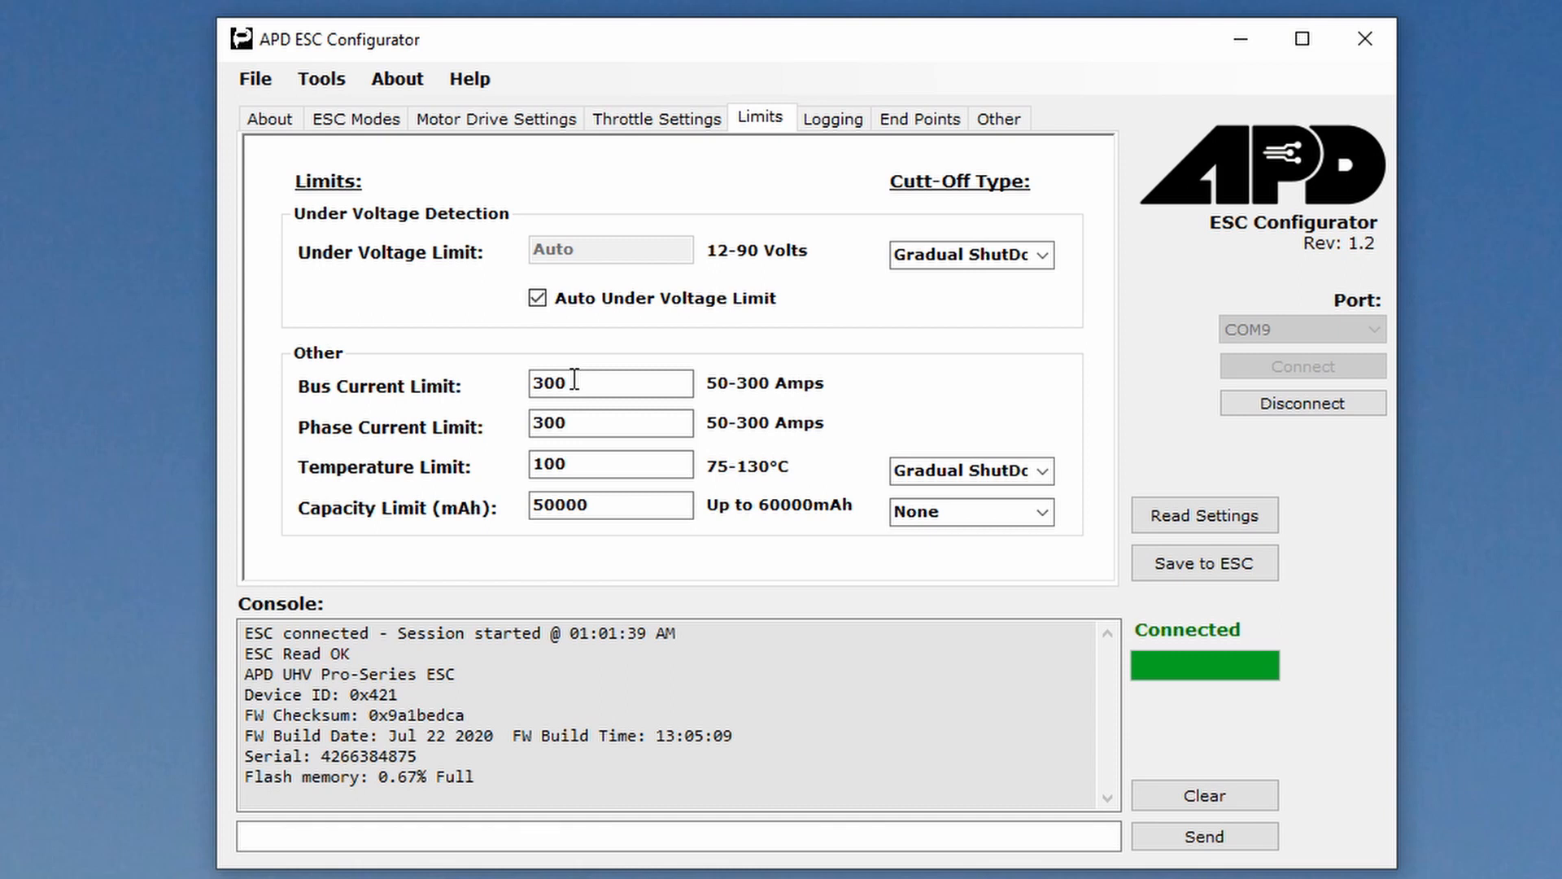
pyautogui.moveTo(568, 384)
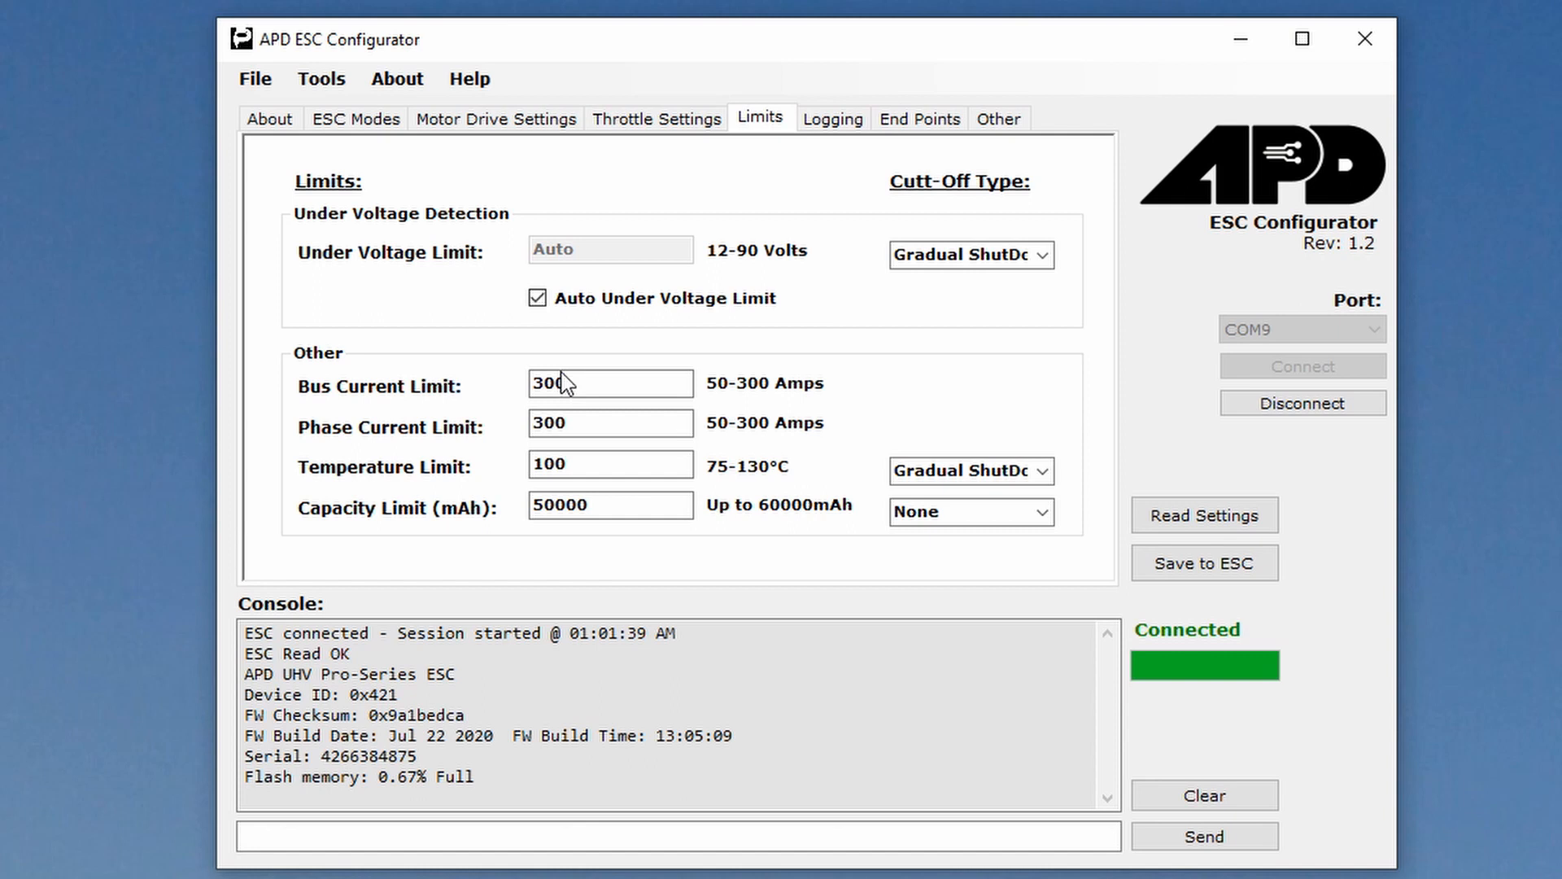
pyautogui.moveTo(728, 394)
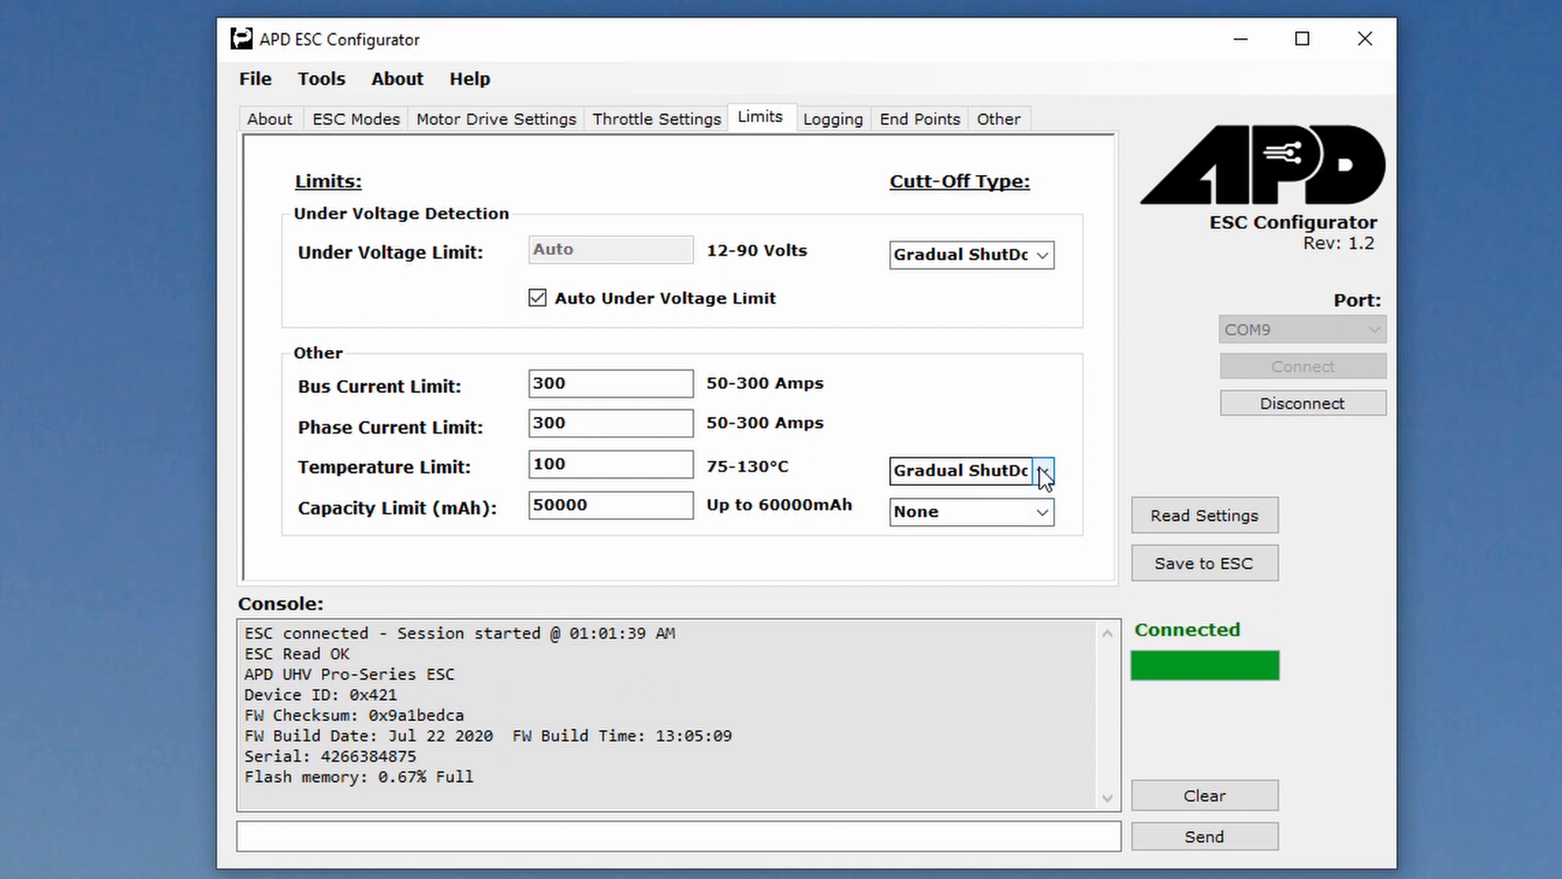
# - Change the temperature limit cut-off type from Gradual to Hard ShutDown
pyautogui.click(1042, 471)
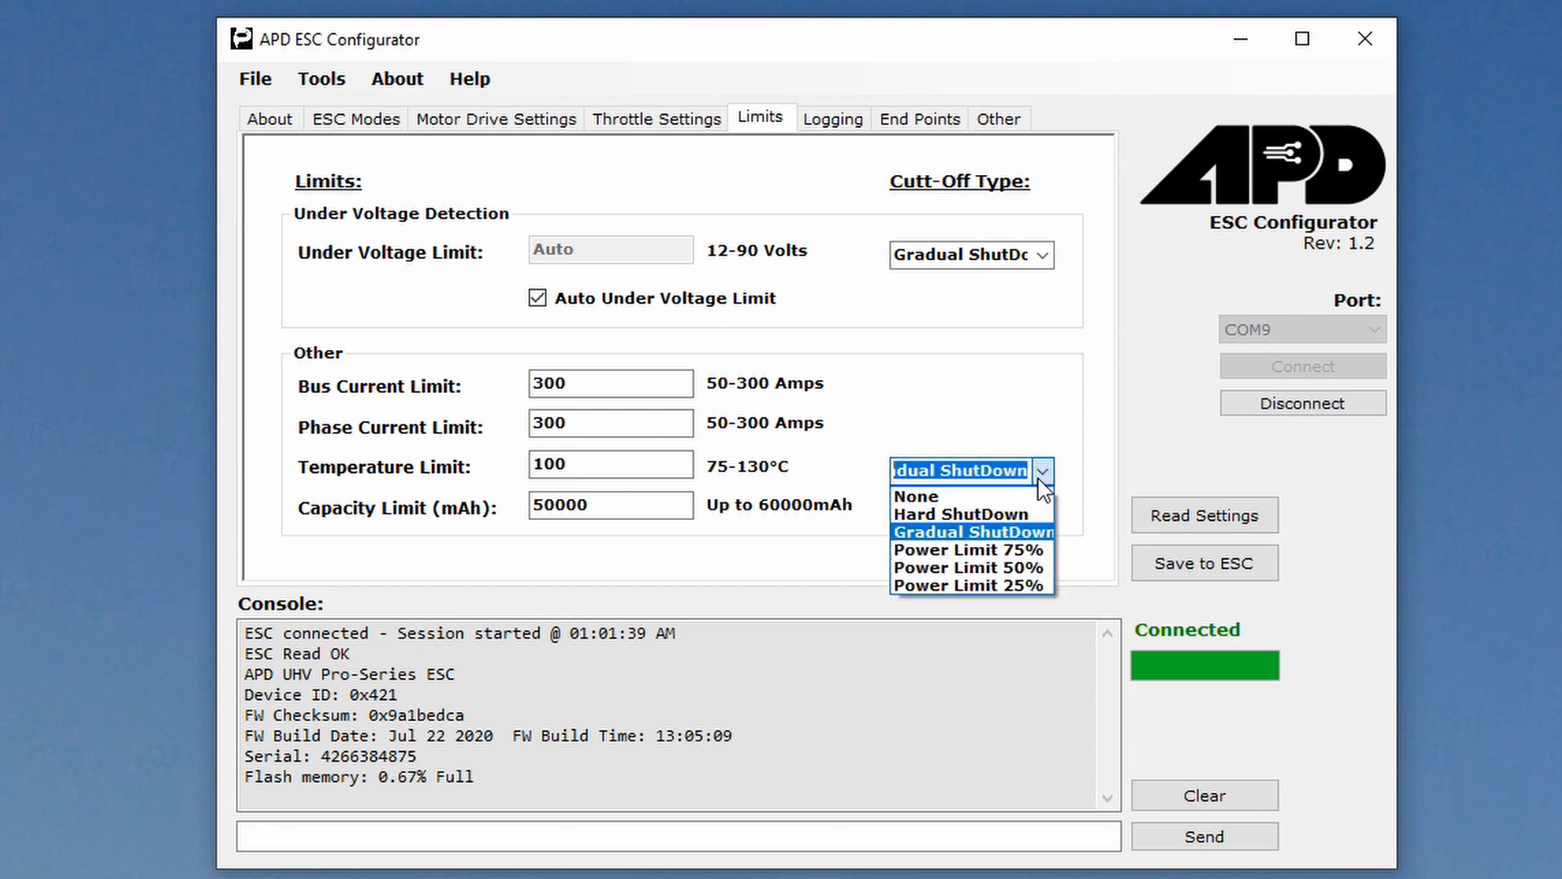
pyautogui.moveTo(962, 514)
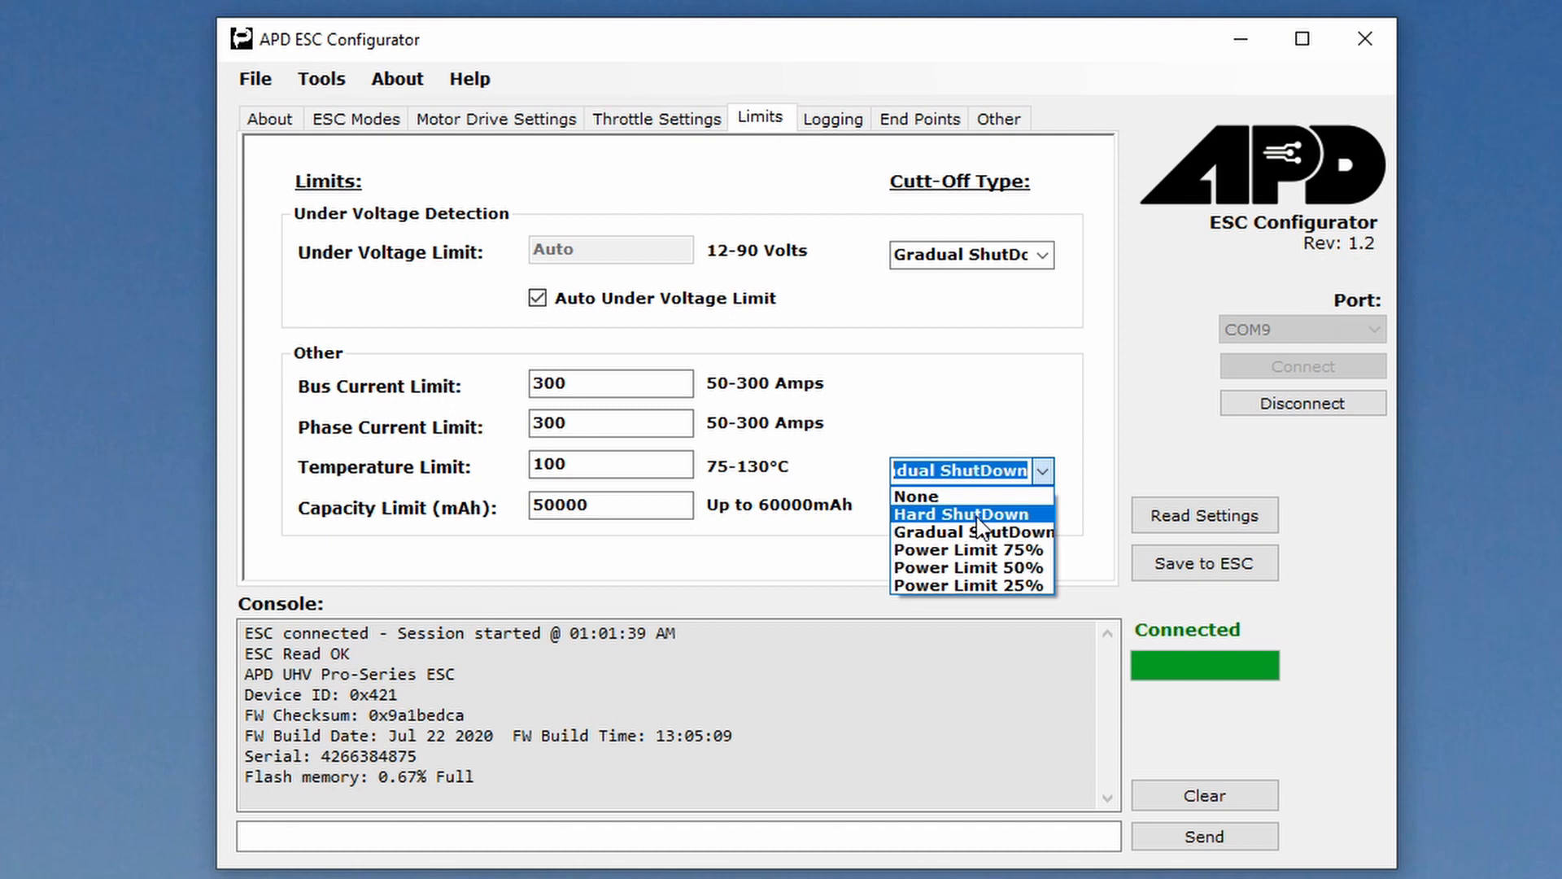
pyautogui.click(960, 513)
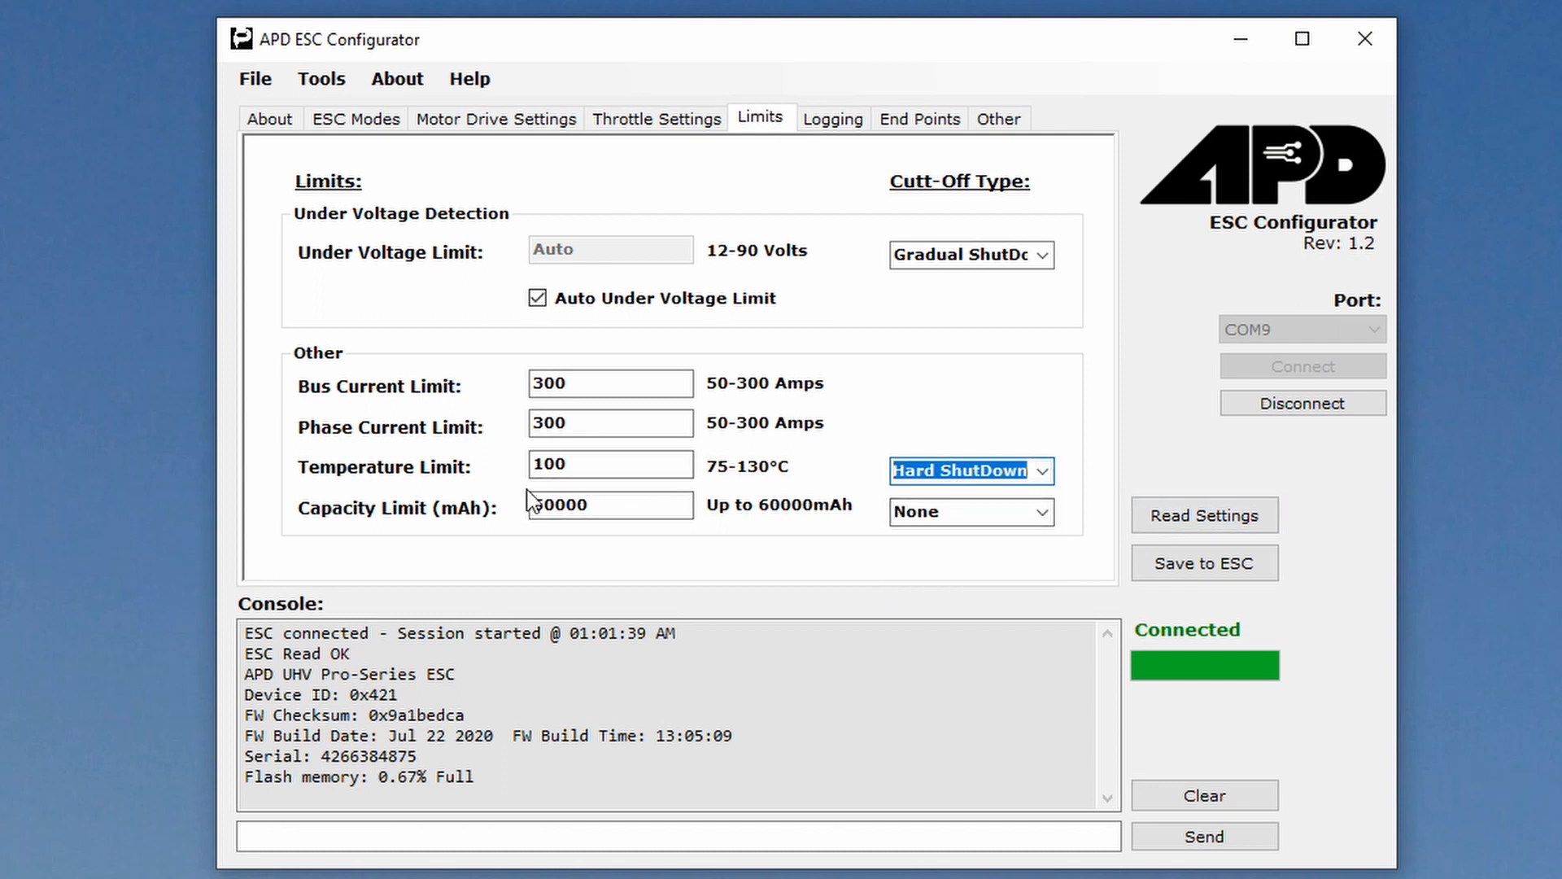
pyautogui.moveTo(897, 488)
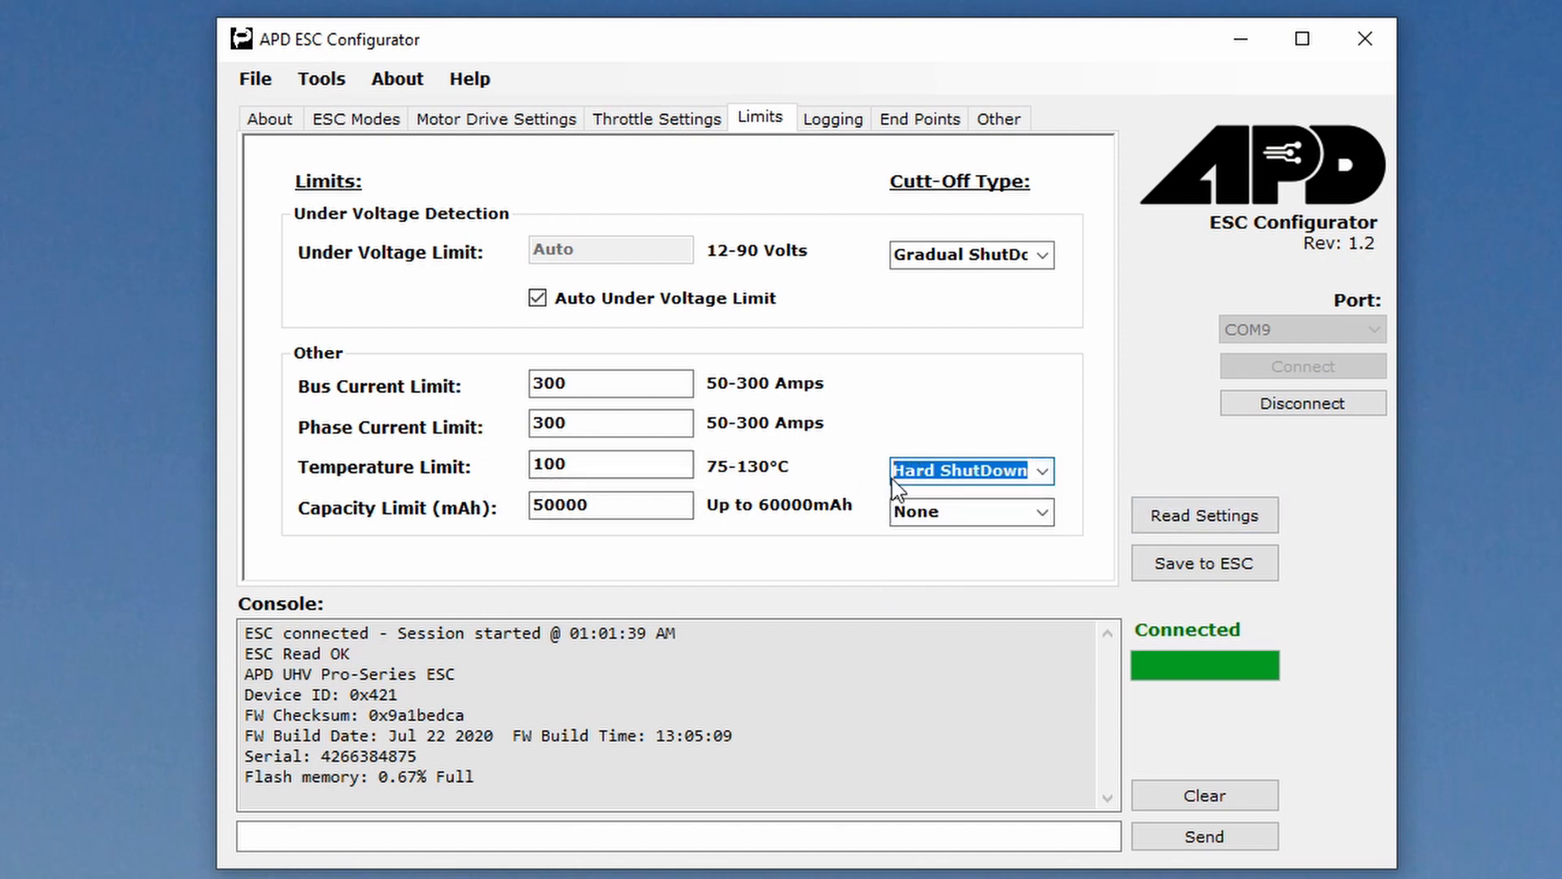
pyautogui.moveTo(847, 483)
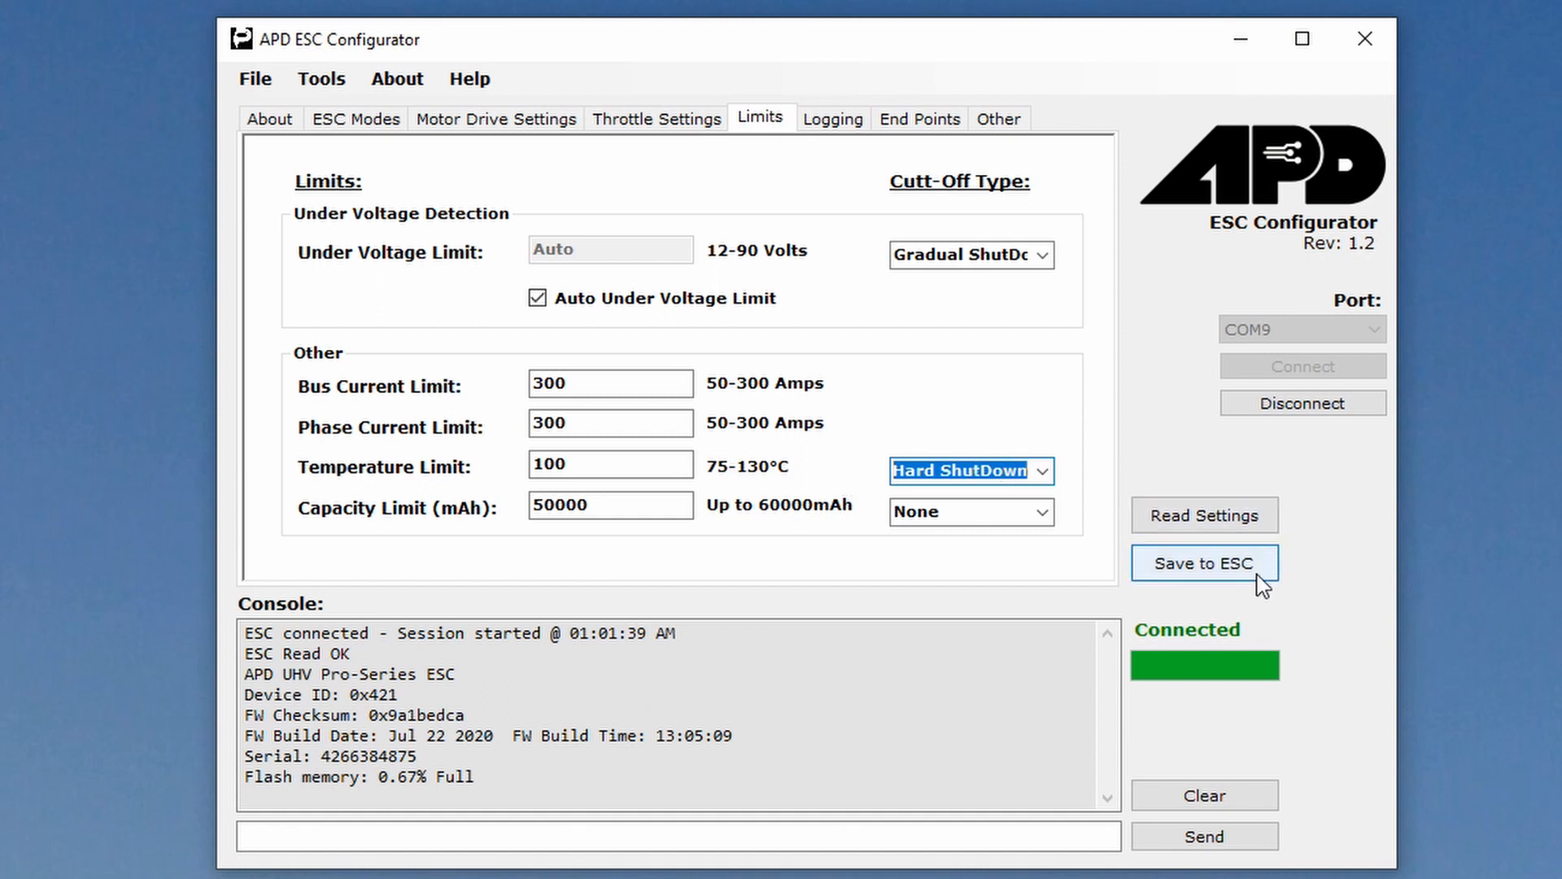
pyautogui.click(1204, 563)
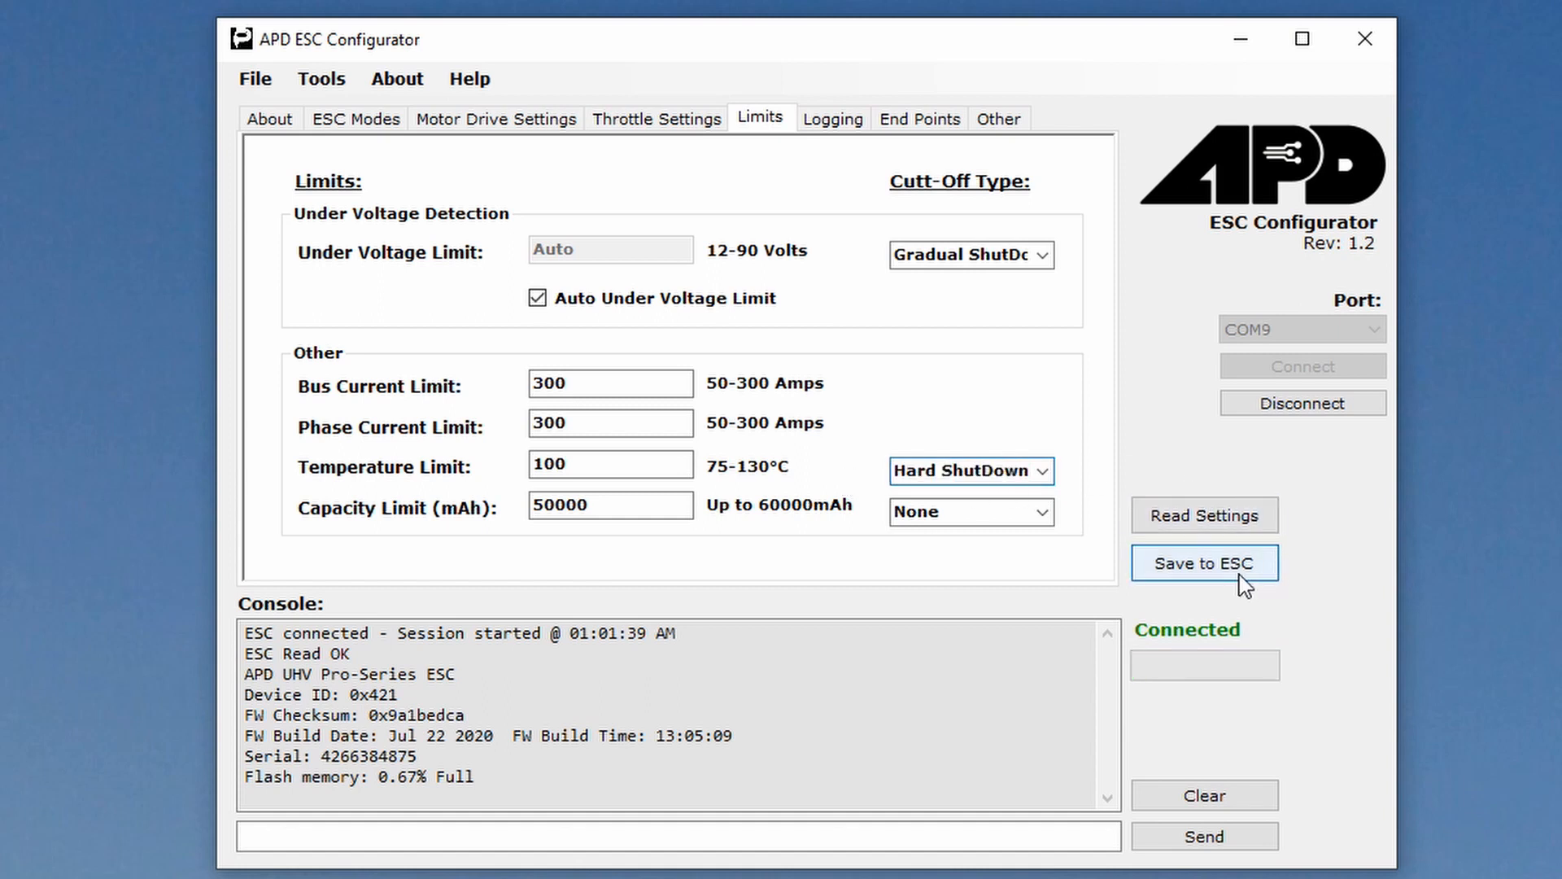
pyautogui.click(1203, 563)
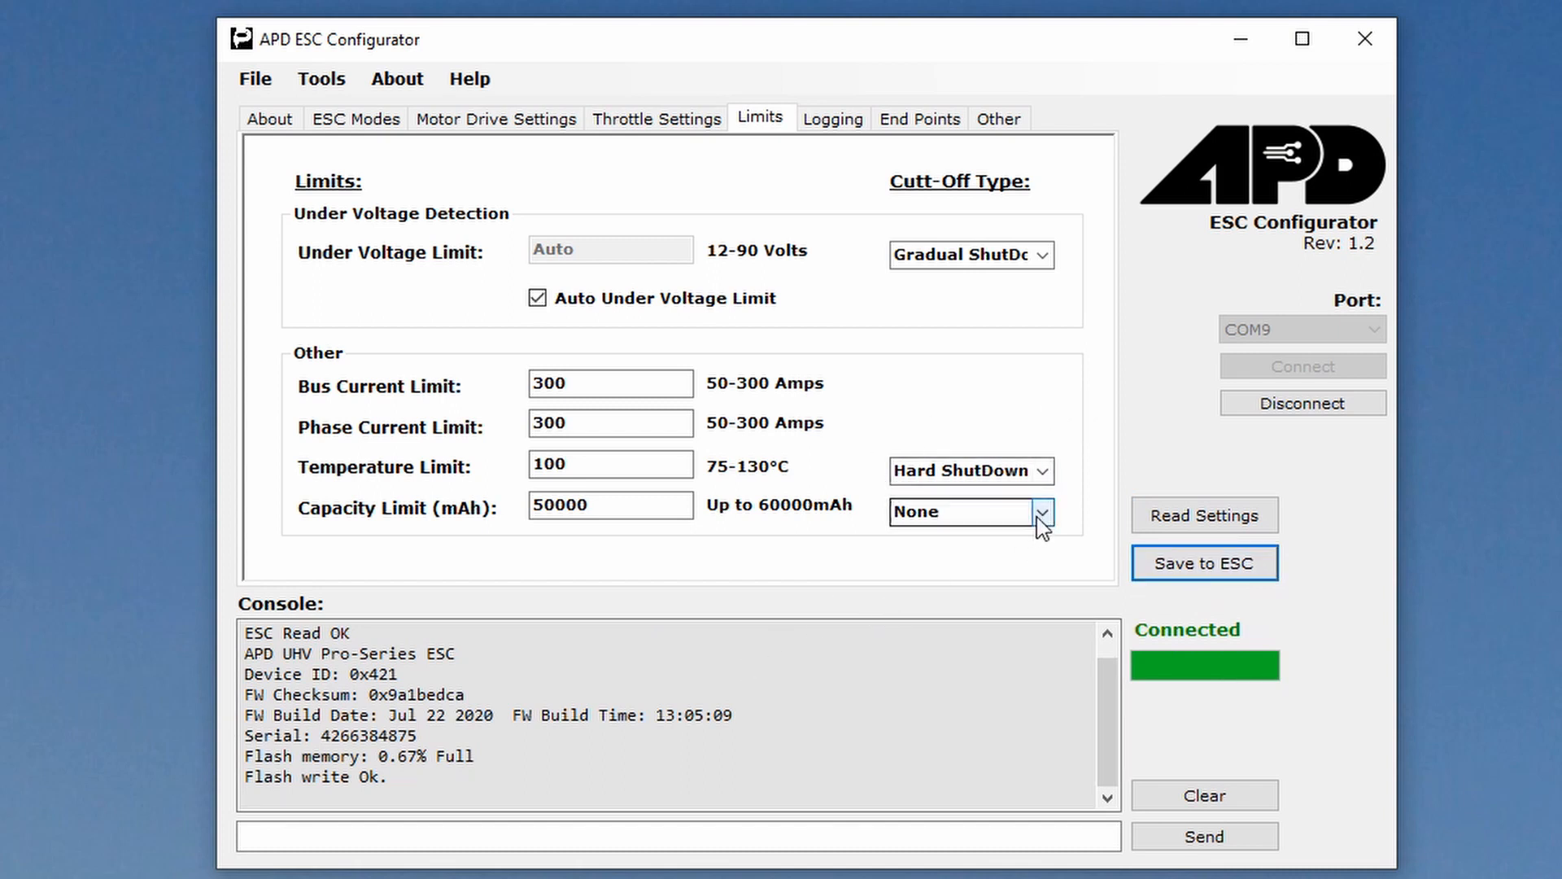
pyautogui.click(1041, 512)
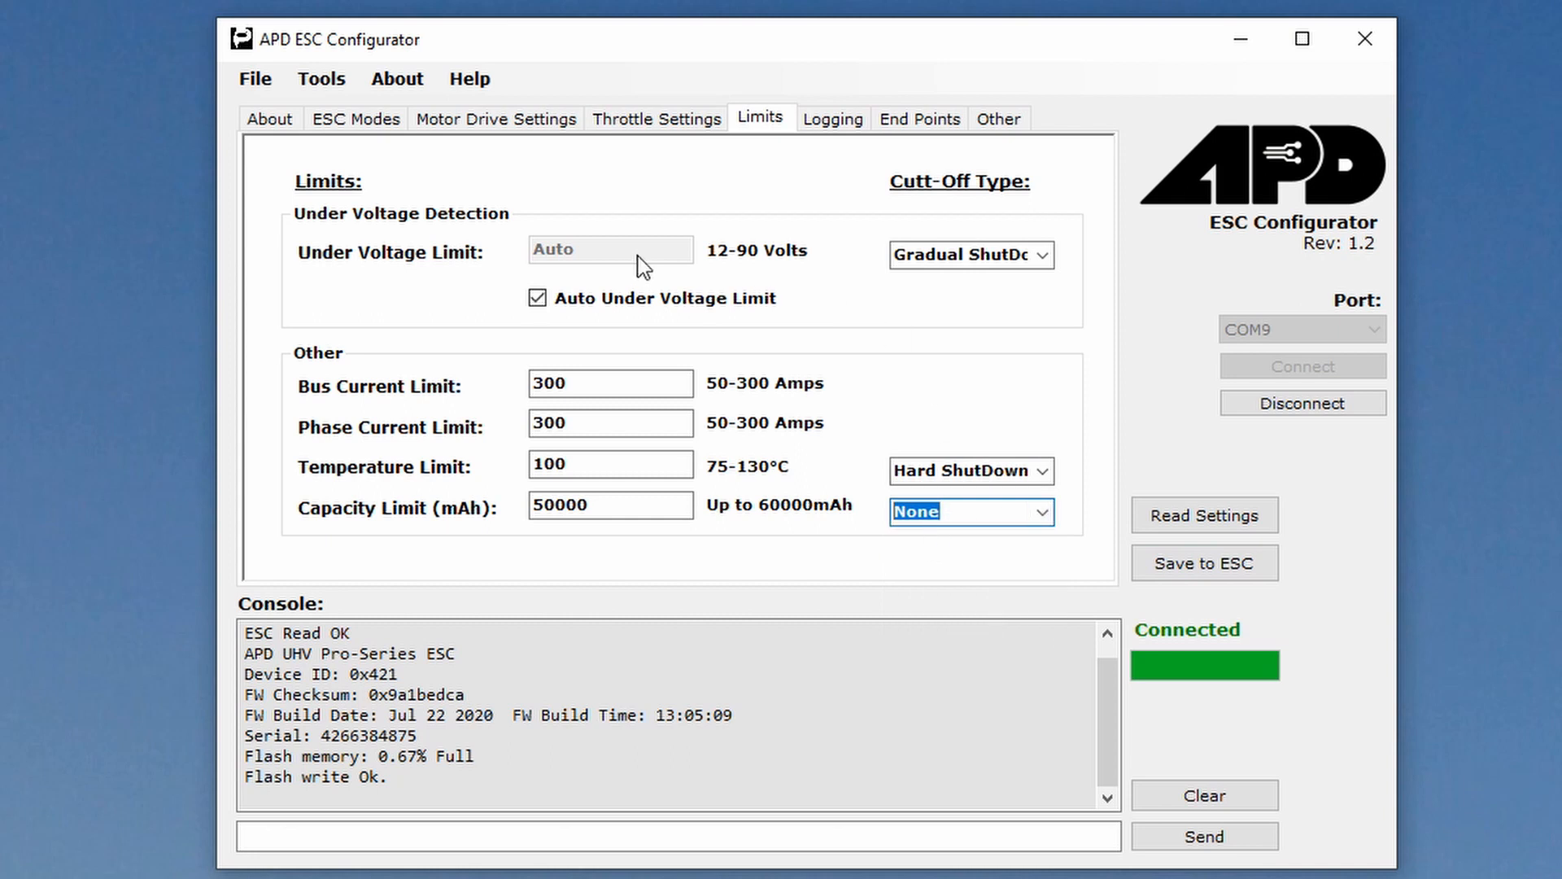
pyautogui.moveTo(1043, 260)
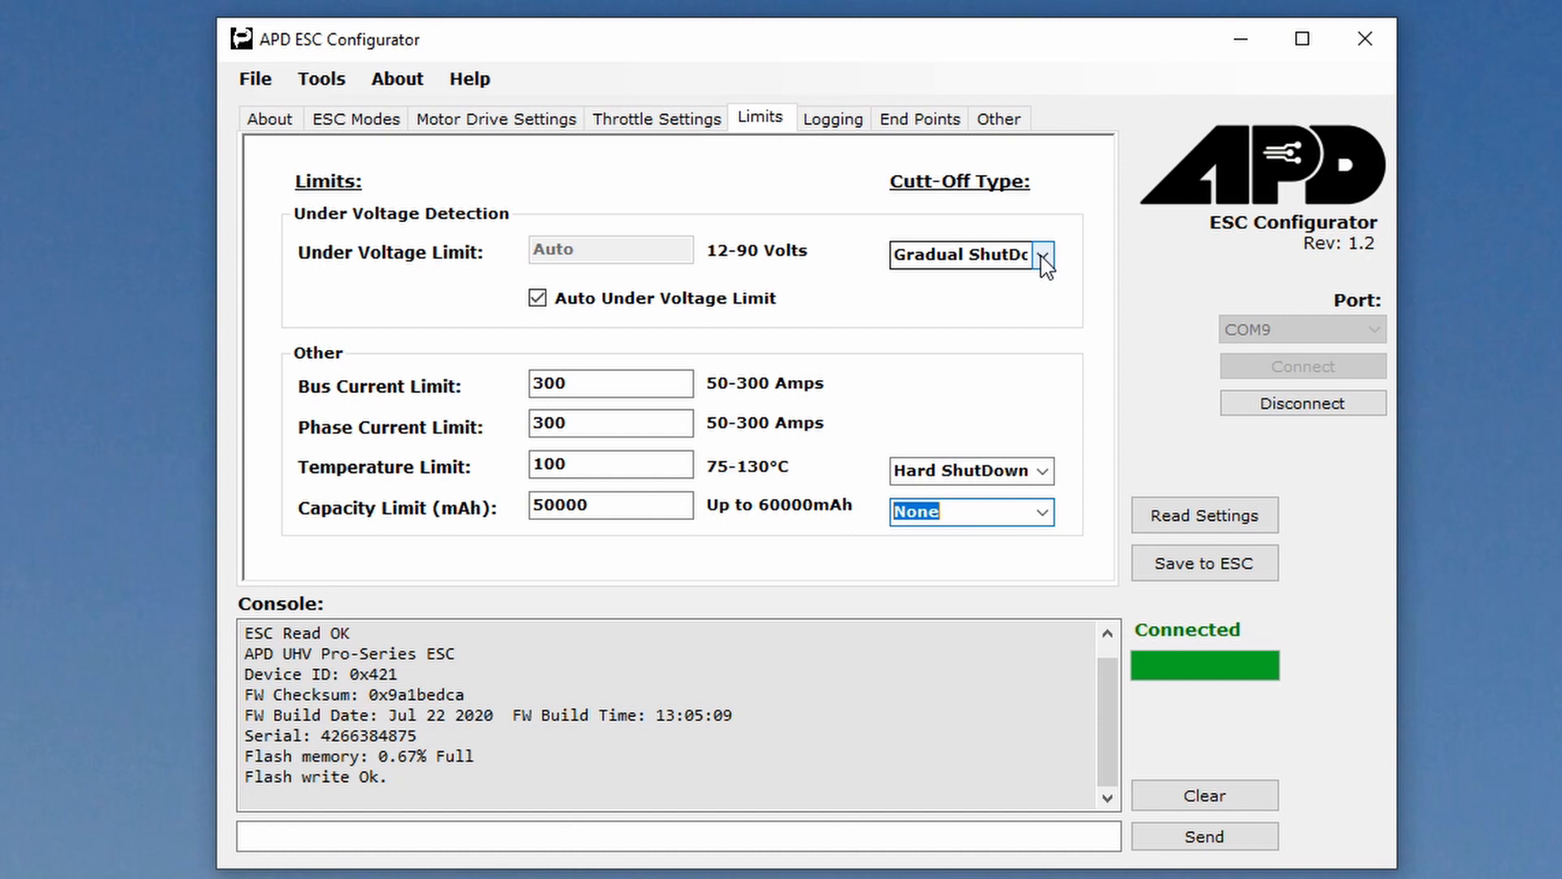
pyautogui.click(1043, 255)
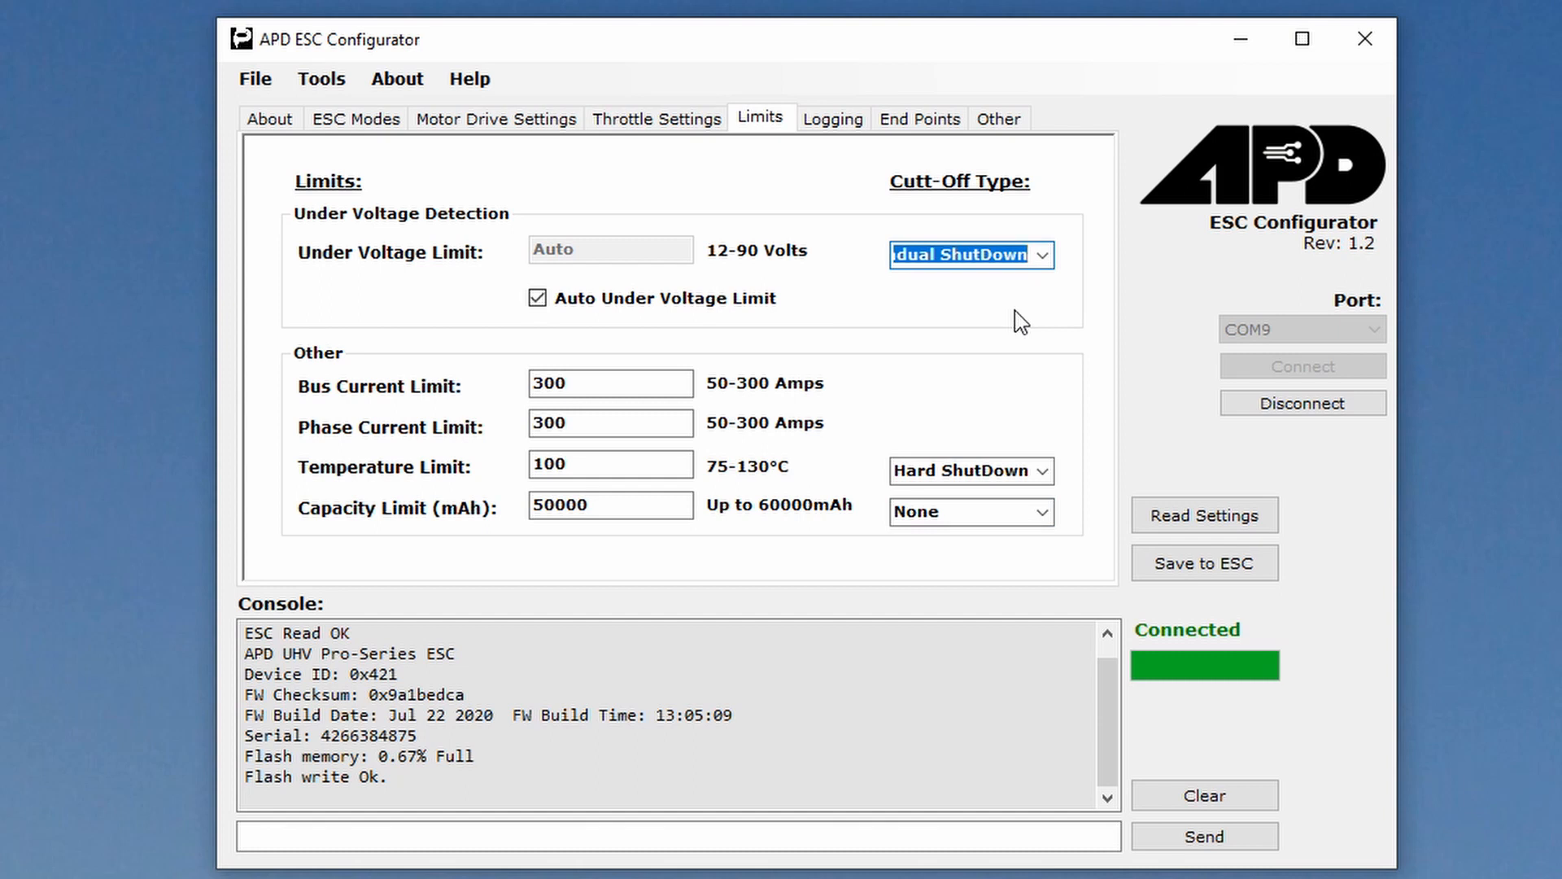
pyautogui.moveTo(1025, 285)
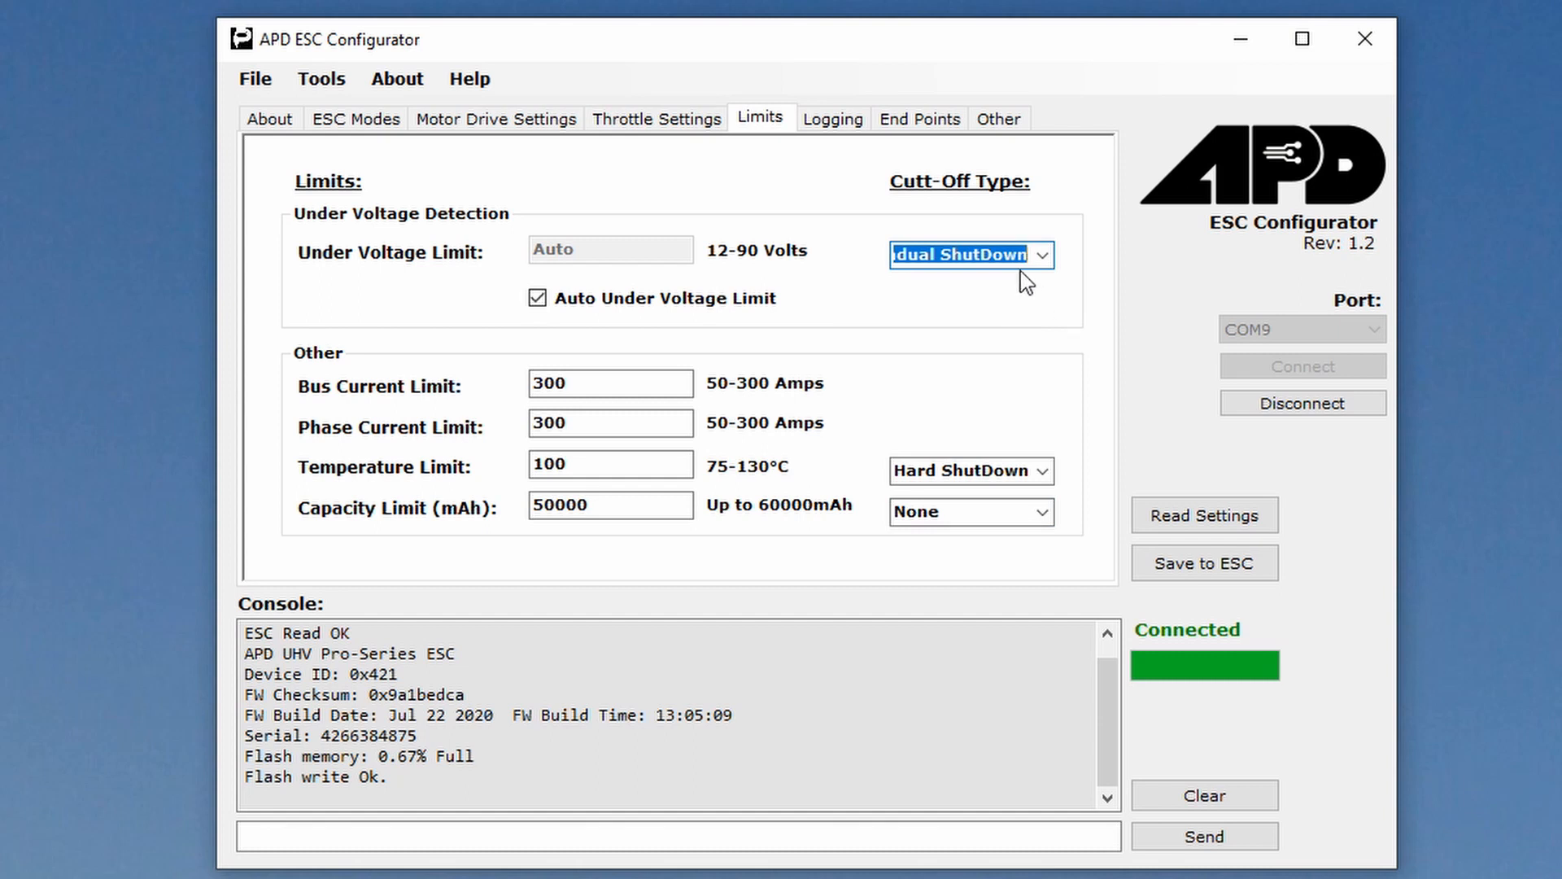
pyautogui.moveTo(833, 119)
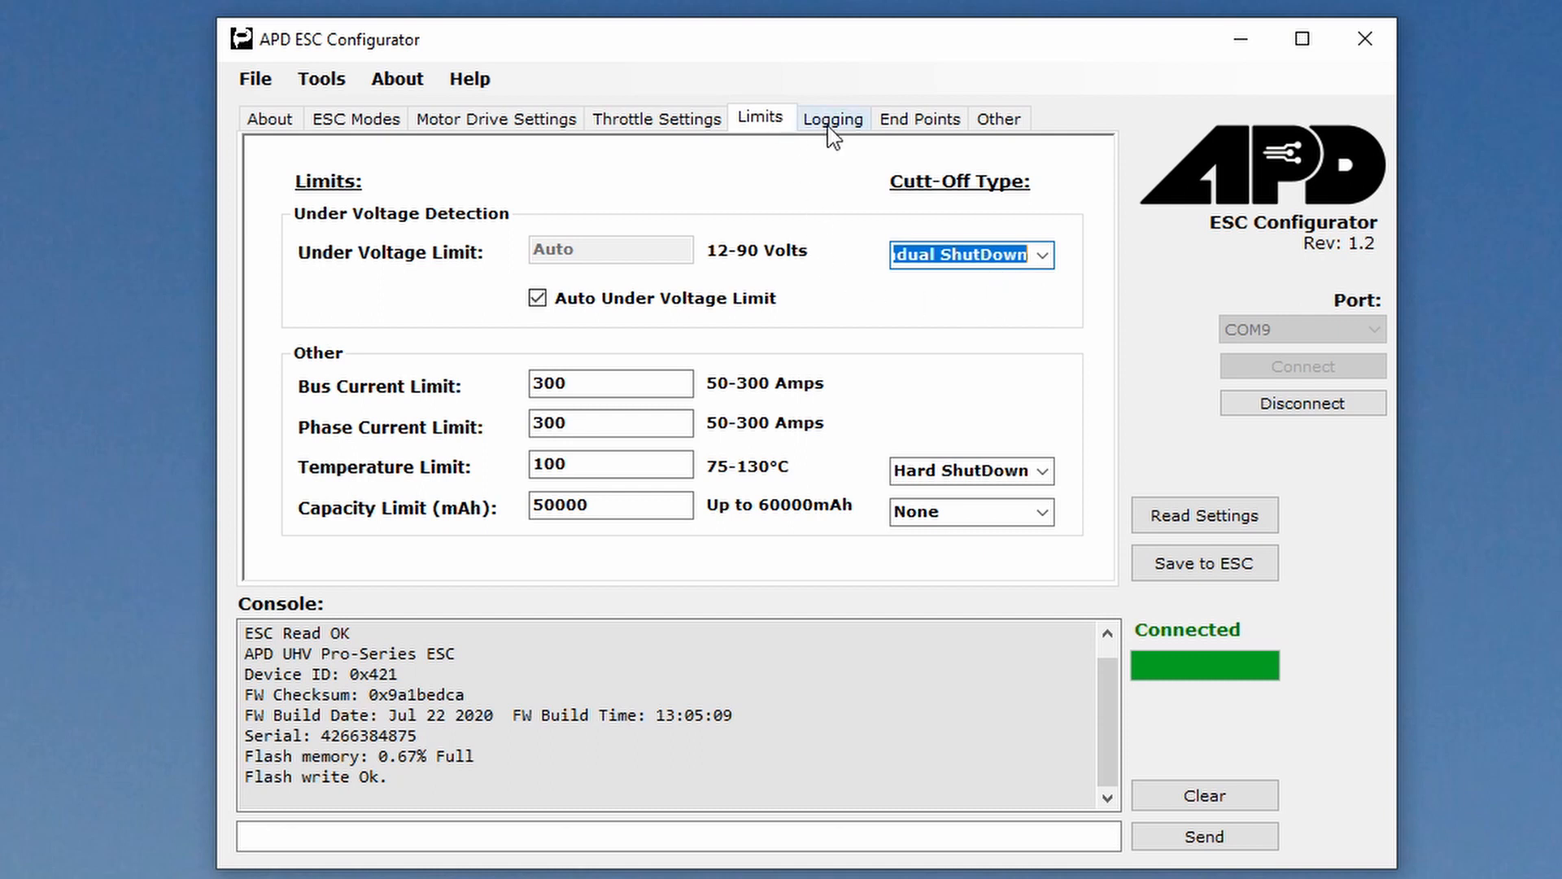
# - Show the Logging page with data logging enabled at a 25 ms interval
pyautogui.click(833, 119)
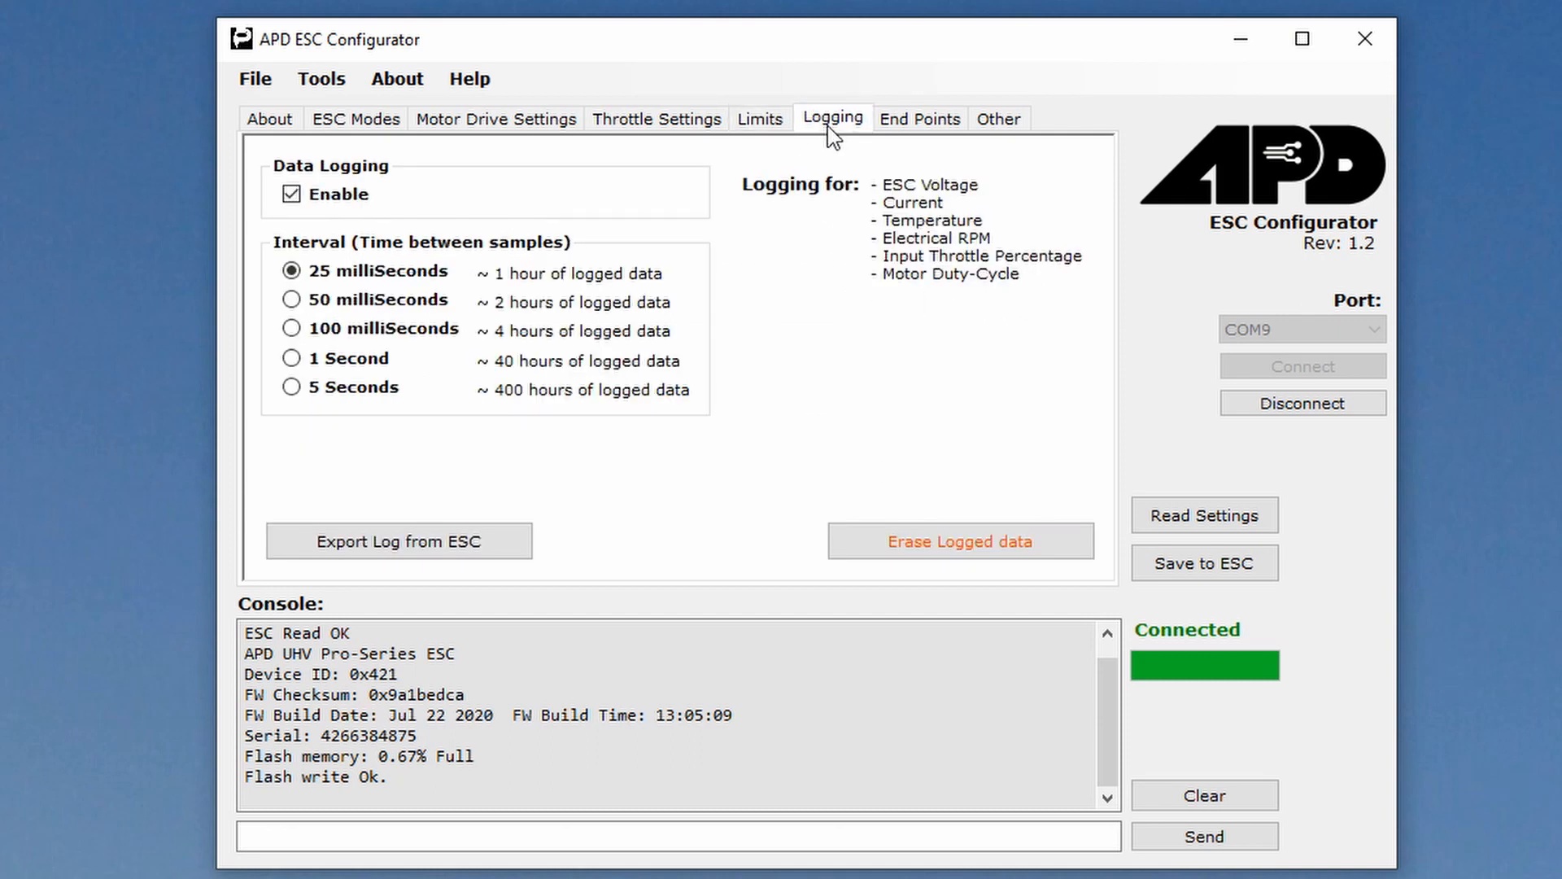
pyautogui.moveTo(405, 231)
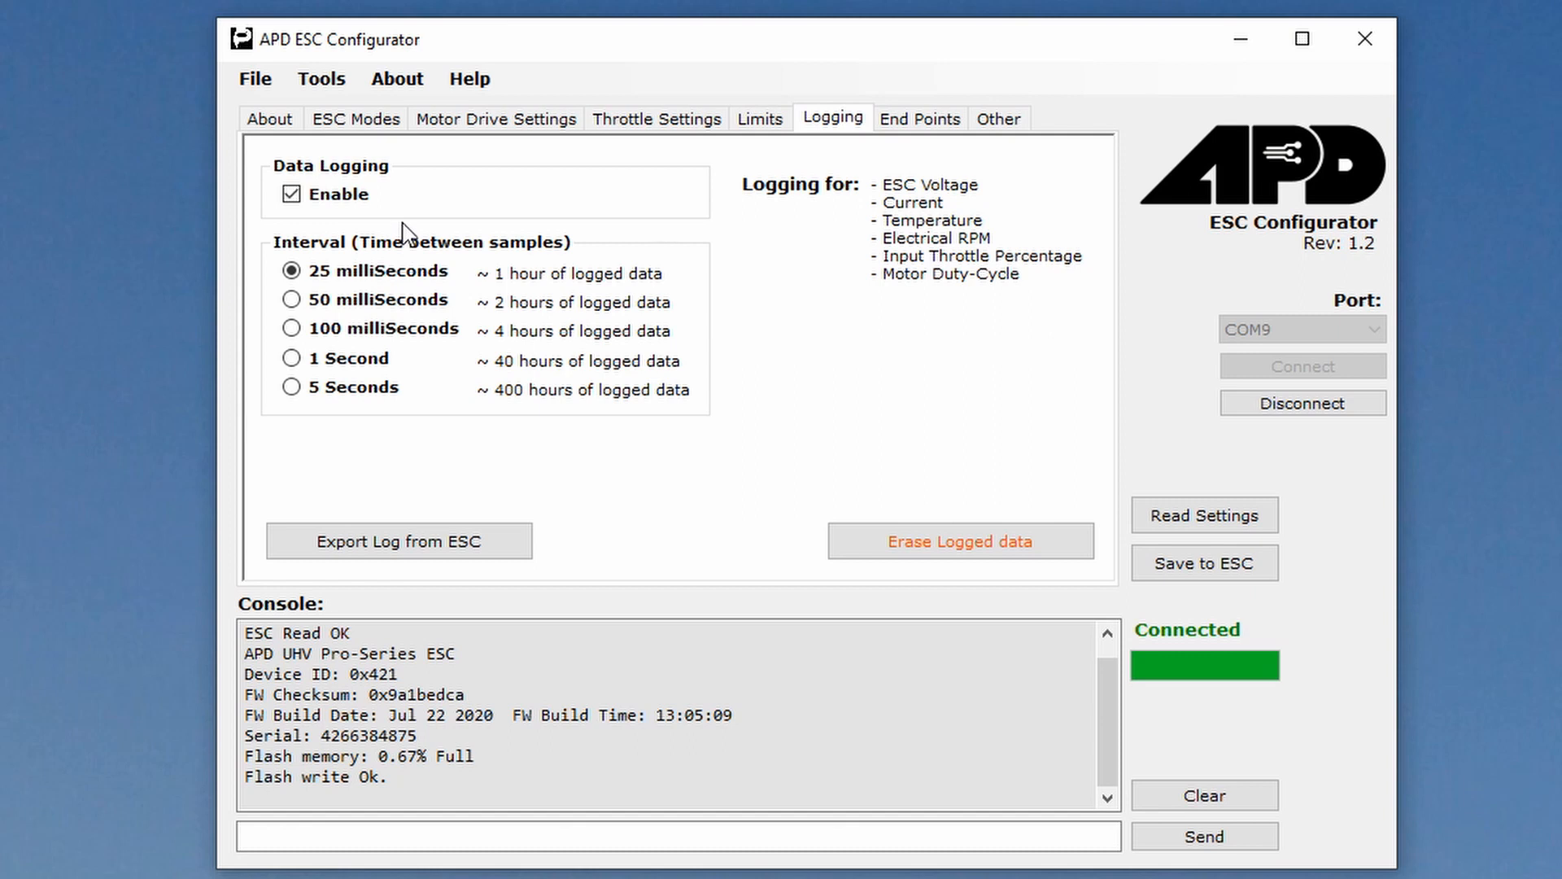
pyautogui.moveTo(522, 412)
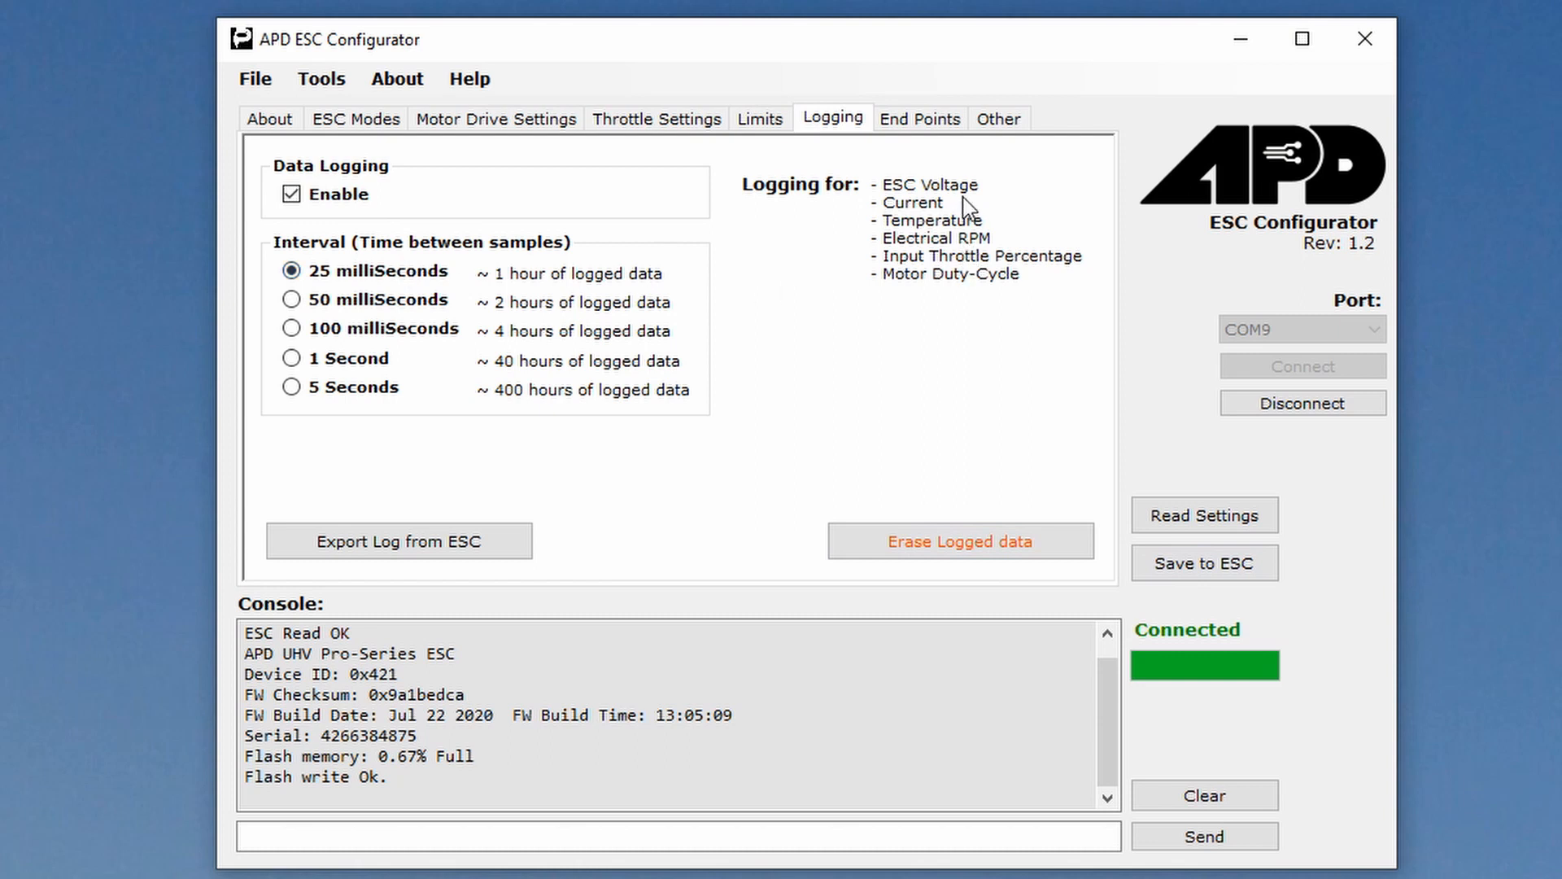
pyautogui.moveTo(990, 275)
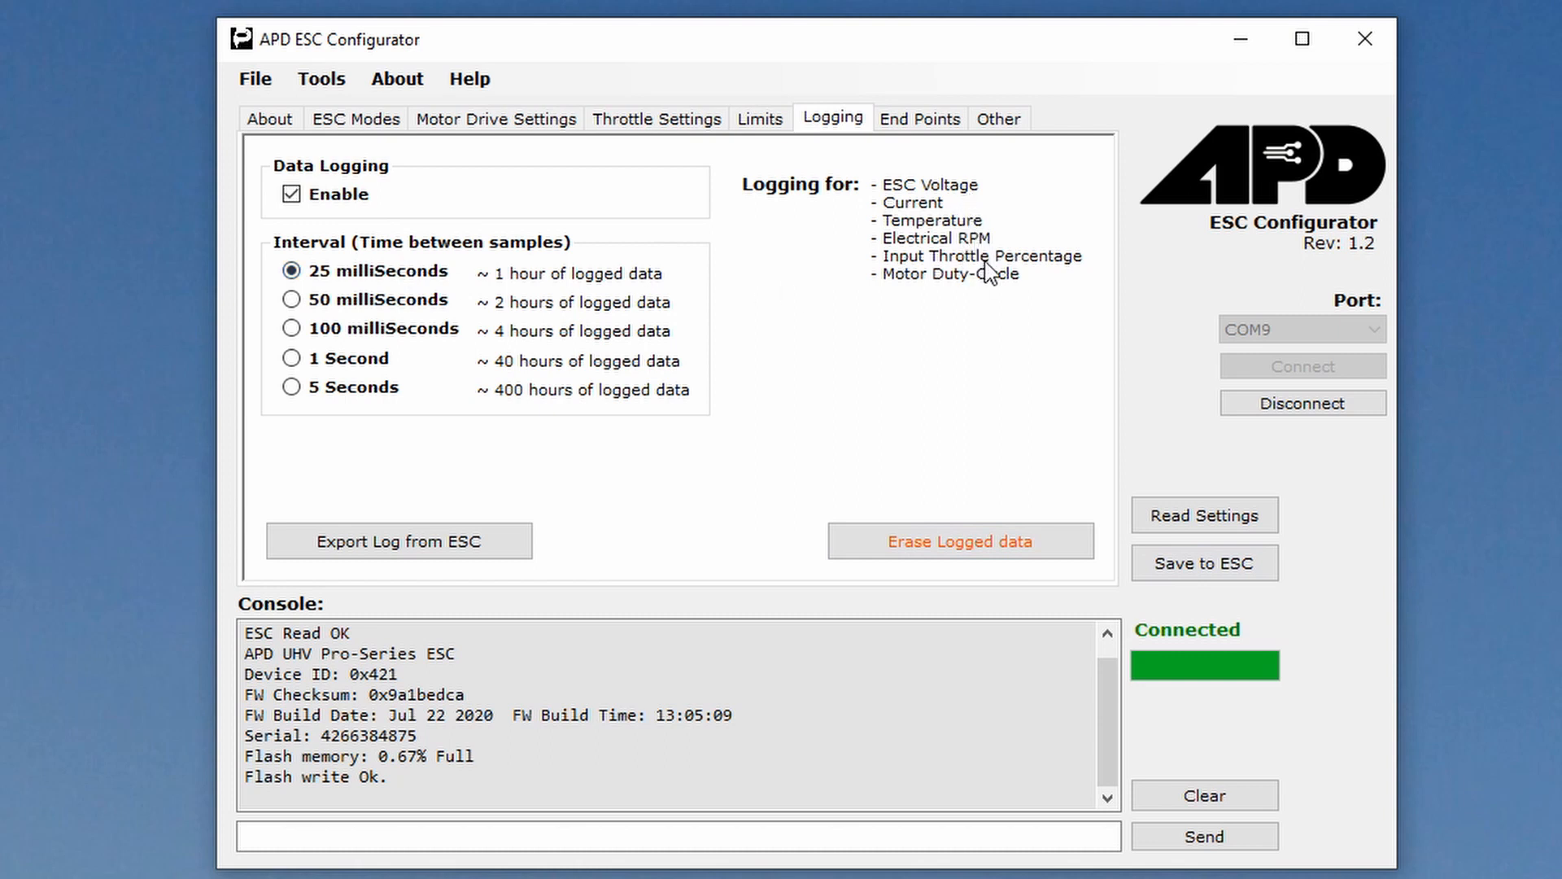
pyautogui.moveTo(981, 279)
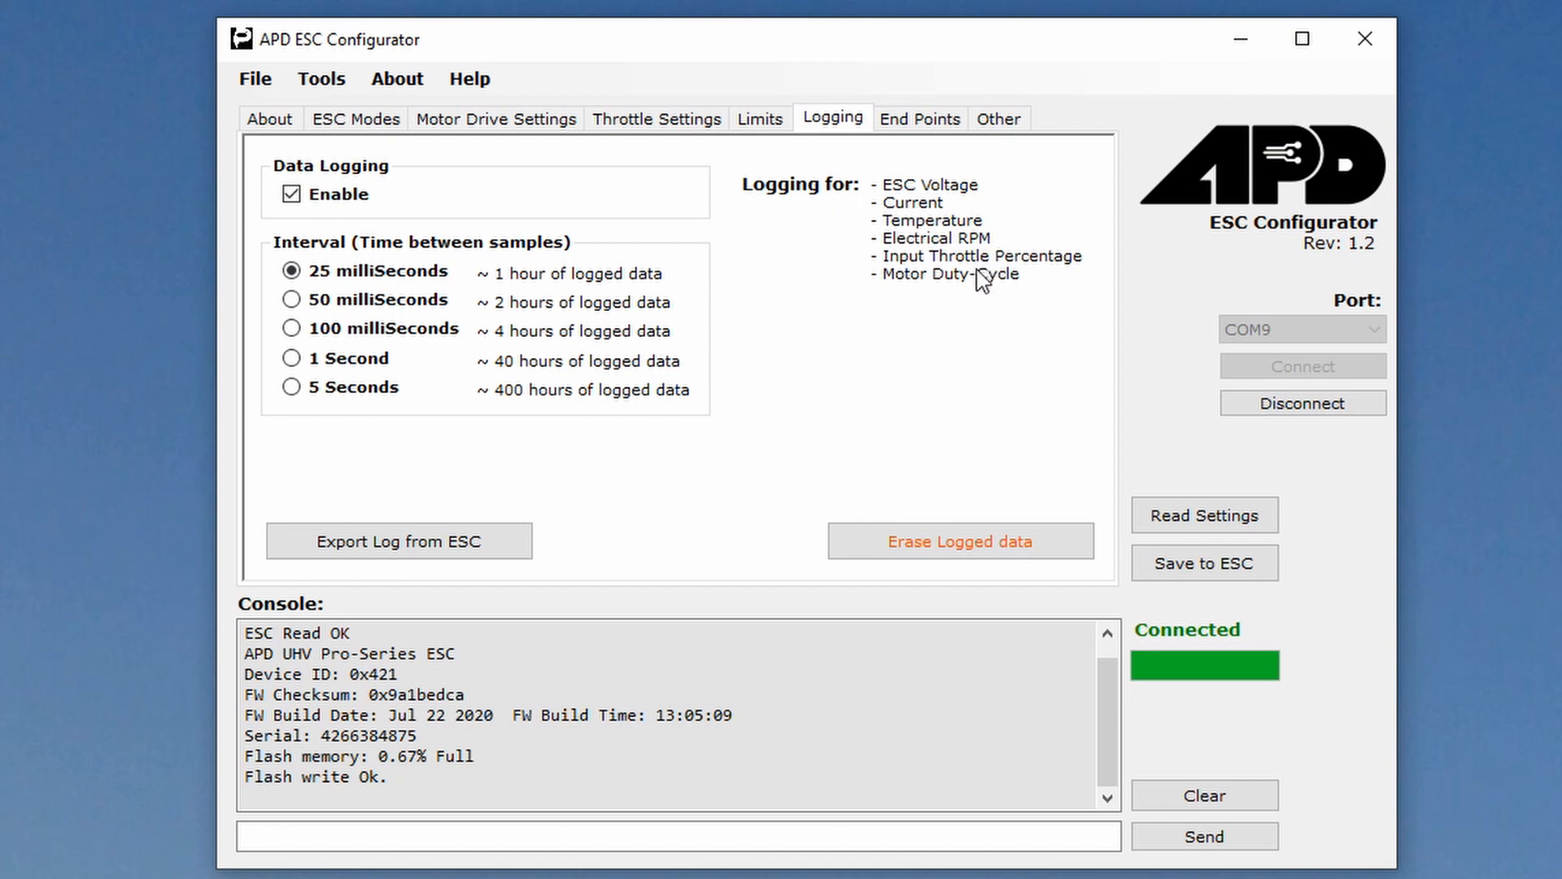
pyautogui.moveTo(960, 286)
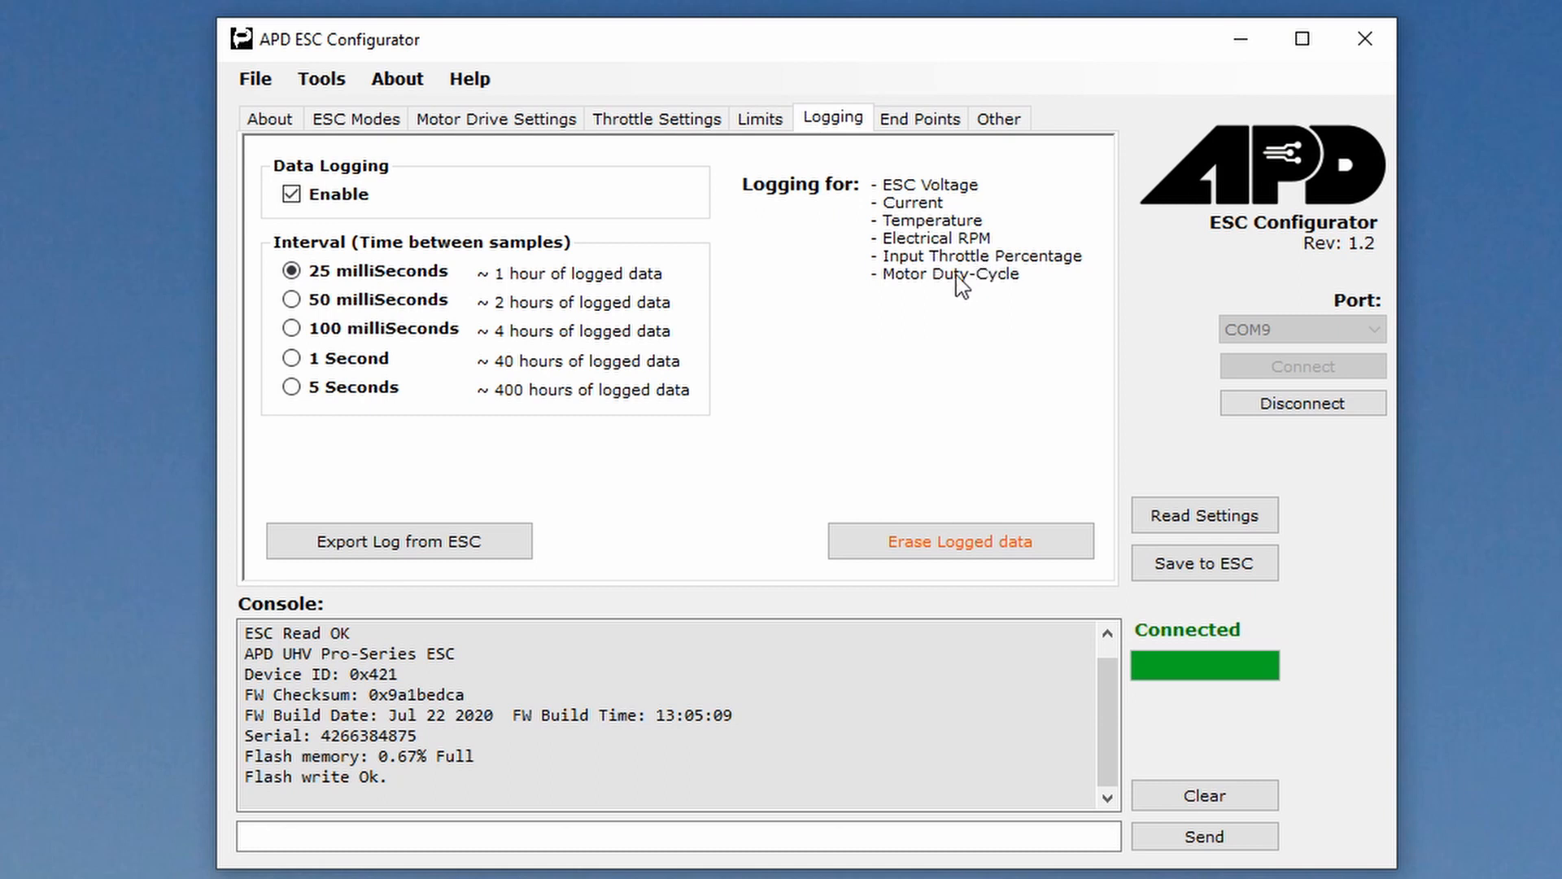
pyautogui.moveTo(503, 293)
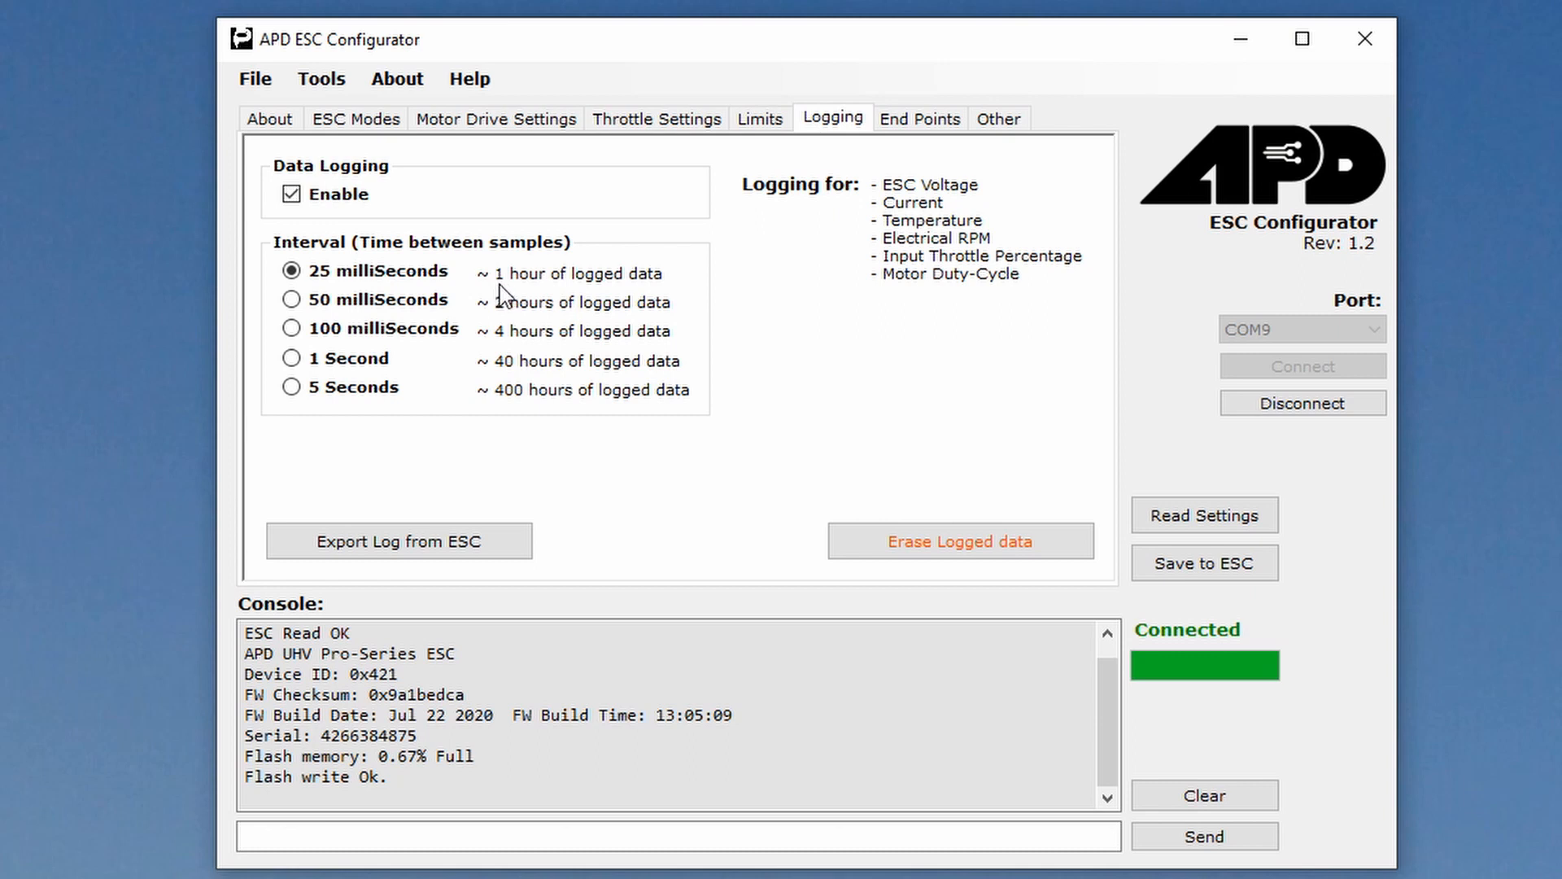
pyautogui.moveTo(666, 299)
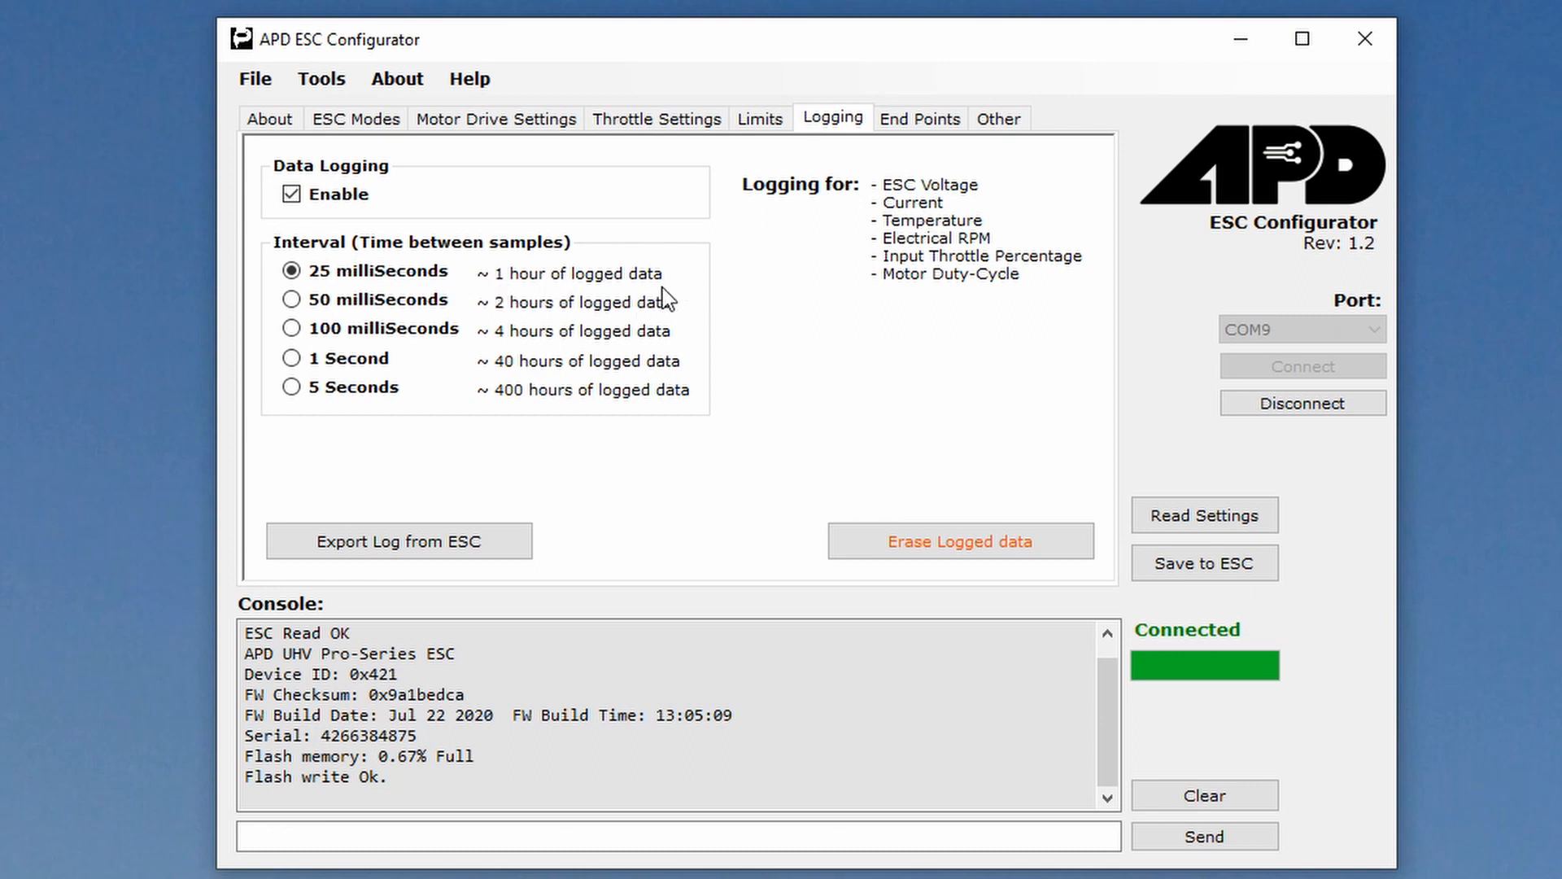
pyautogui.moveTo(580, 459)
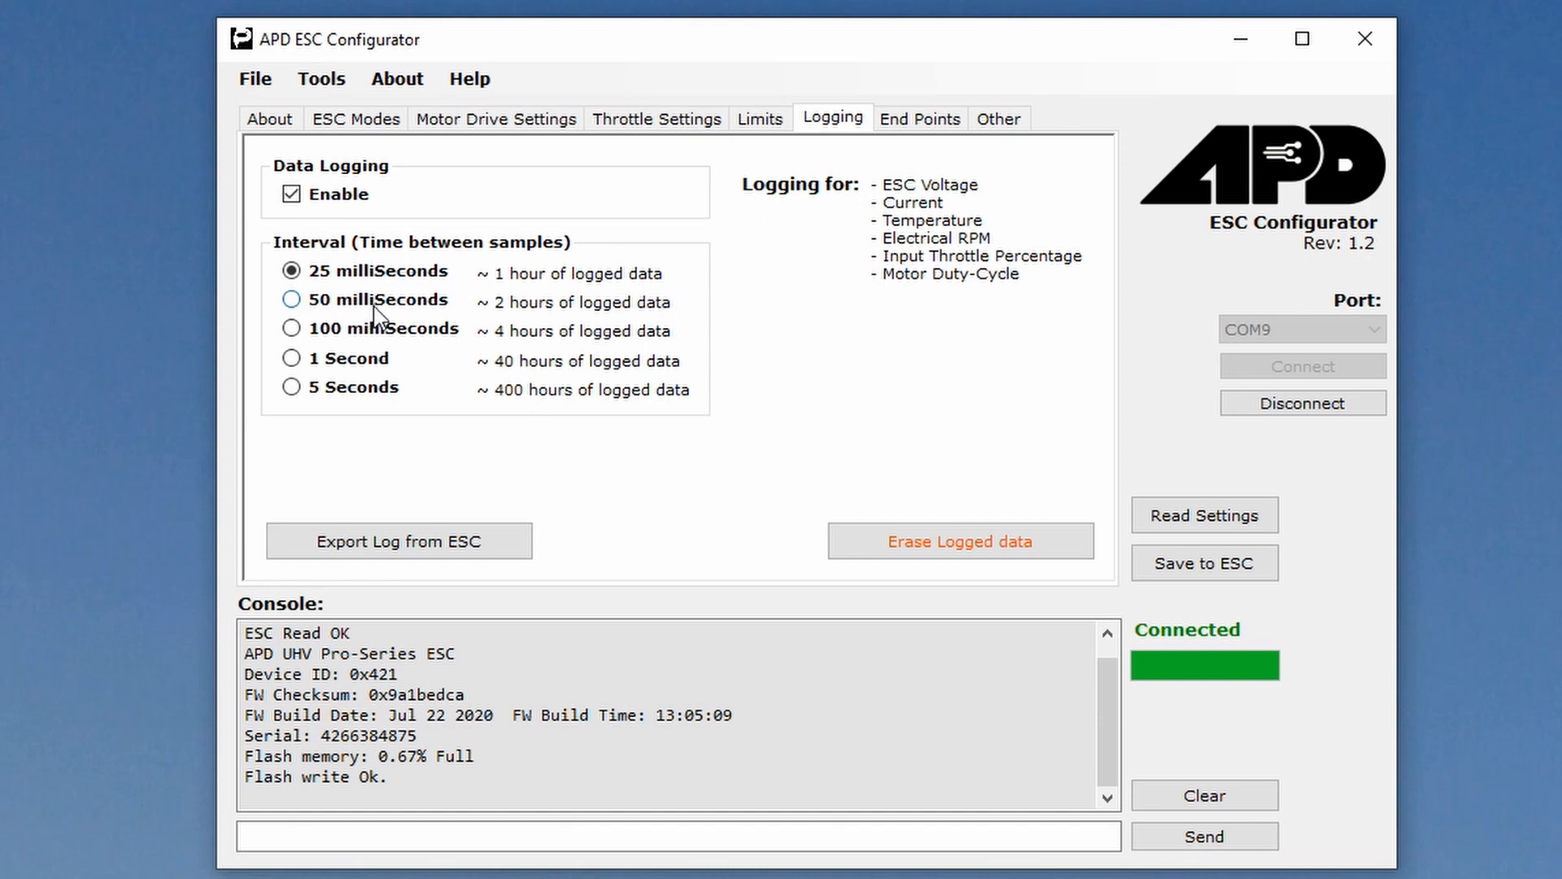
# - Check the End Points type, then view rectification, RPM output and beep settings
pyautogui.click(920, 119)
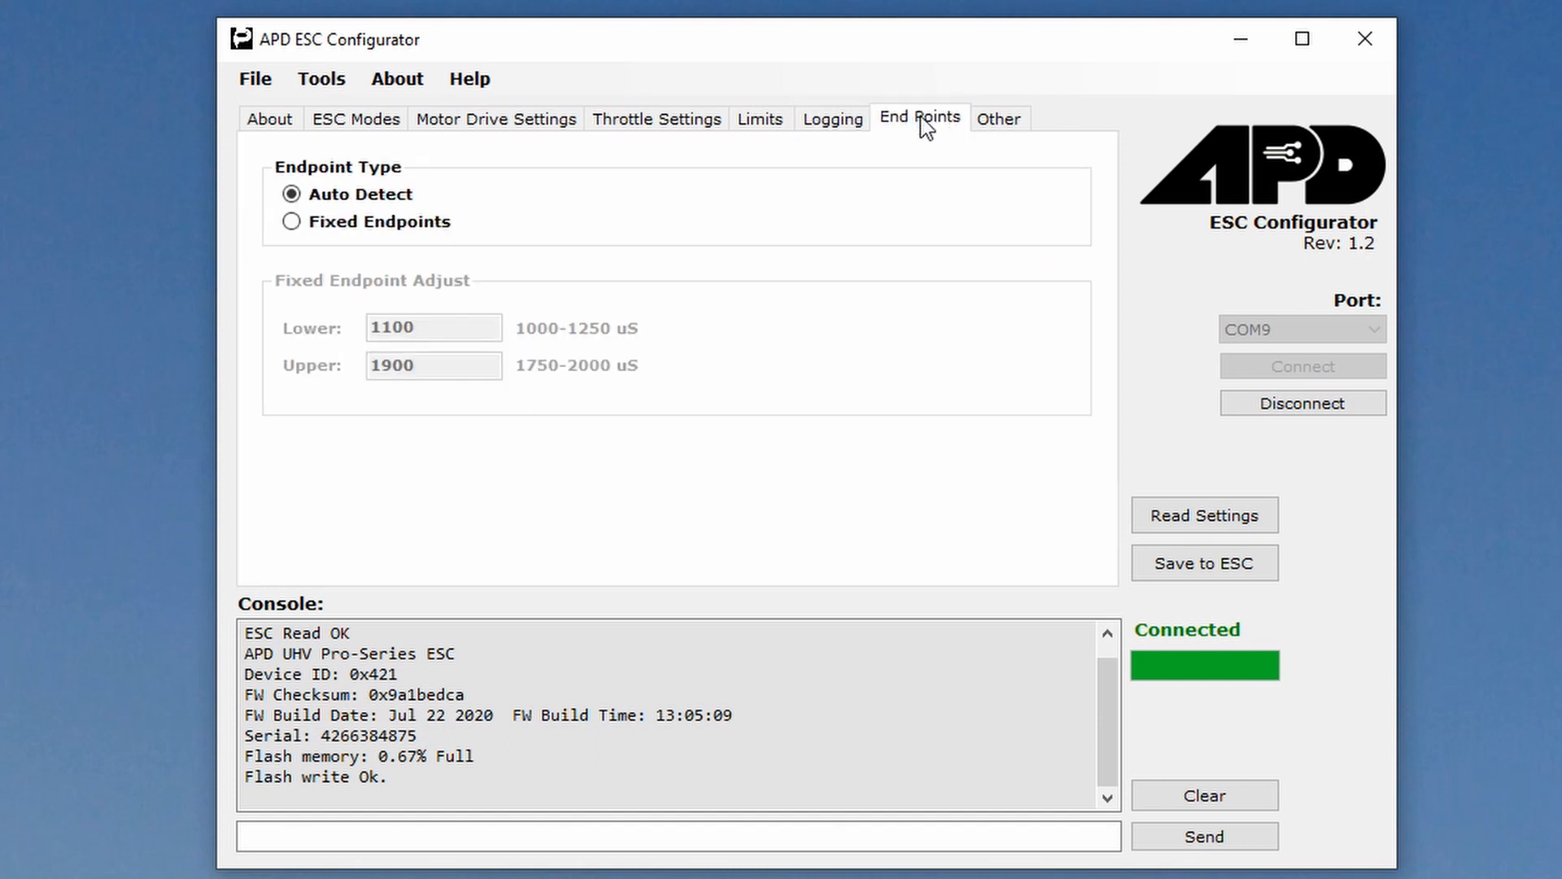
pyautogui.moveTo(842, 290)
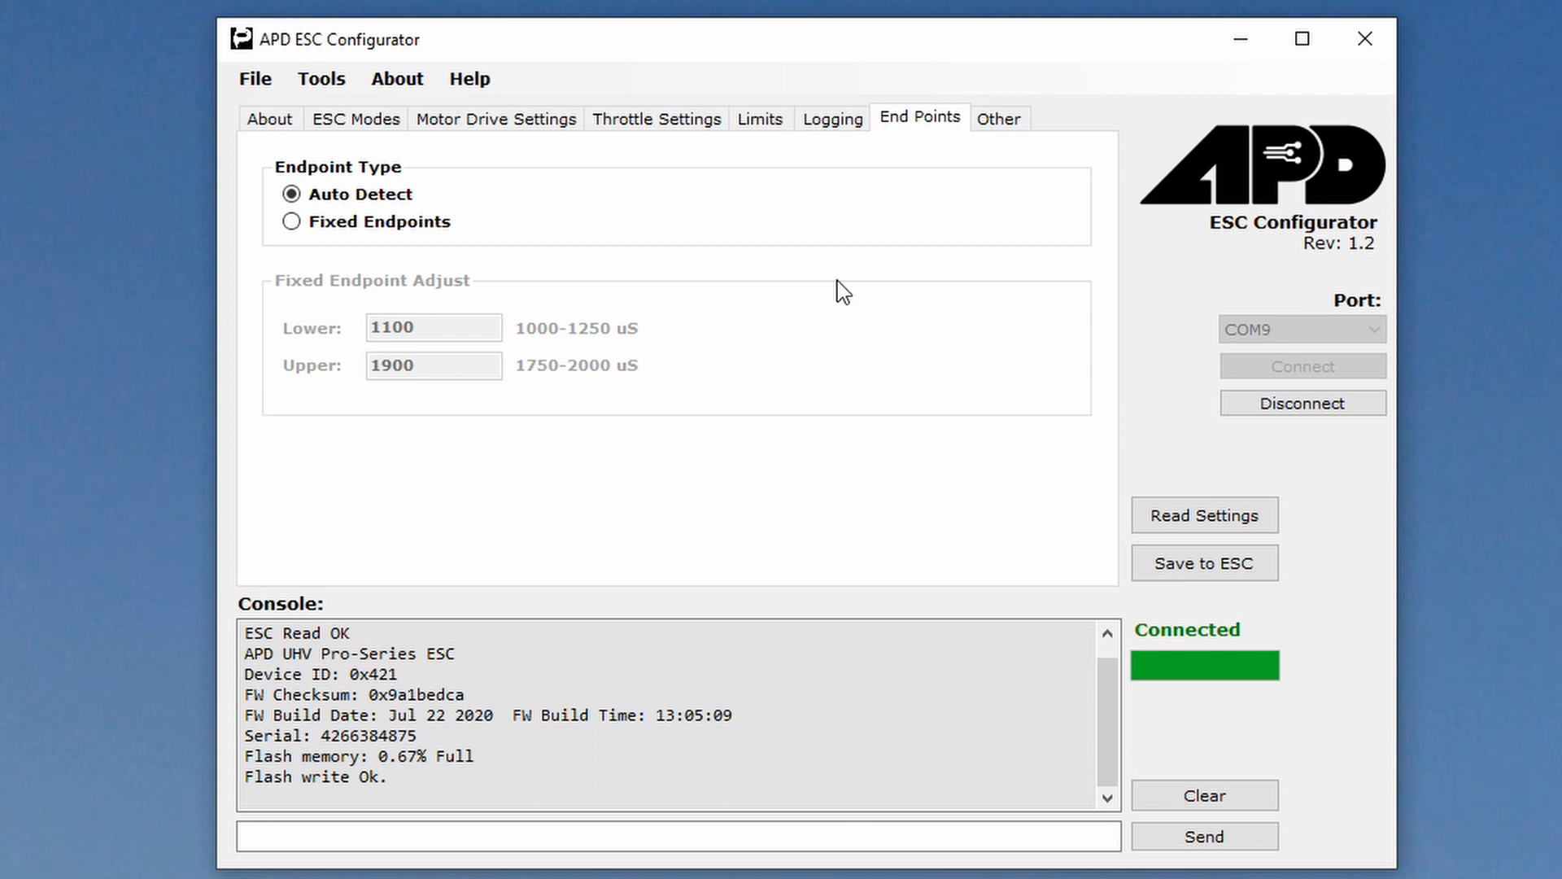
pyautogui.click(998, 119)
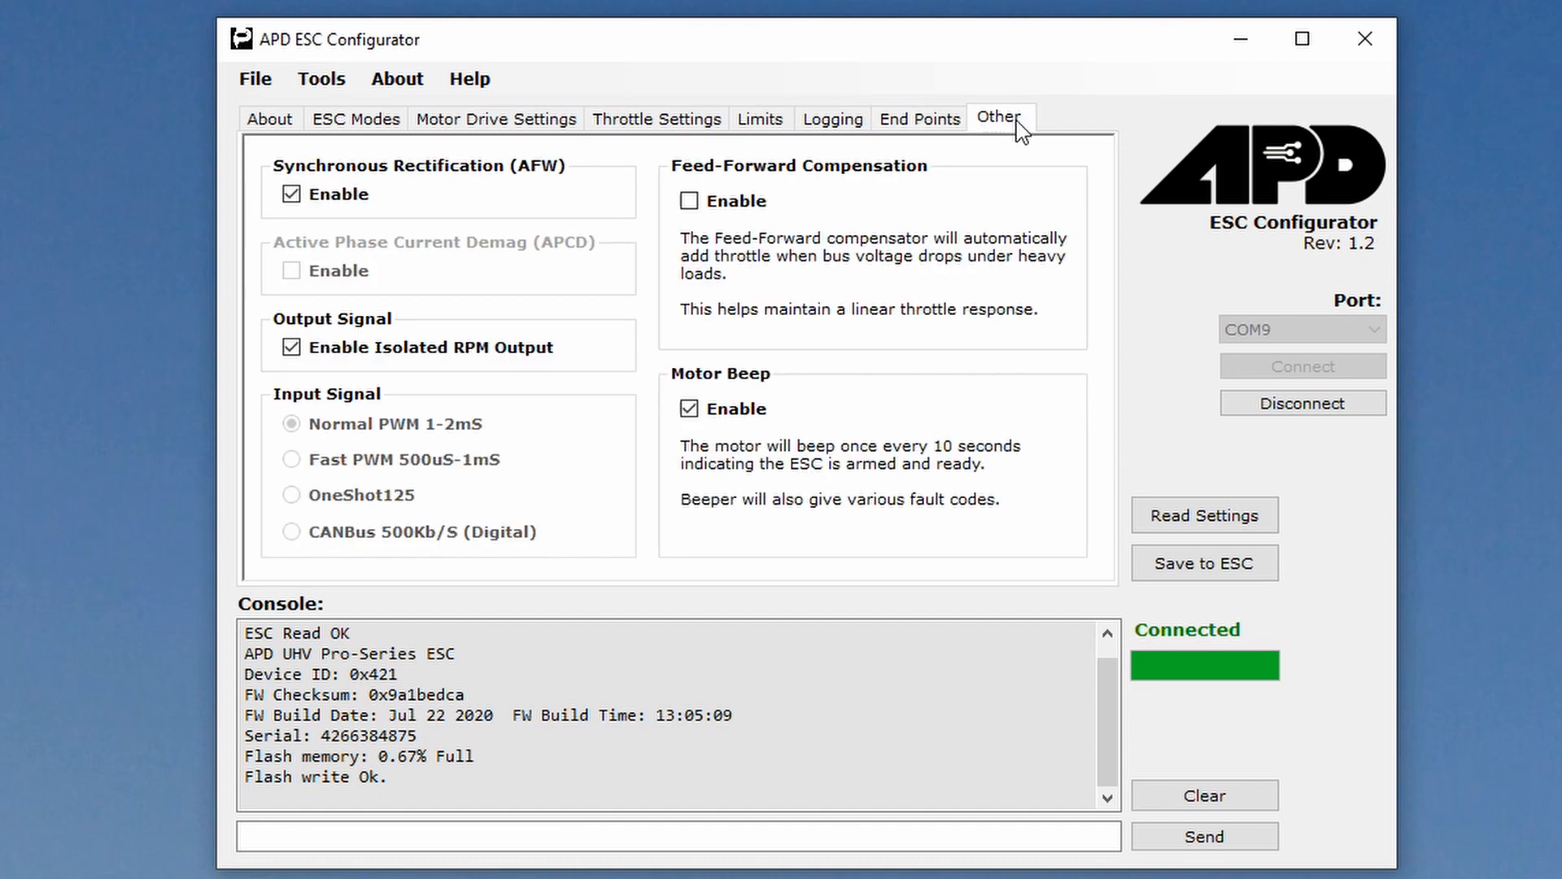
pyautogui.moveTo(1002, 352)
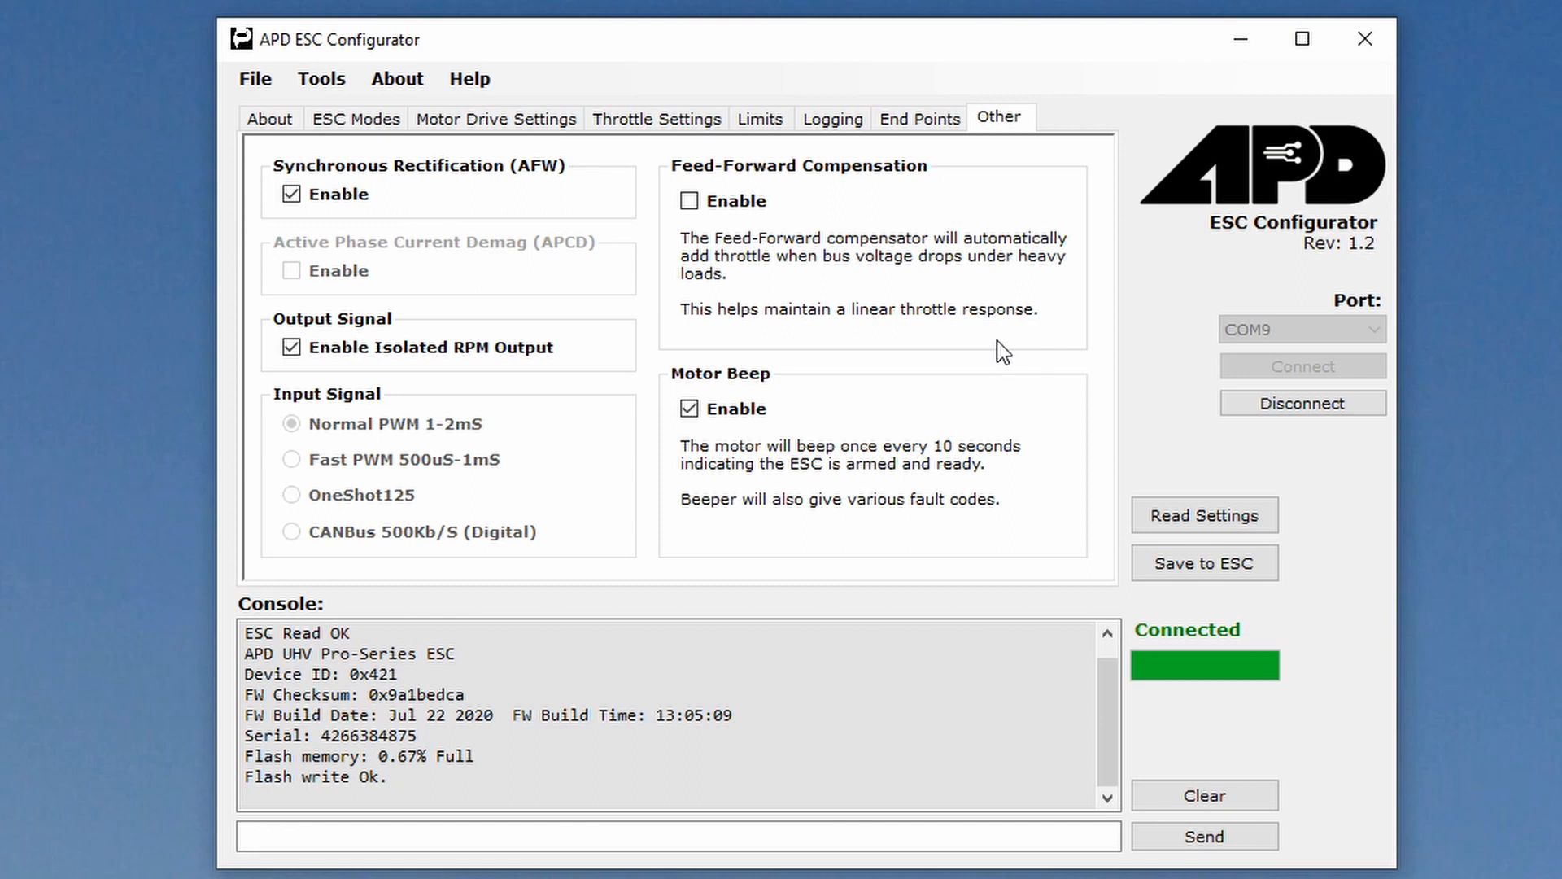
pyautogui.moveTo(722, 324)
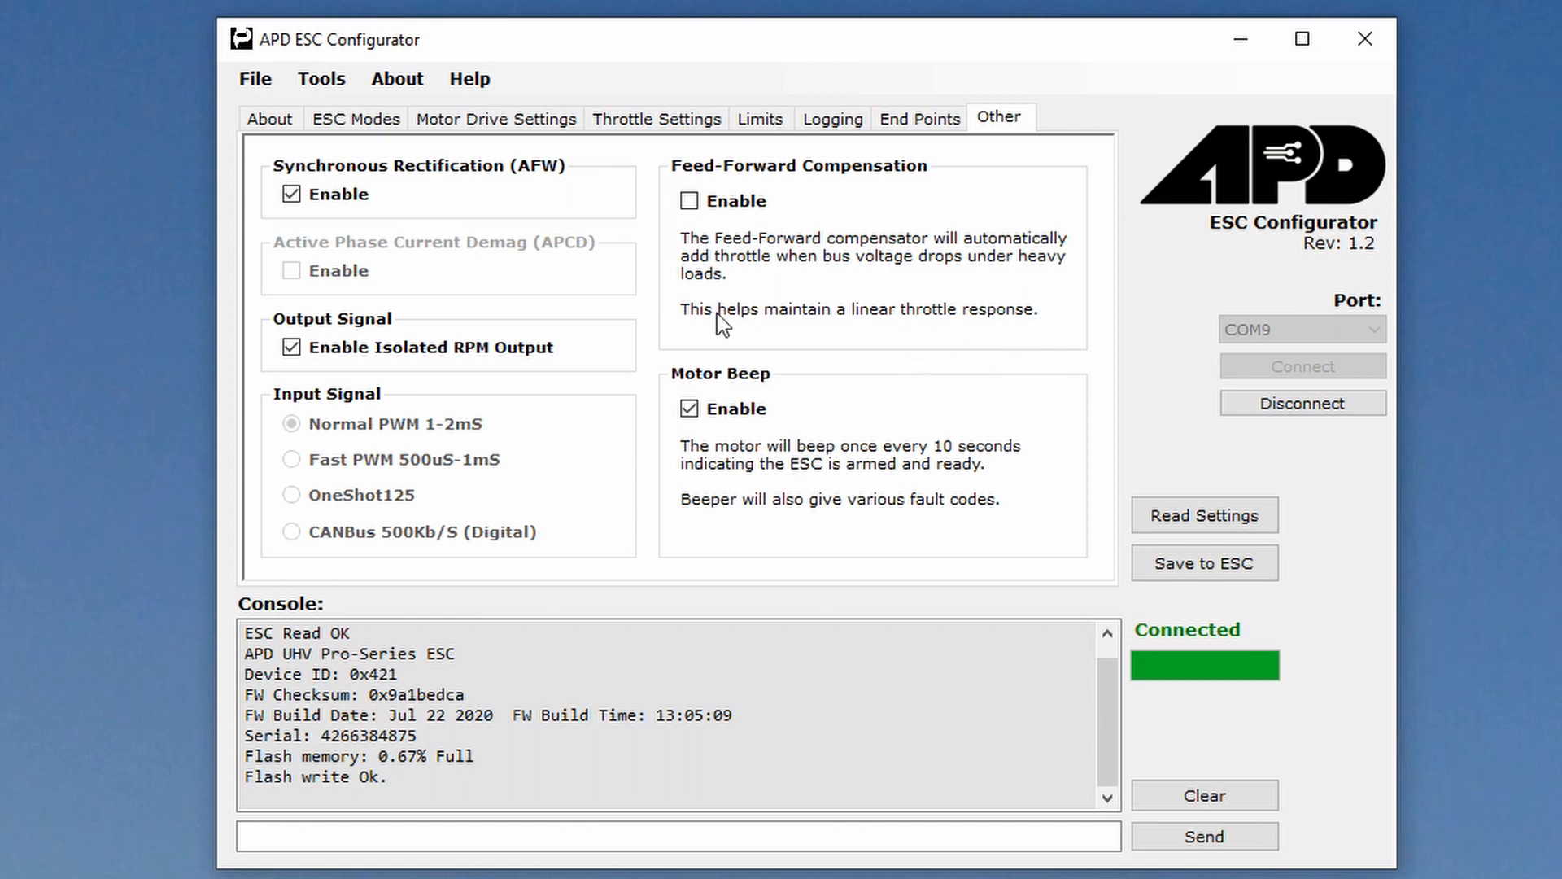
pyautogui.moveTo(525, 372)
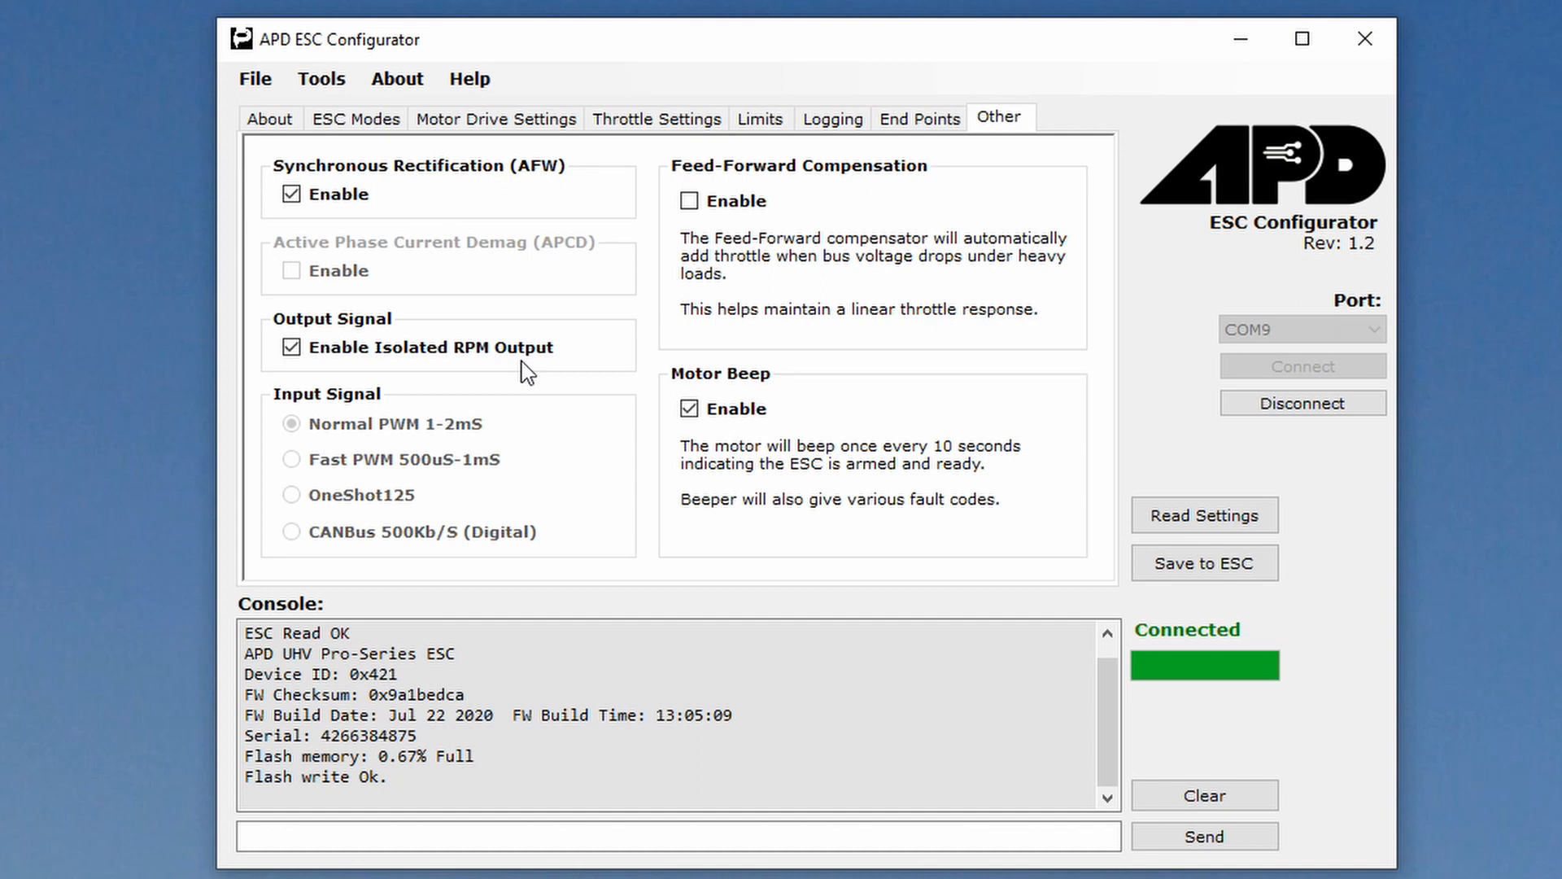
pyautogui.moveTo(787, 442)
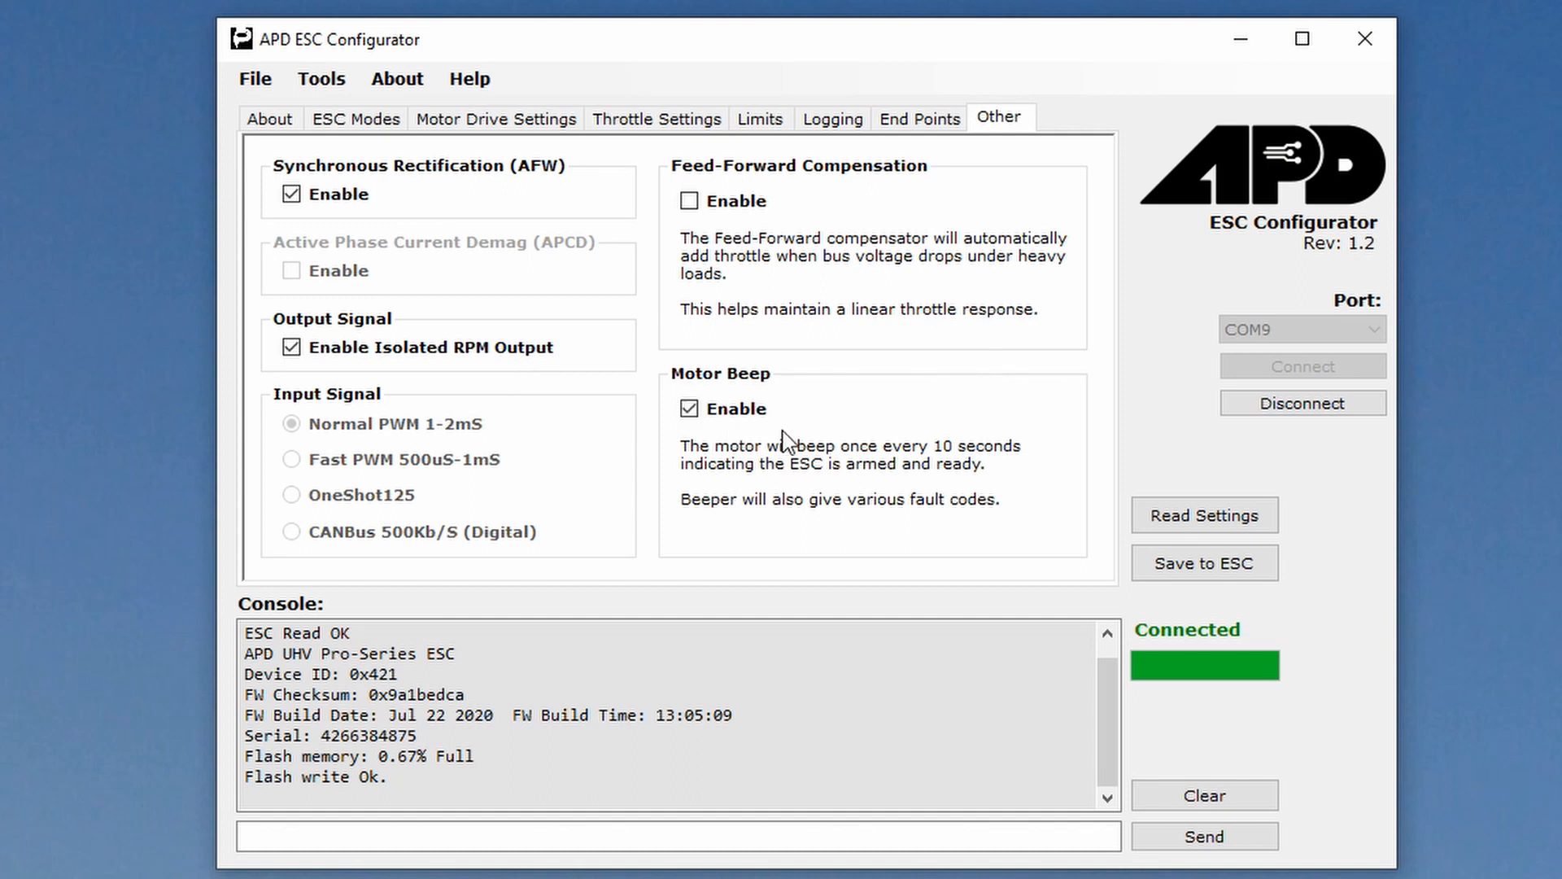
pyautogui.moveTo(829, 452)
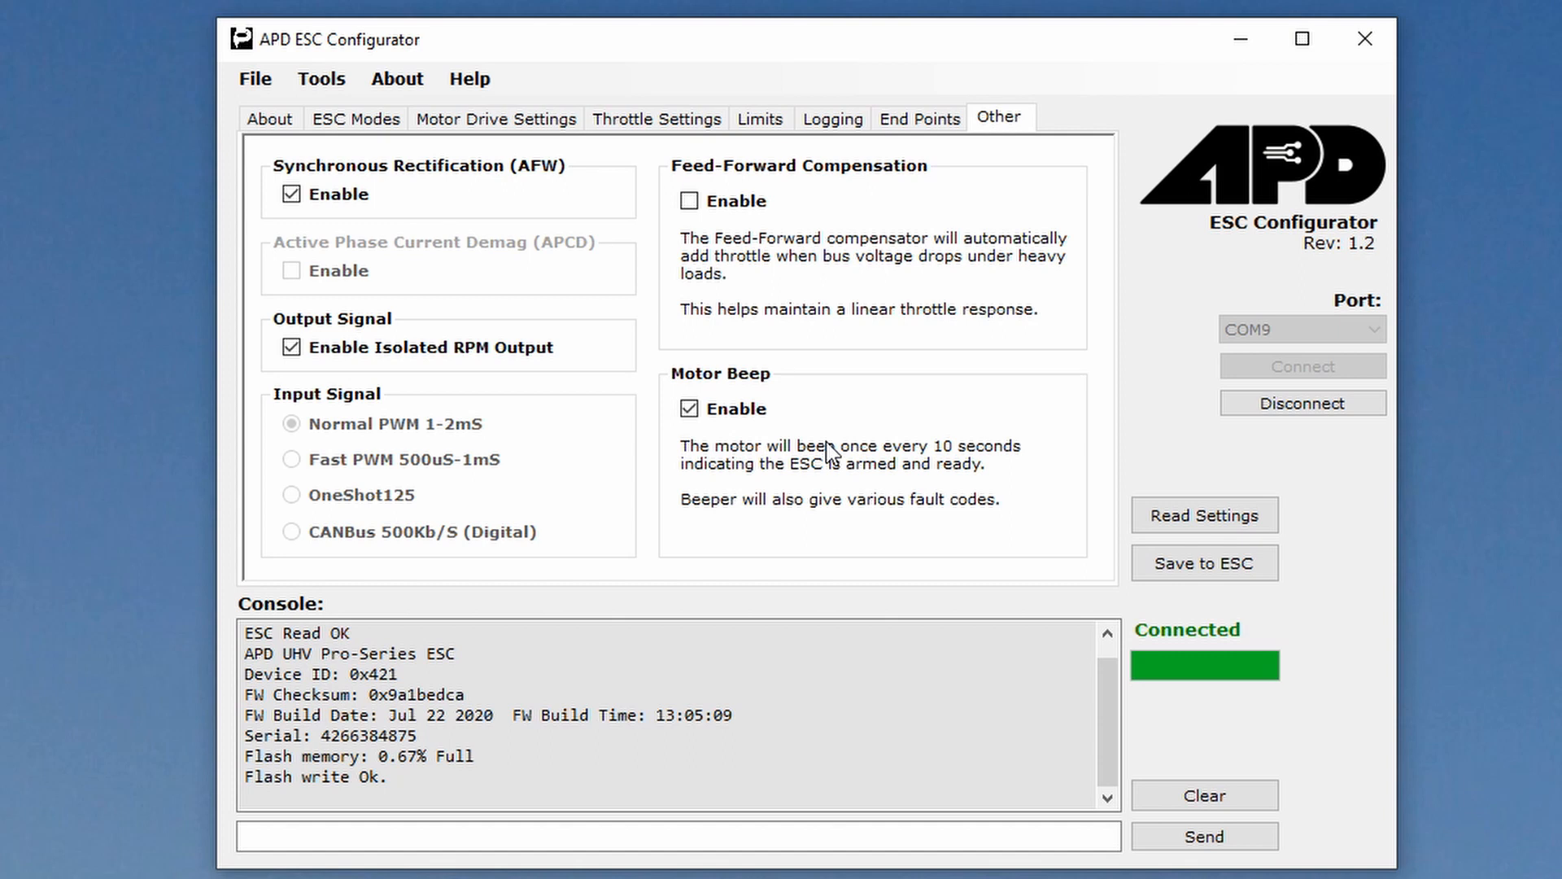
pyautogui.moveTo(988, 288)
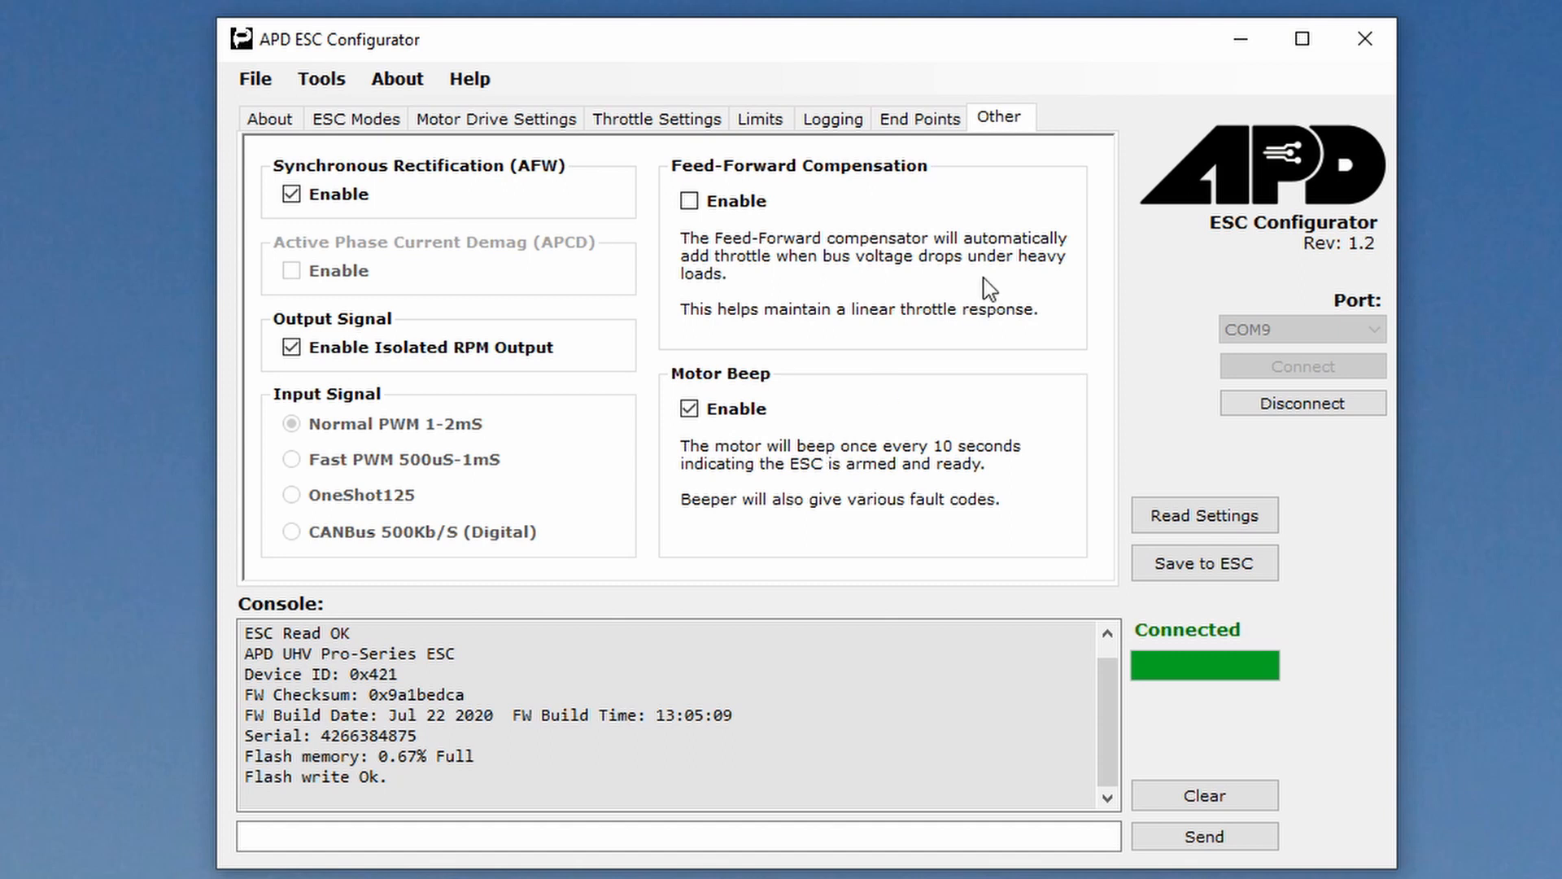